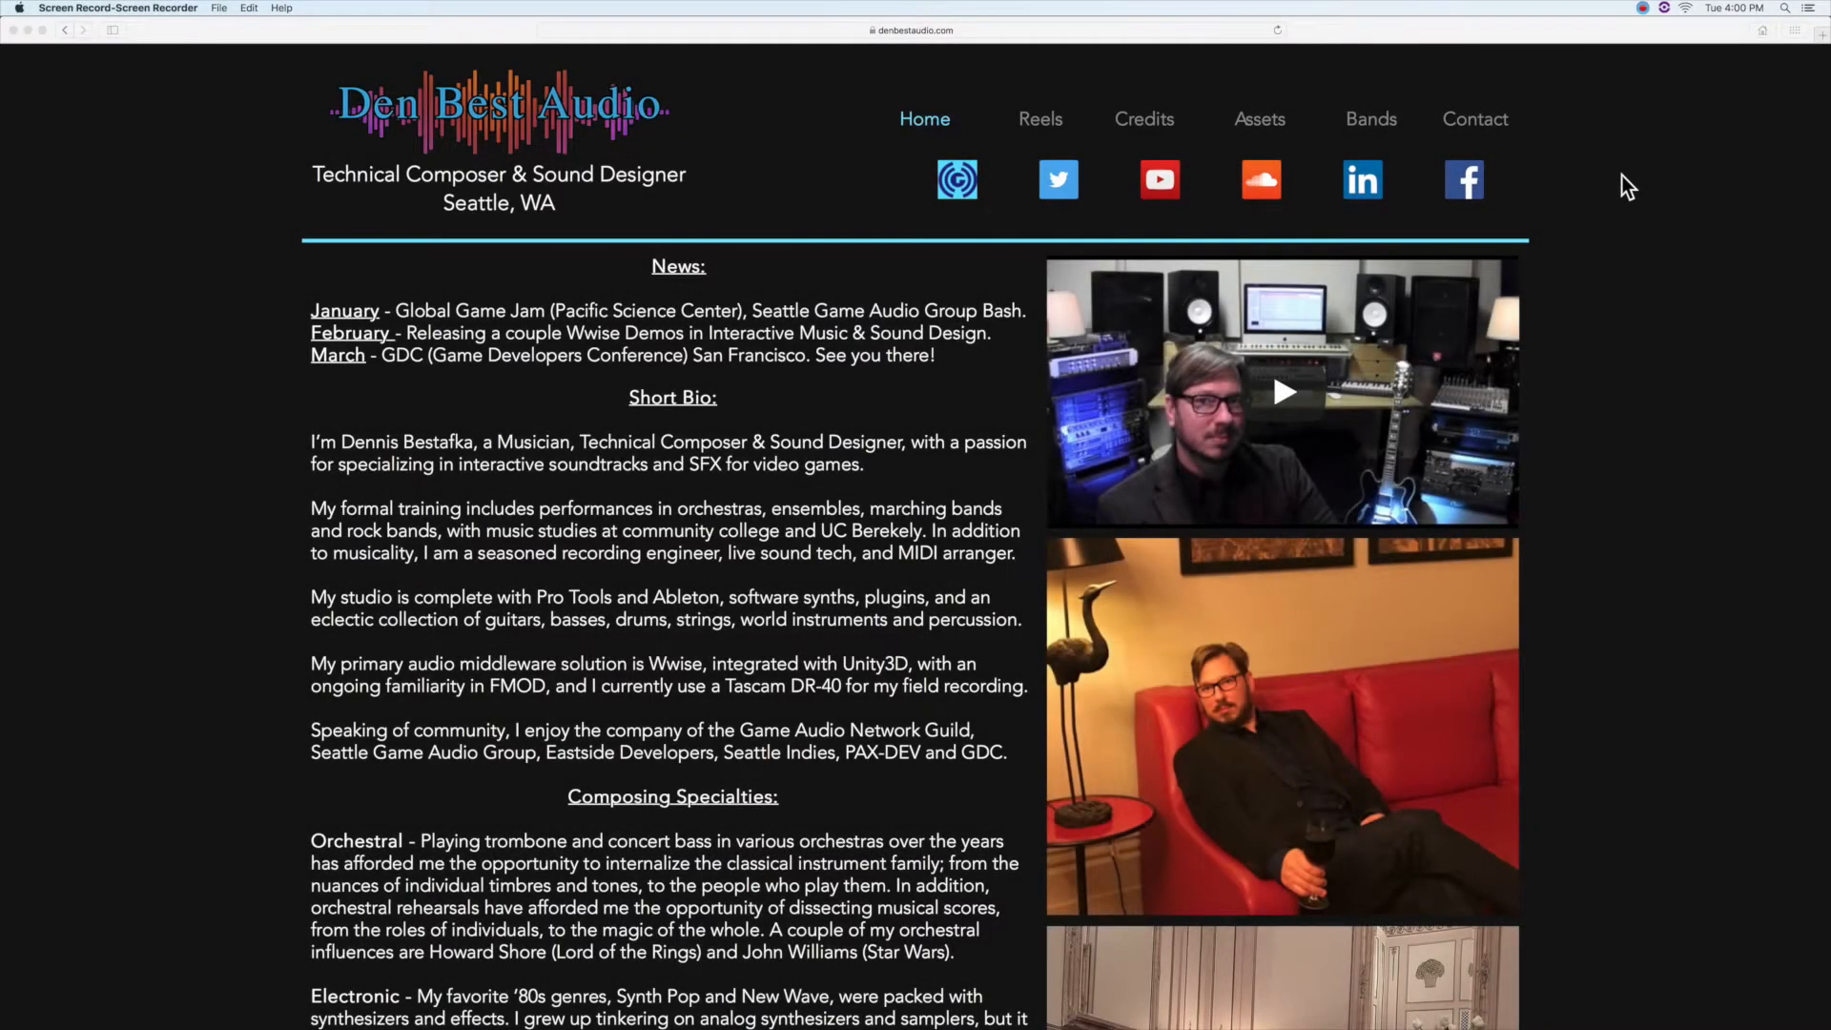
mouse_move(1174, 820)
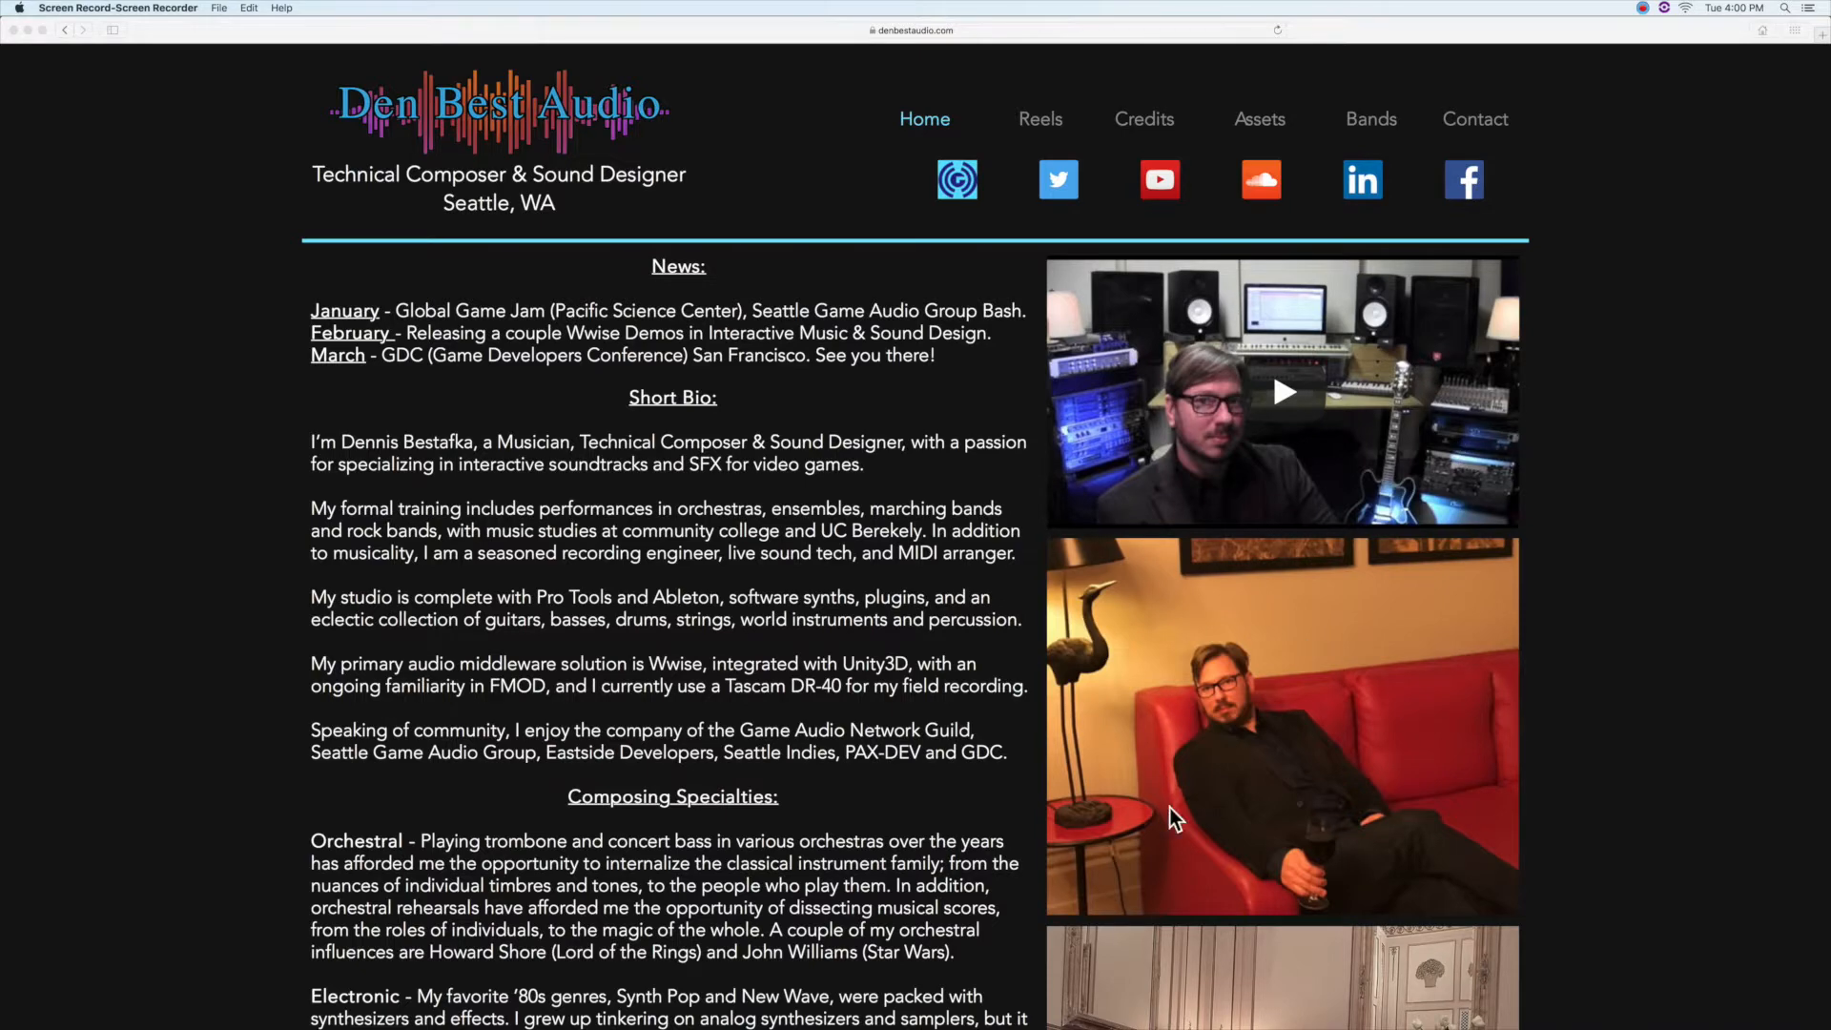
mouse_move(630, 1010)
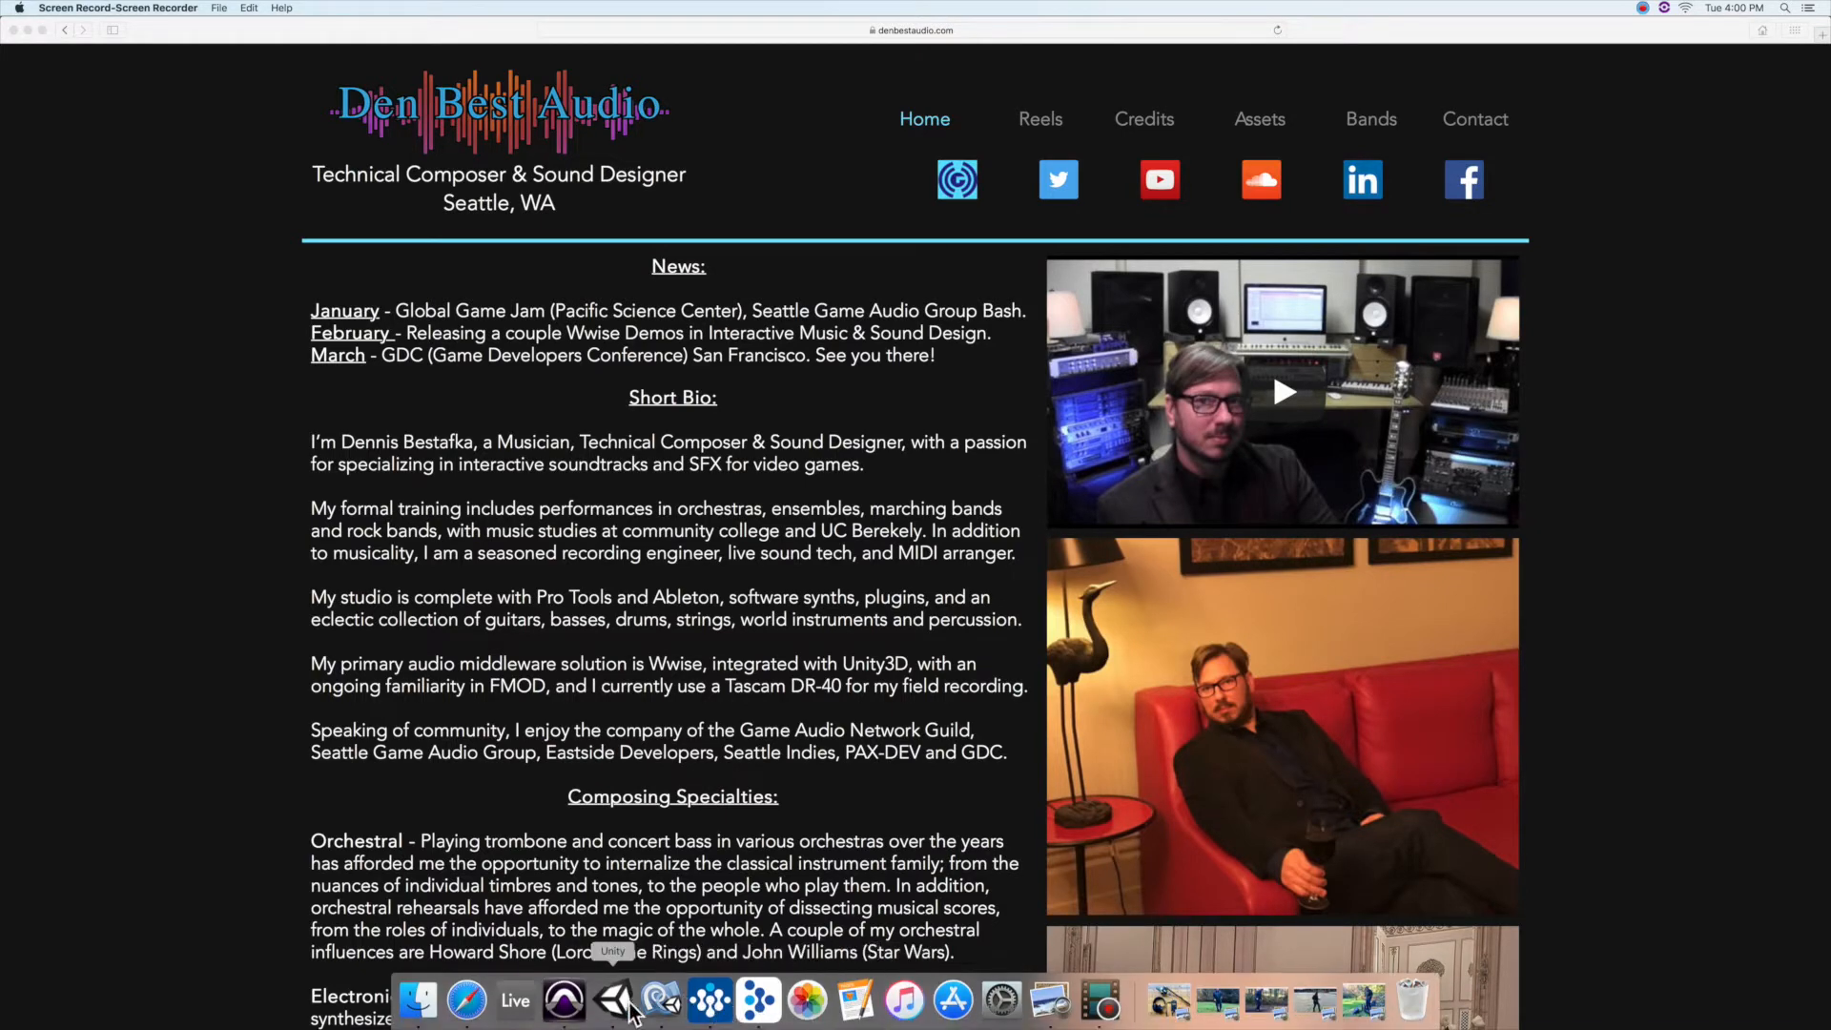
- Preview the Pro Tools footstep session and Wwise Footsteps container, then return to the Unity scene
left_click(615, 999)
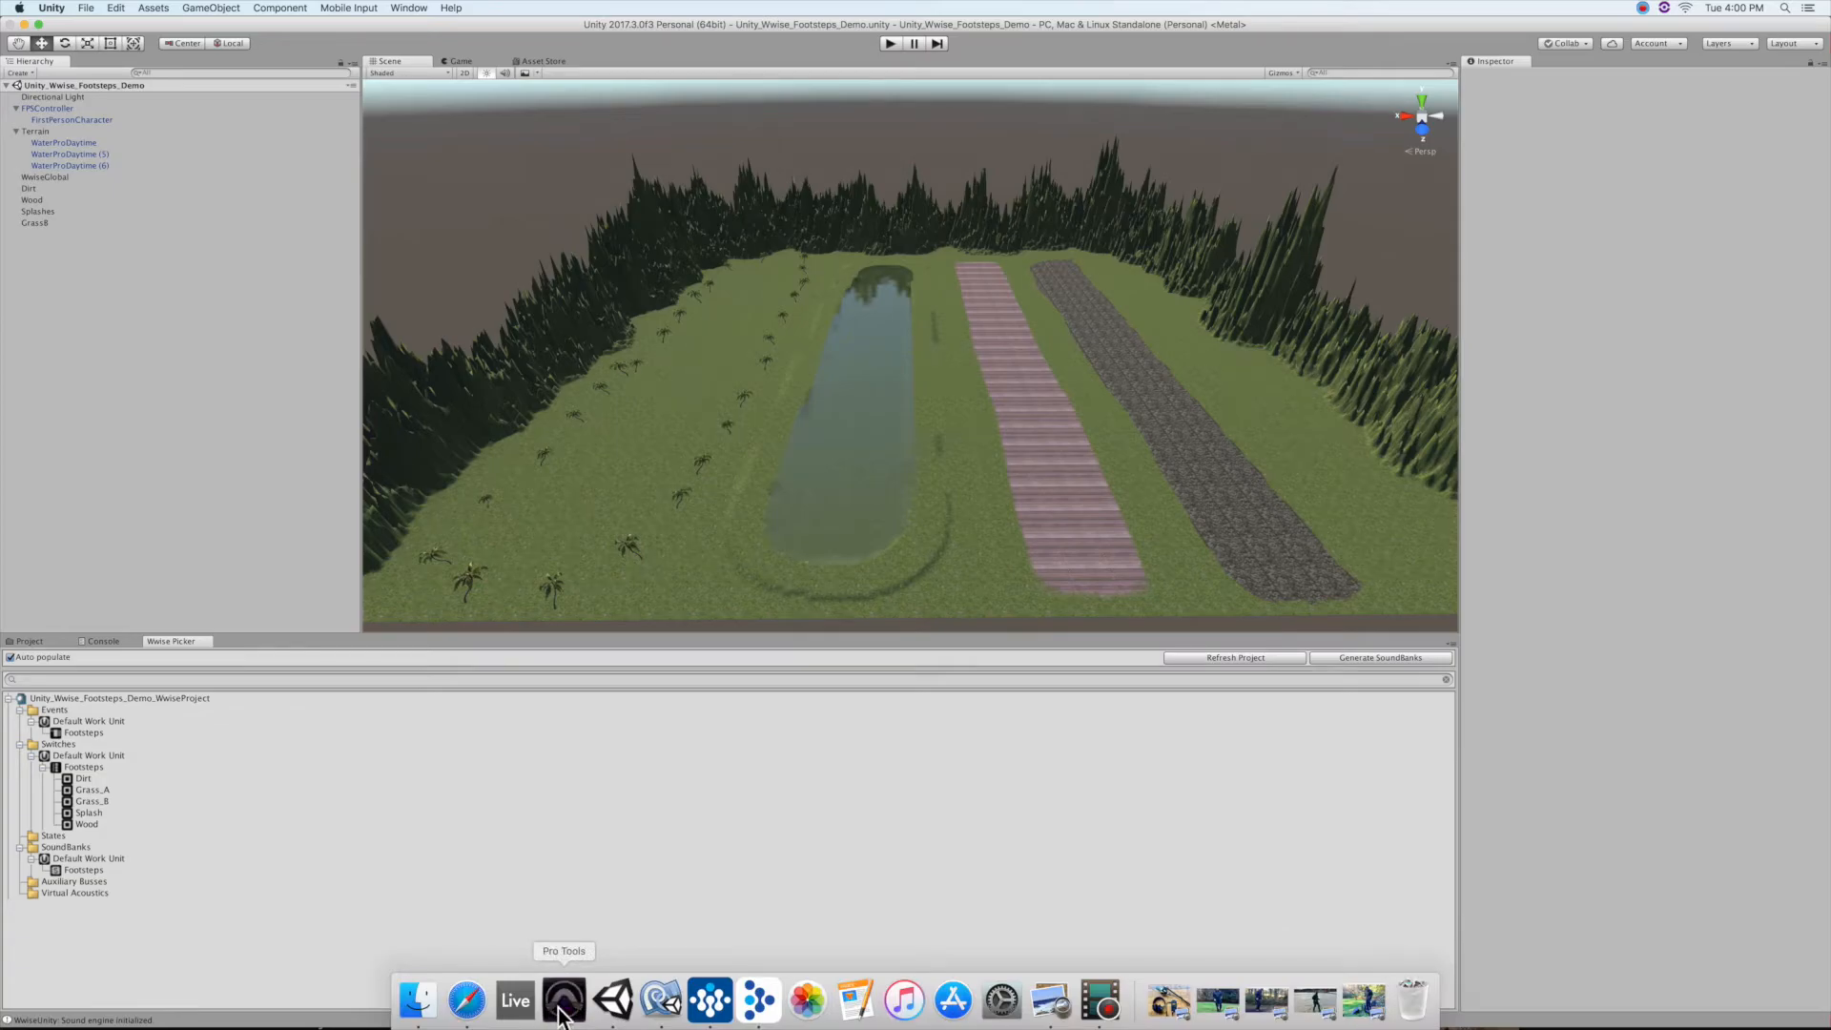
left_click(563, 1000)
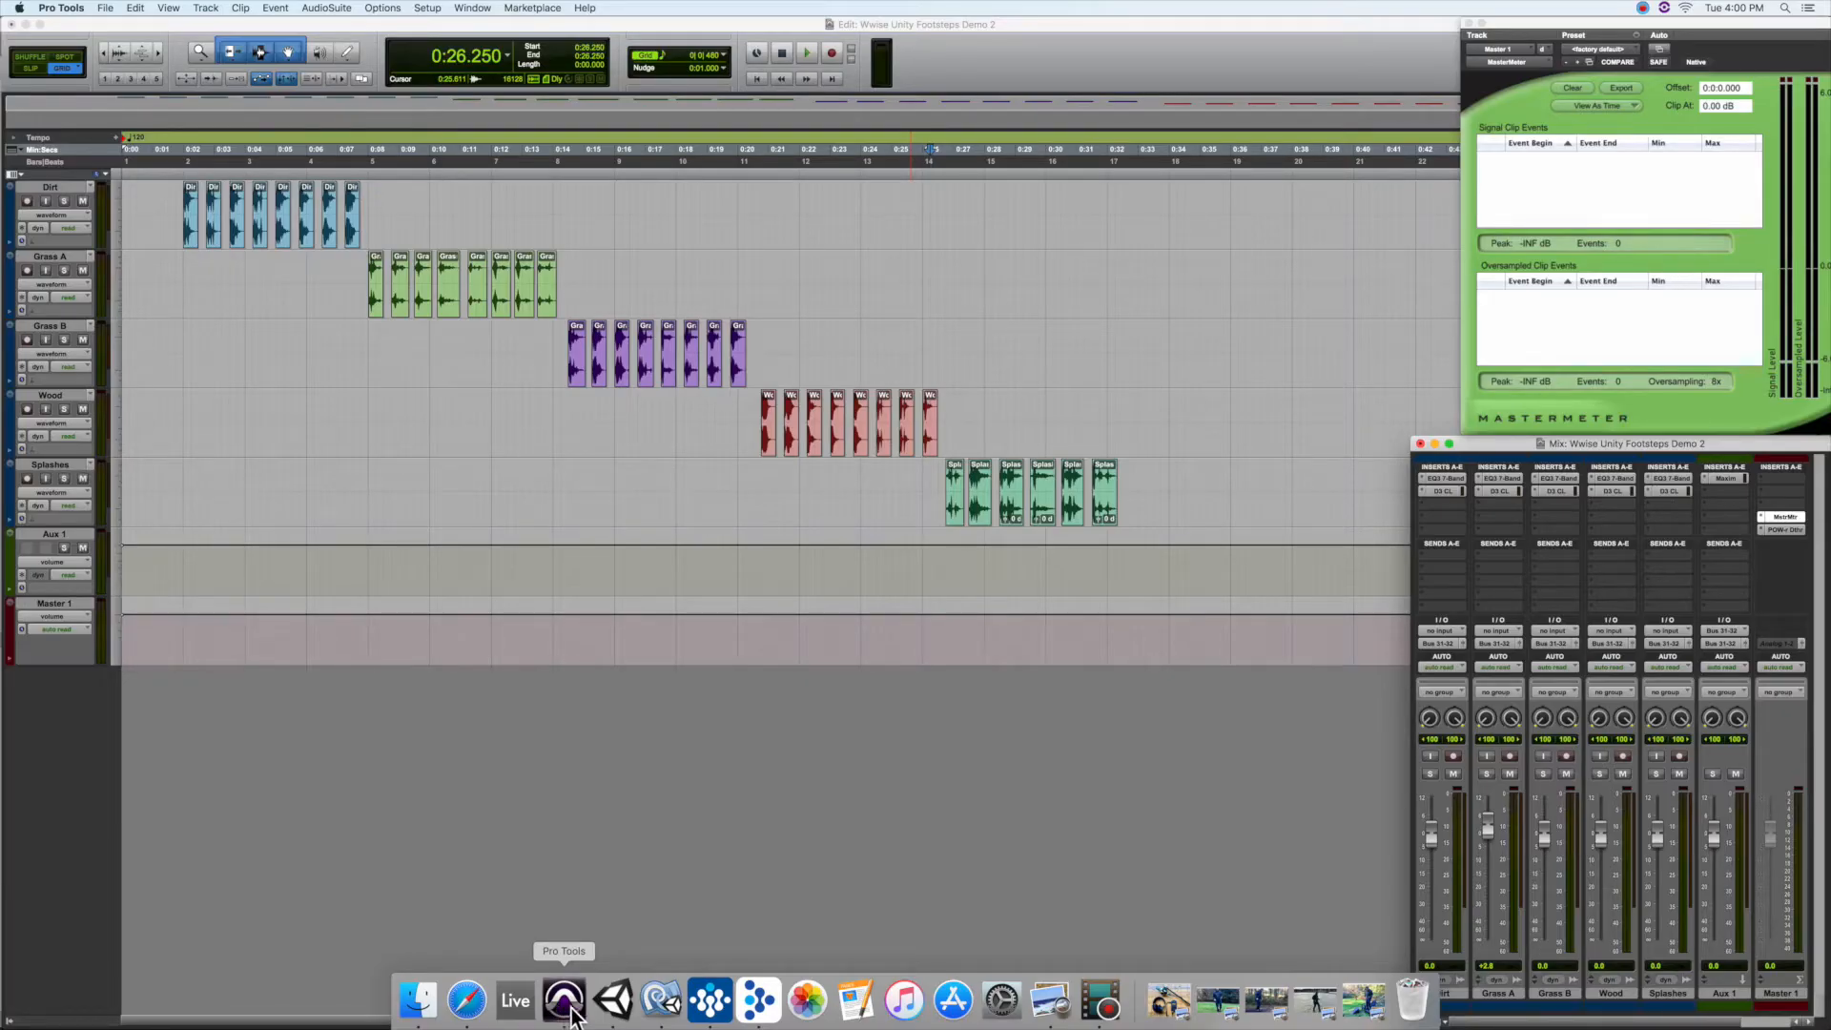
left_click(708, 998)
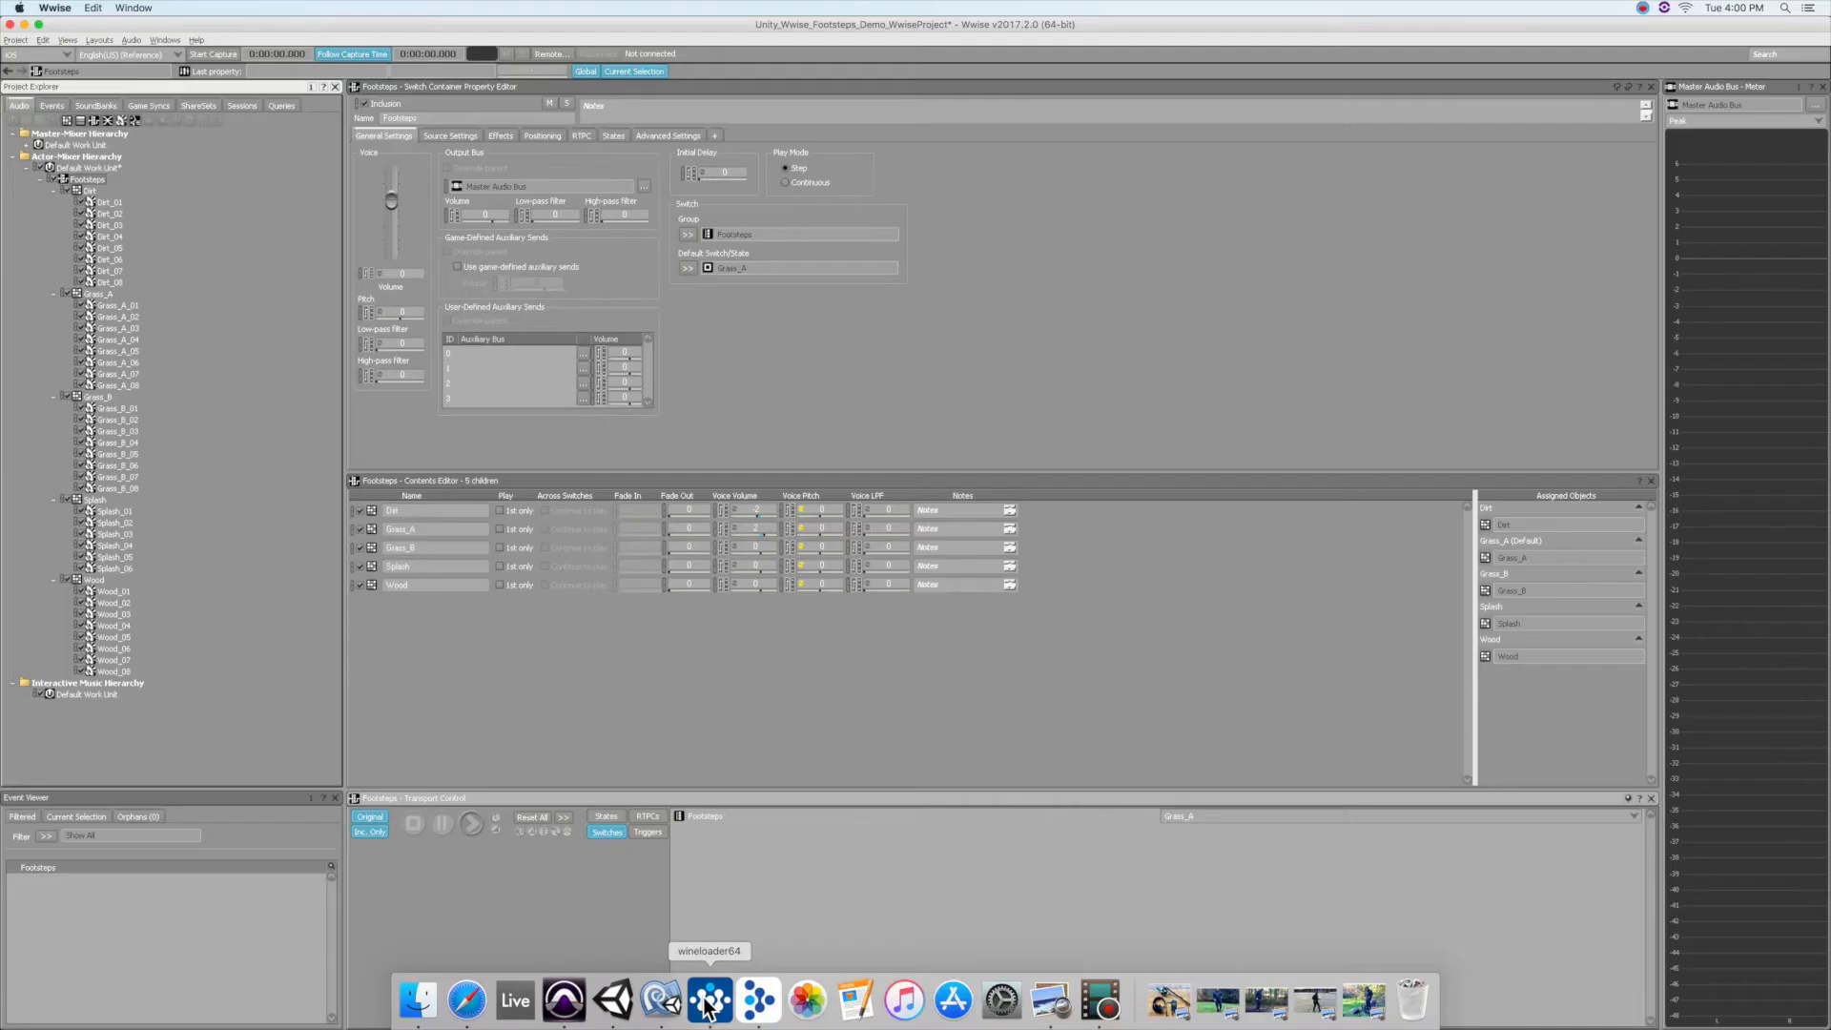
mouse_move(613, 999)
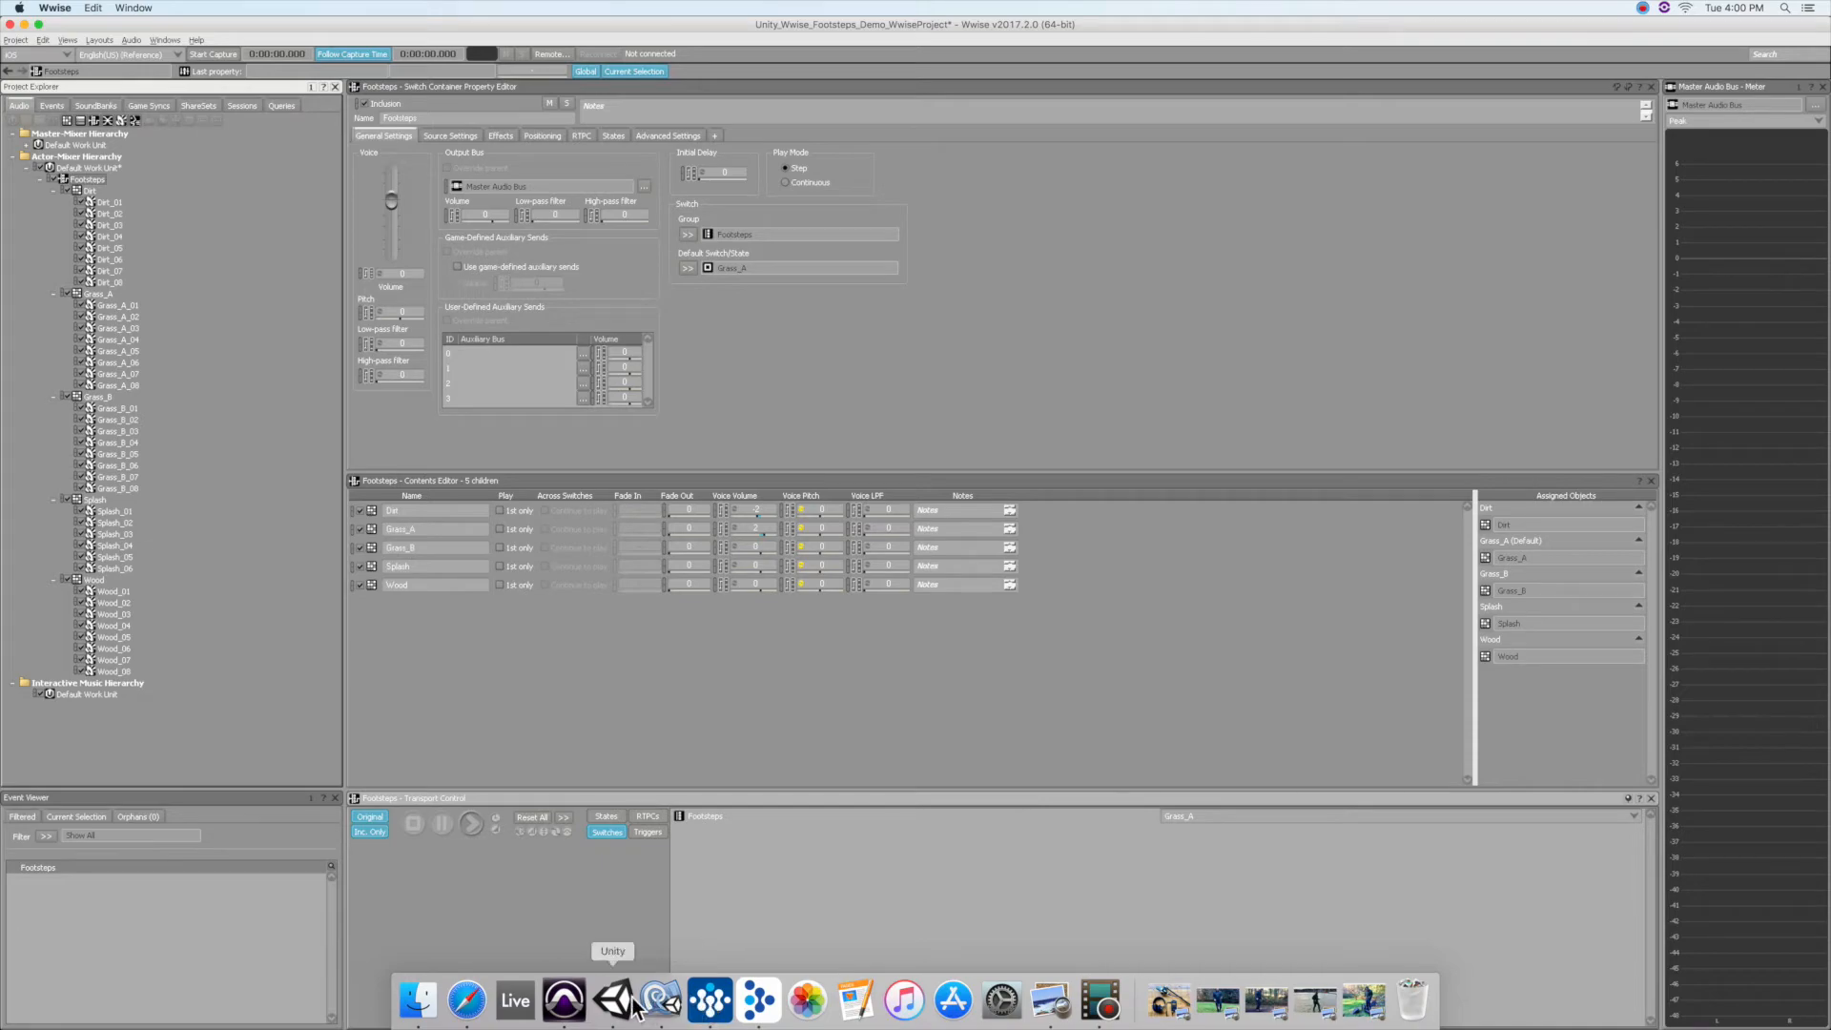
left_click(613, 1001)
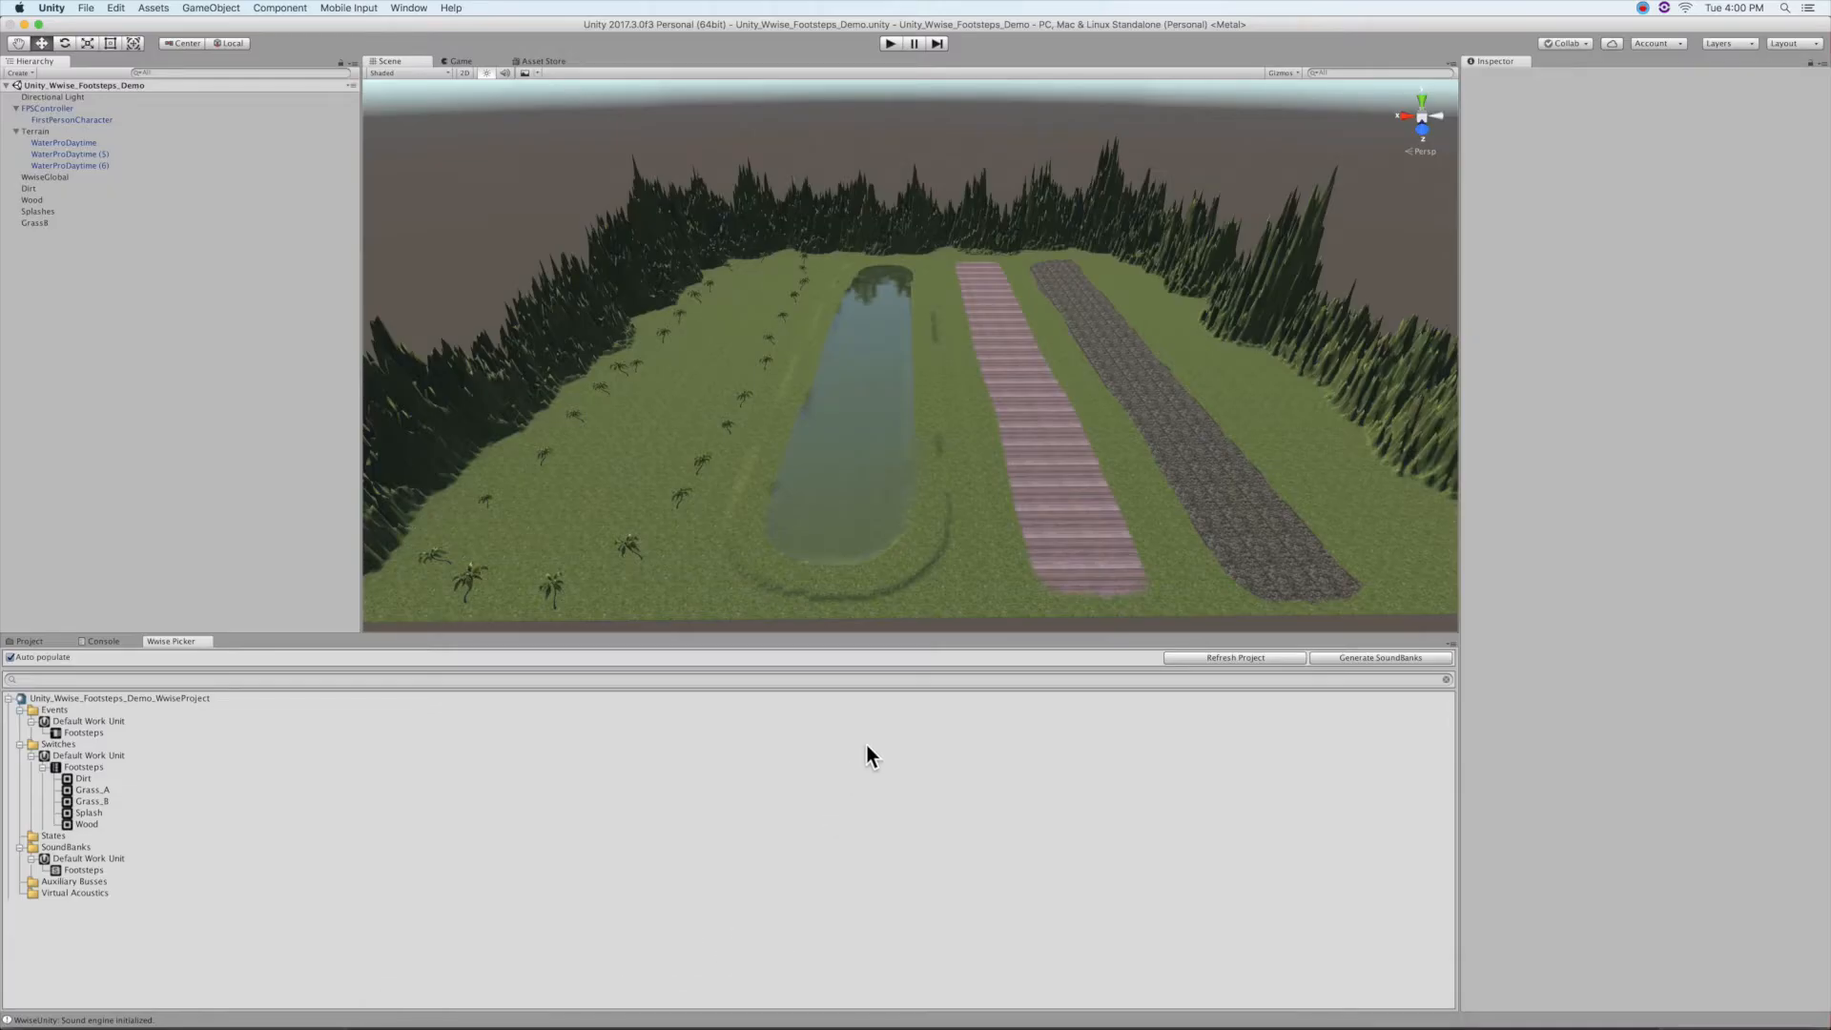
mouse_move(860, 538)
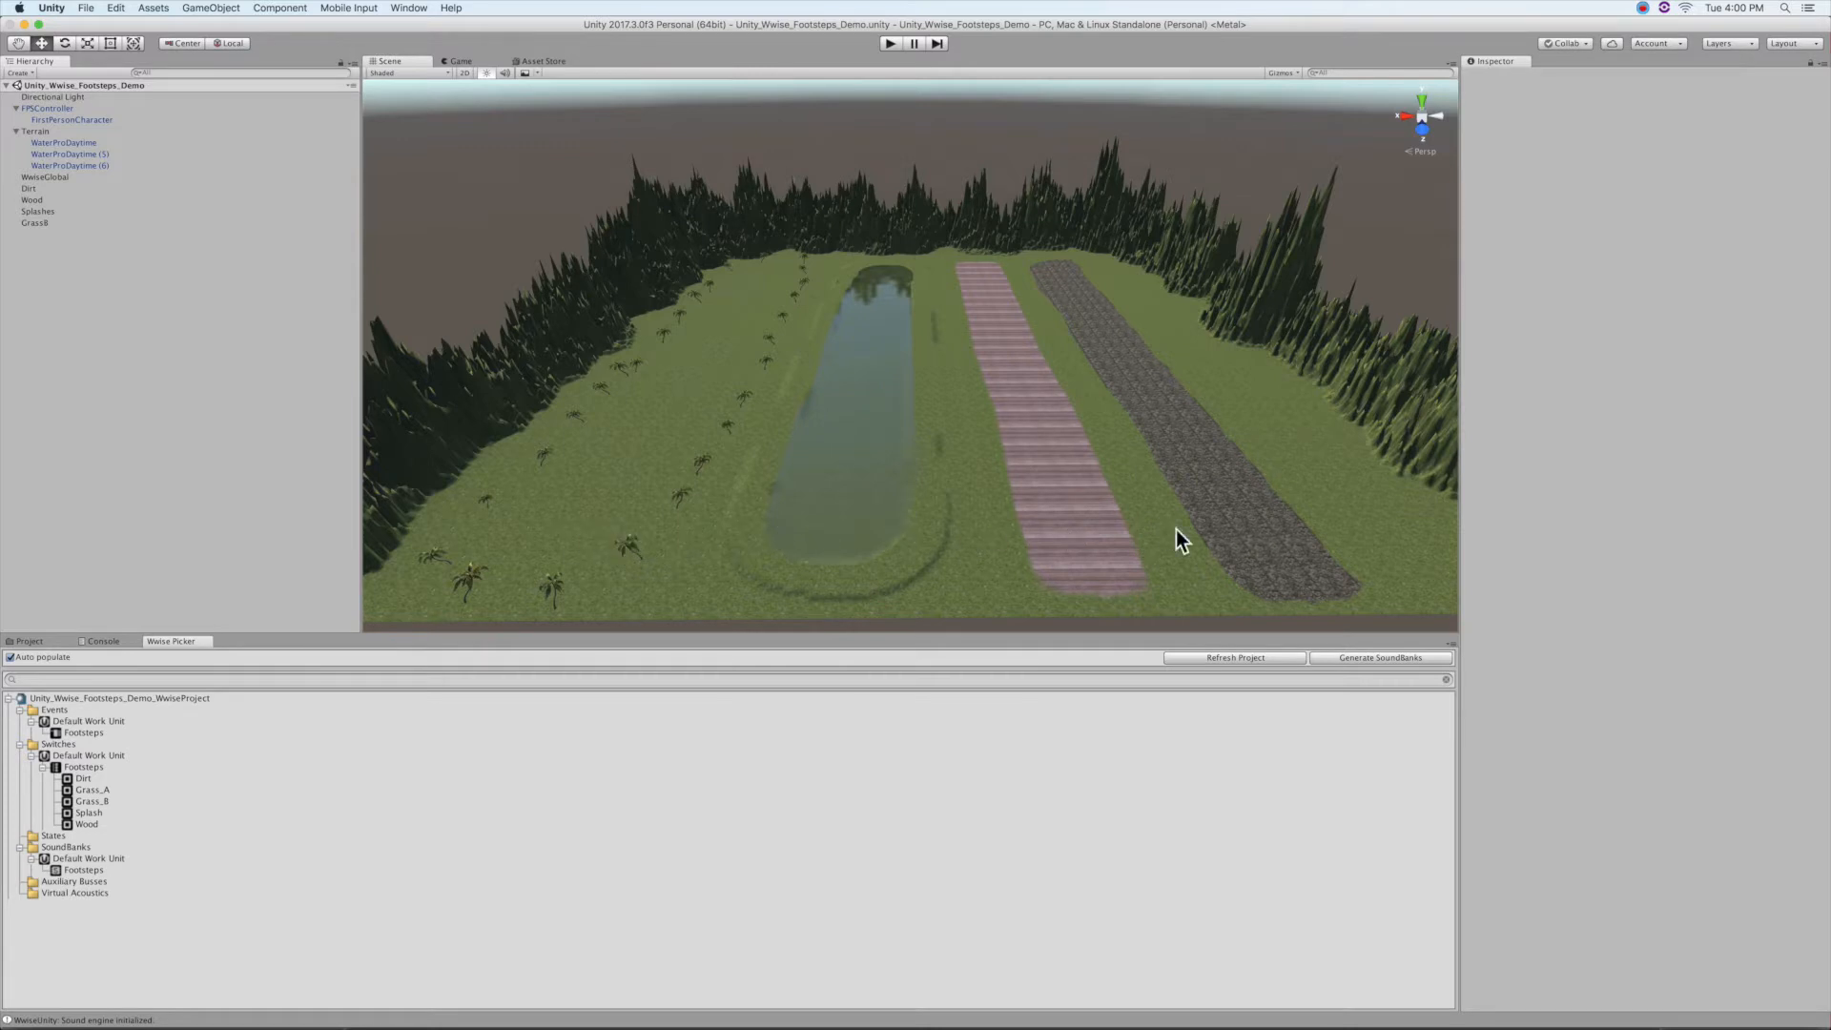
mouse_move(1316, 535)
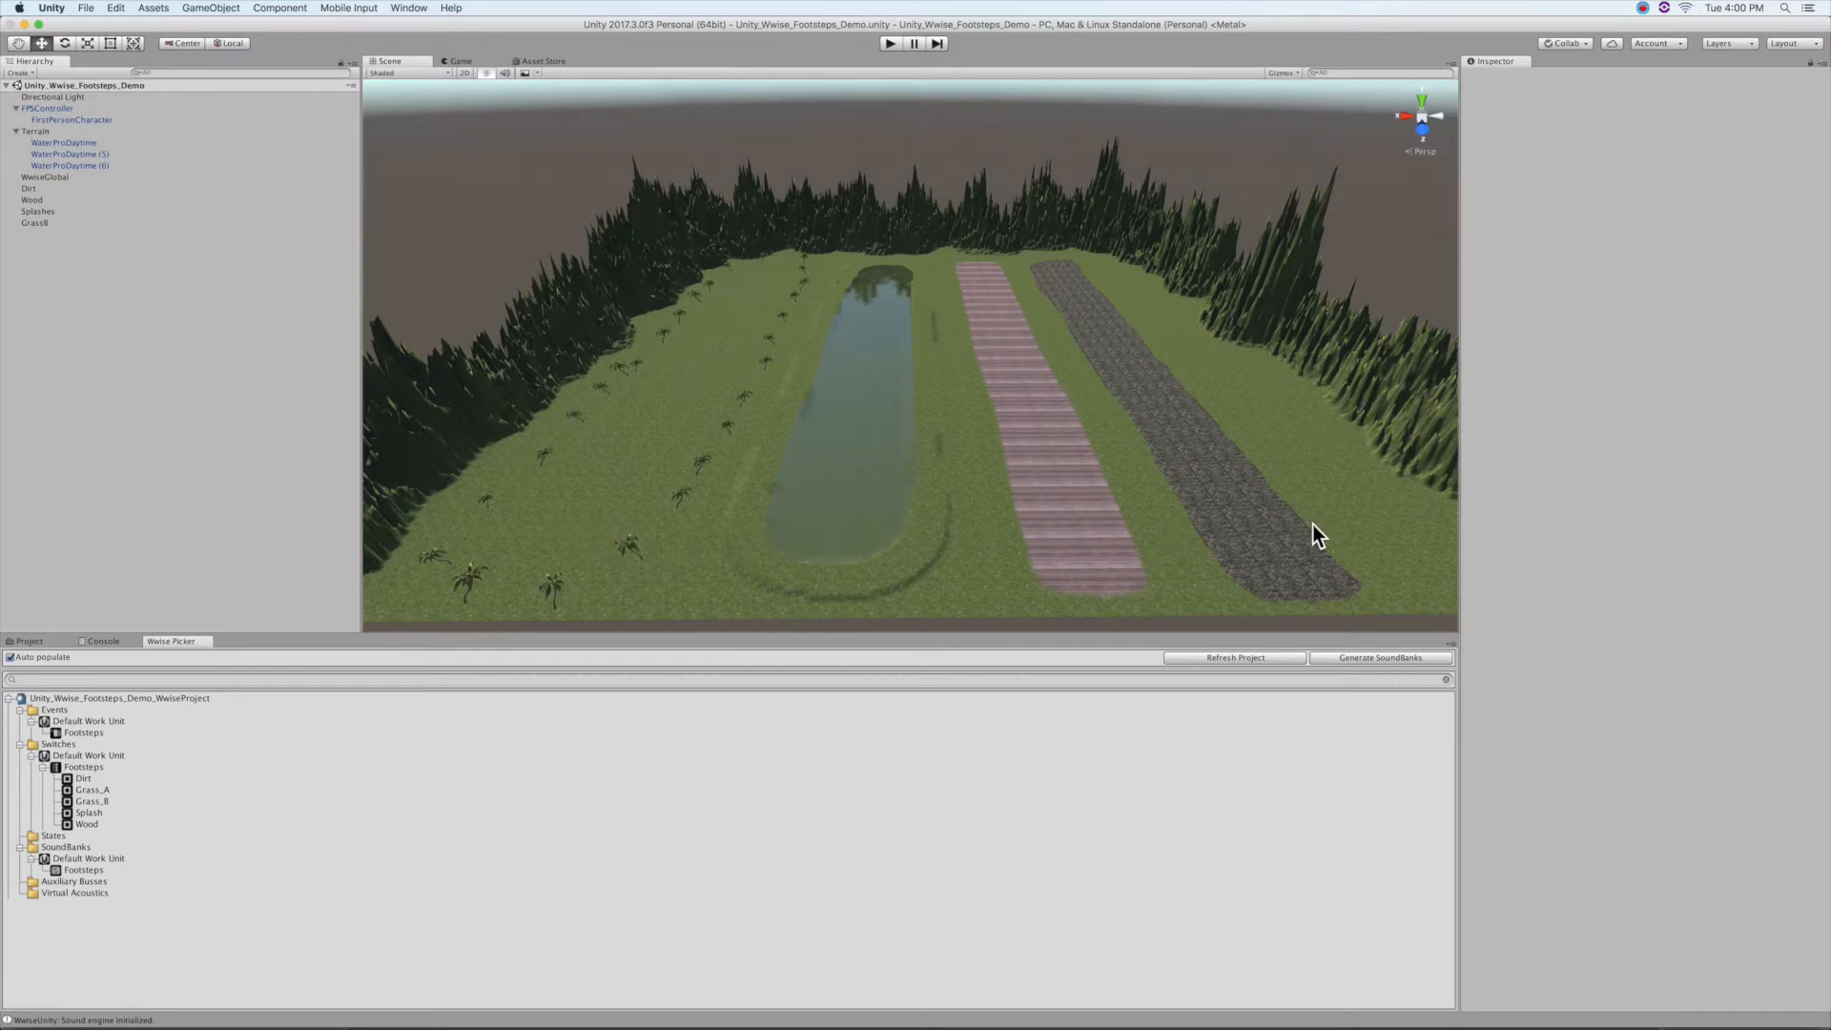
mouse_move(660, 998)
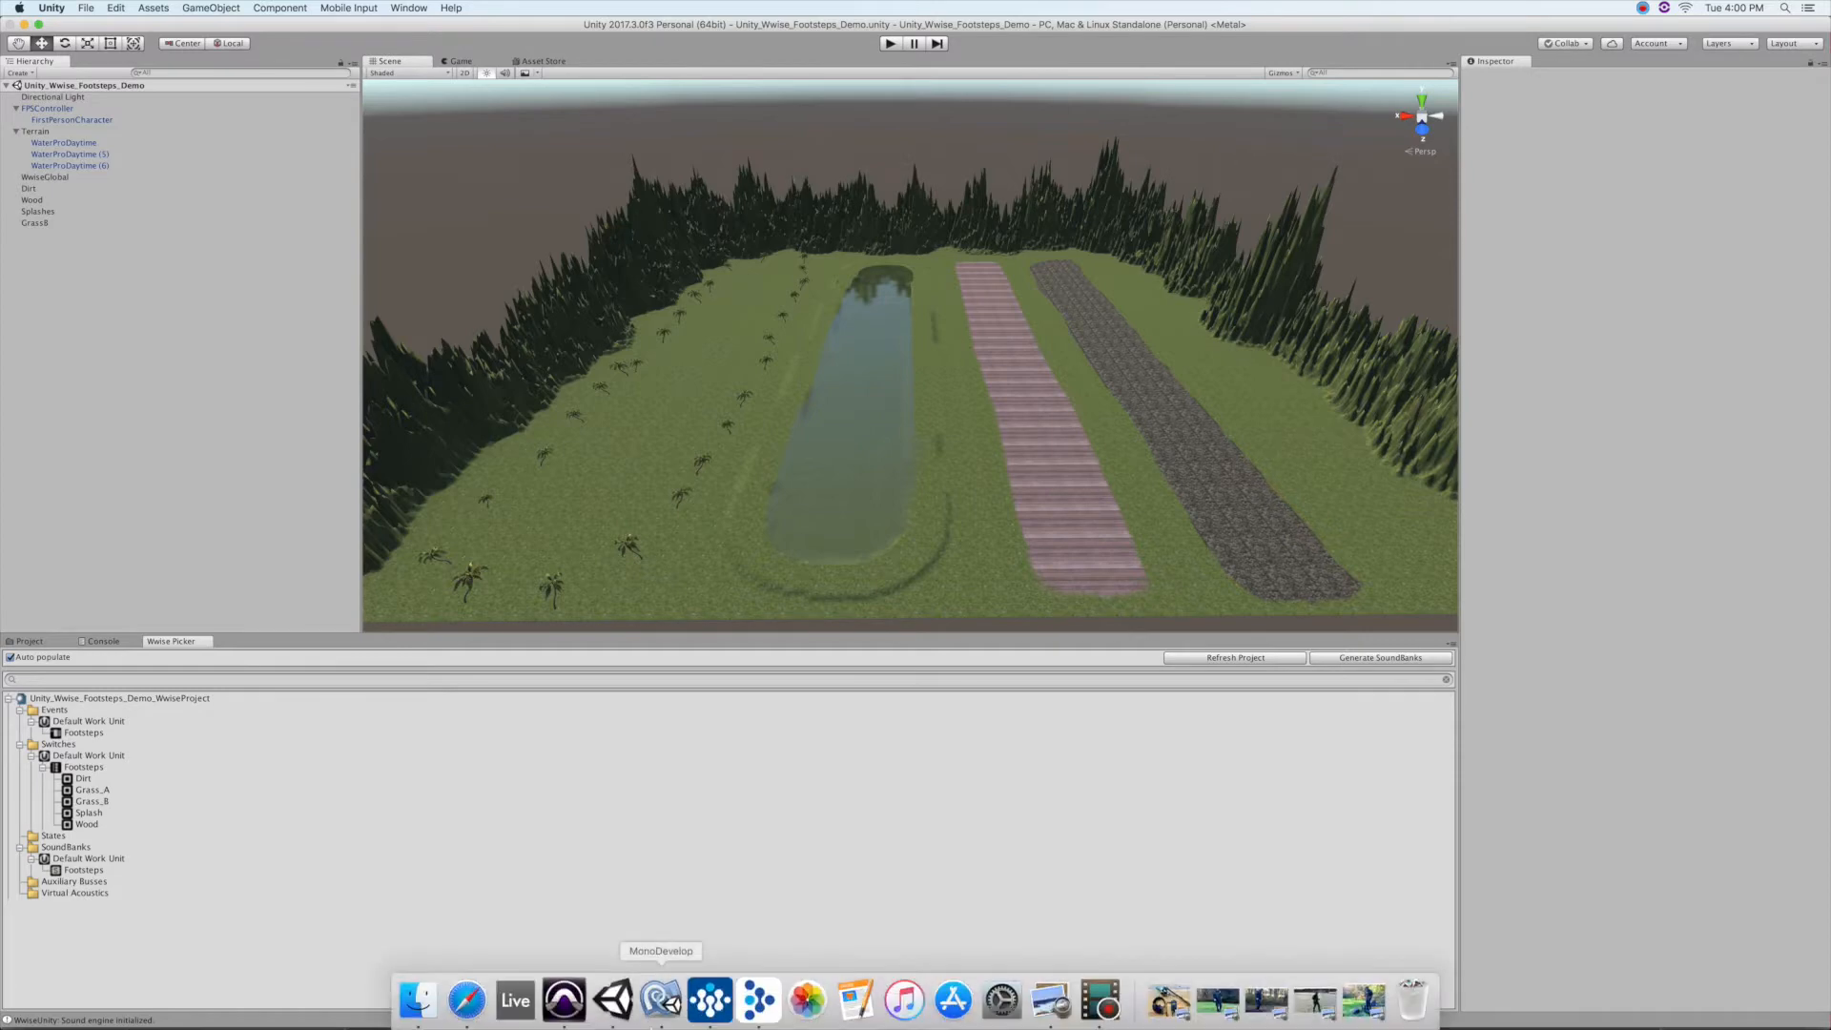
mouse_move(563, 1001)
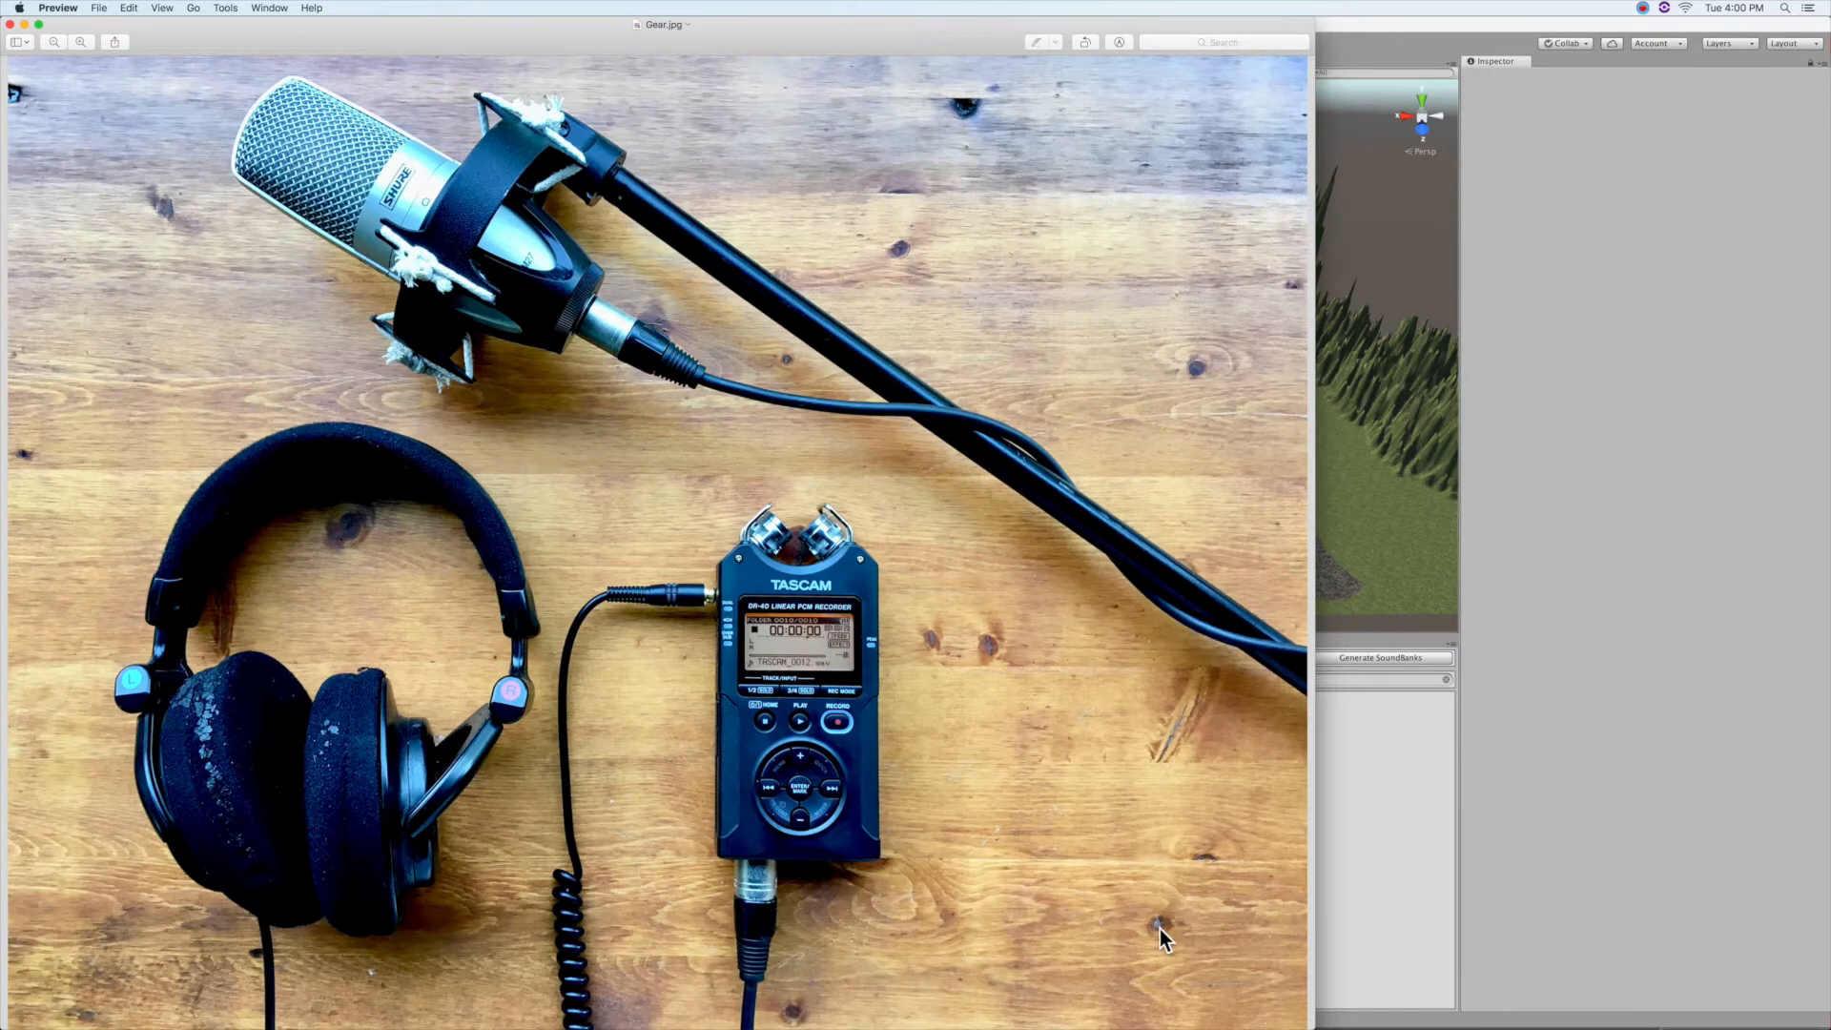
mouse_move(677, 499)
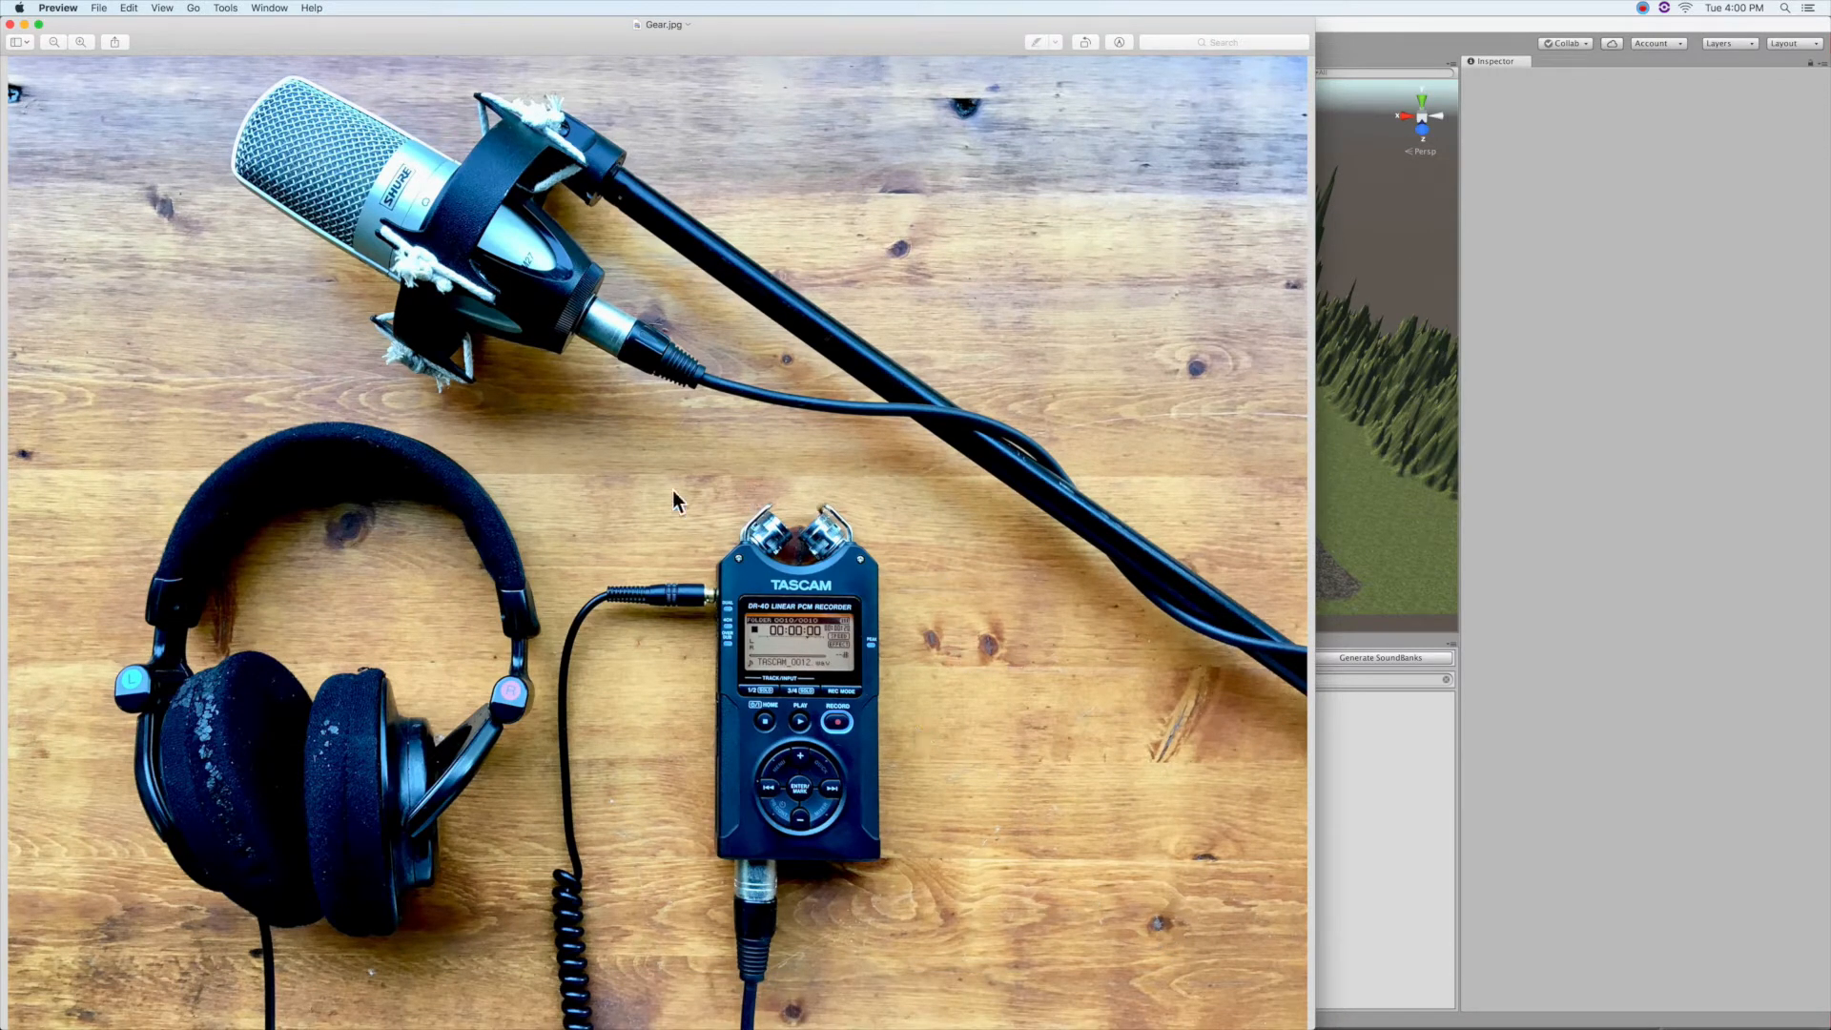
mouse_move(887, 588)
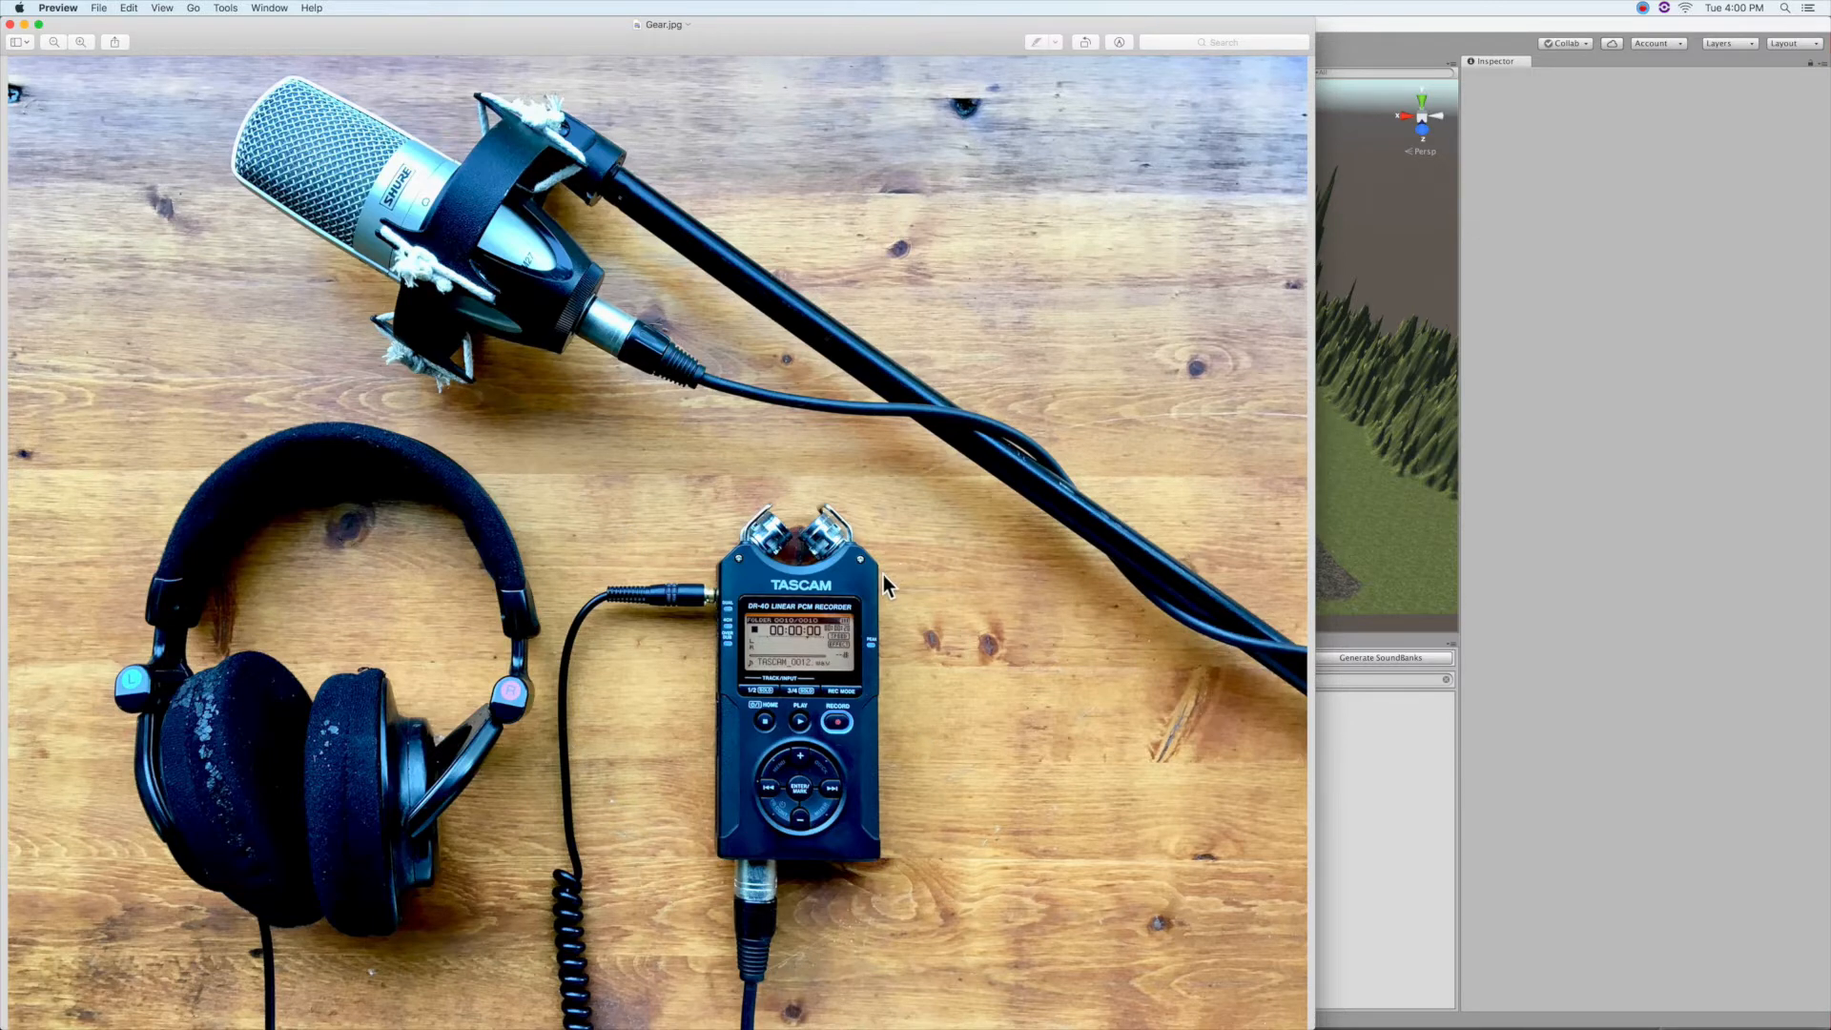
mouse_move(716, 67)
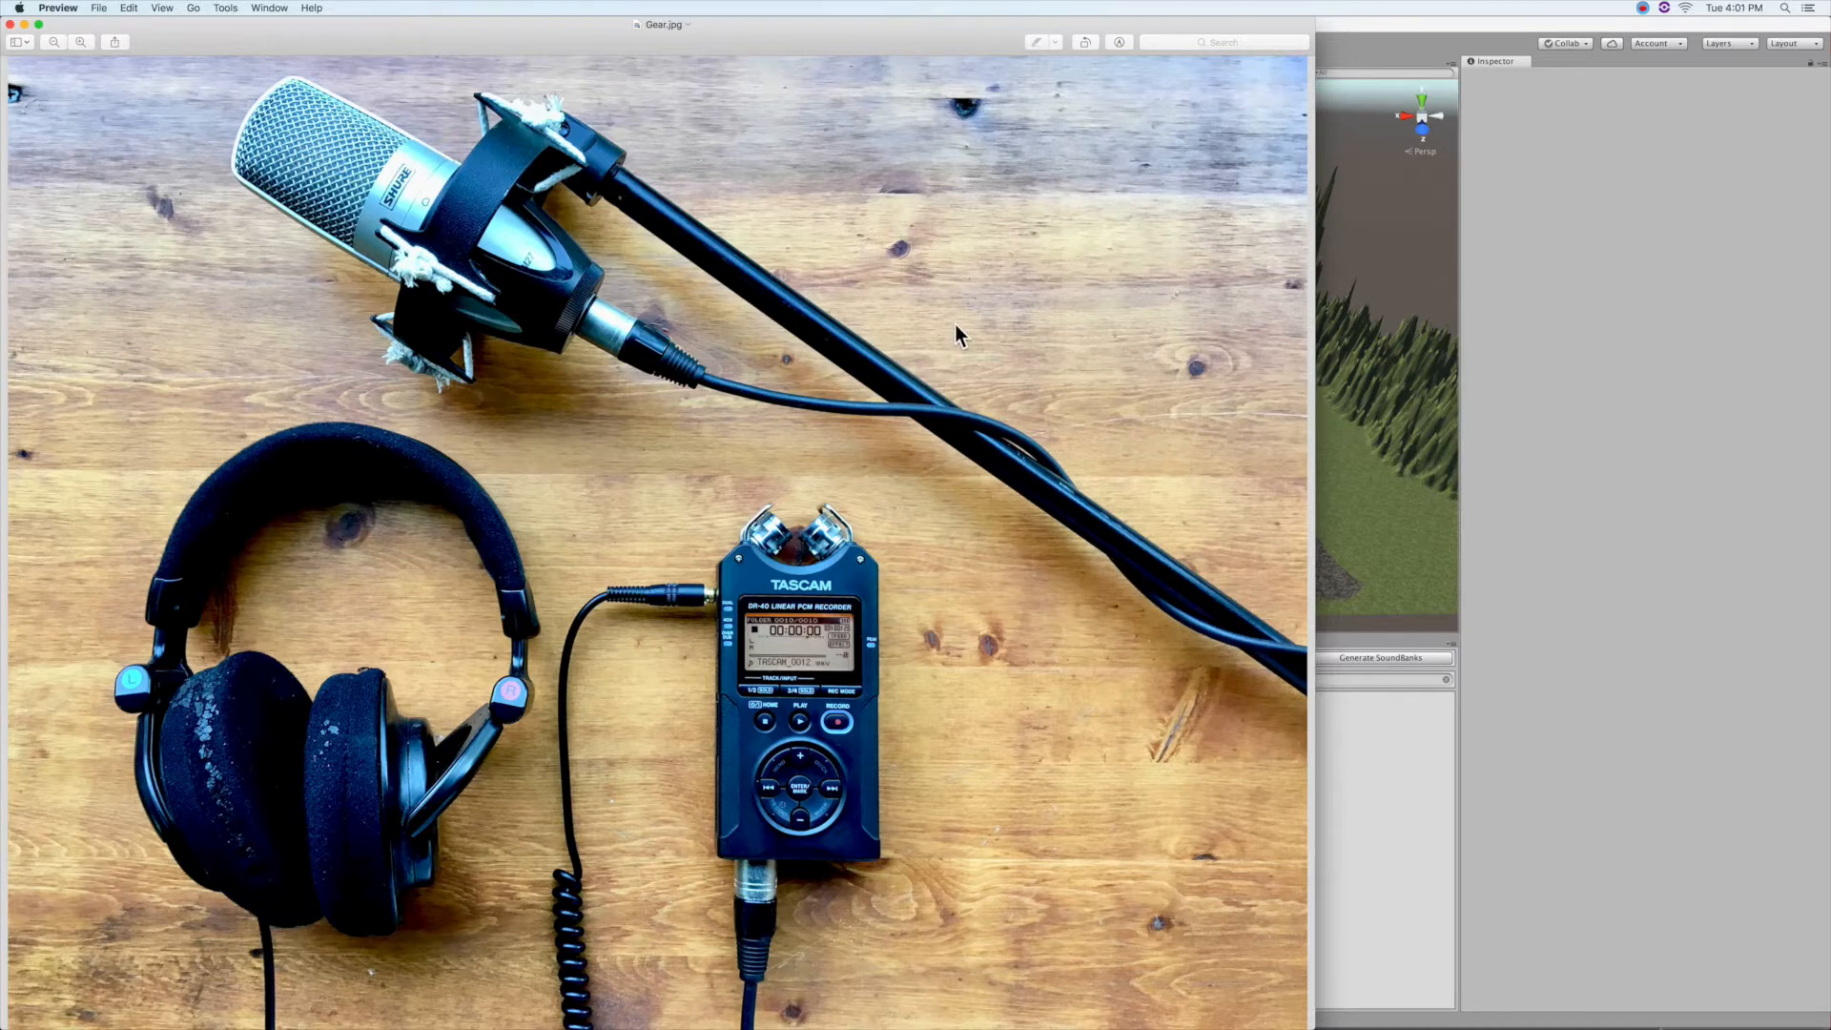
mouse_move(1150, 630)
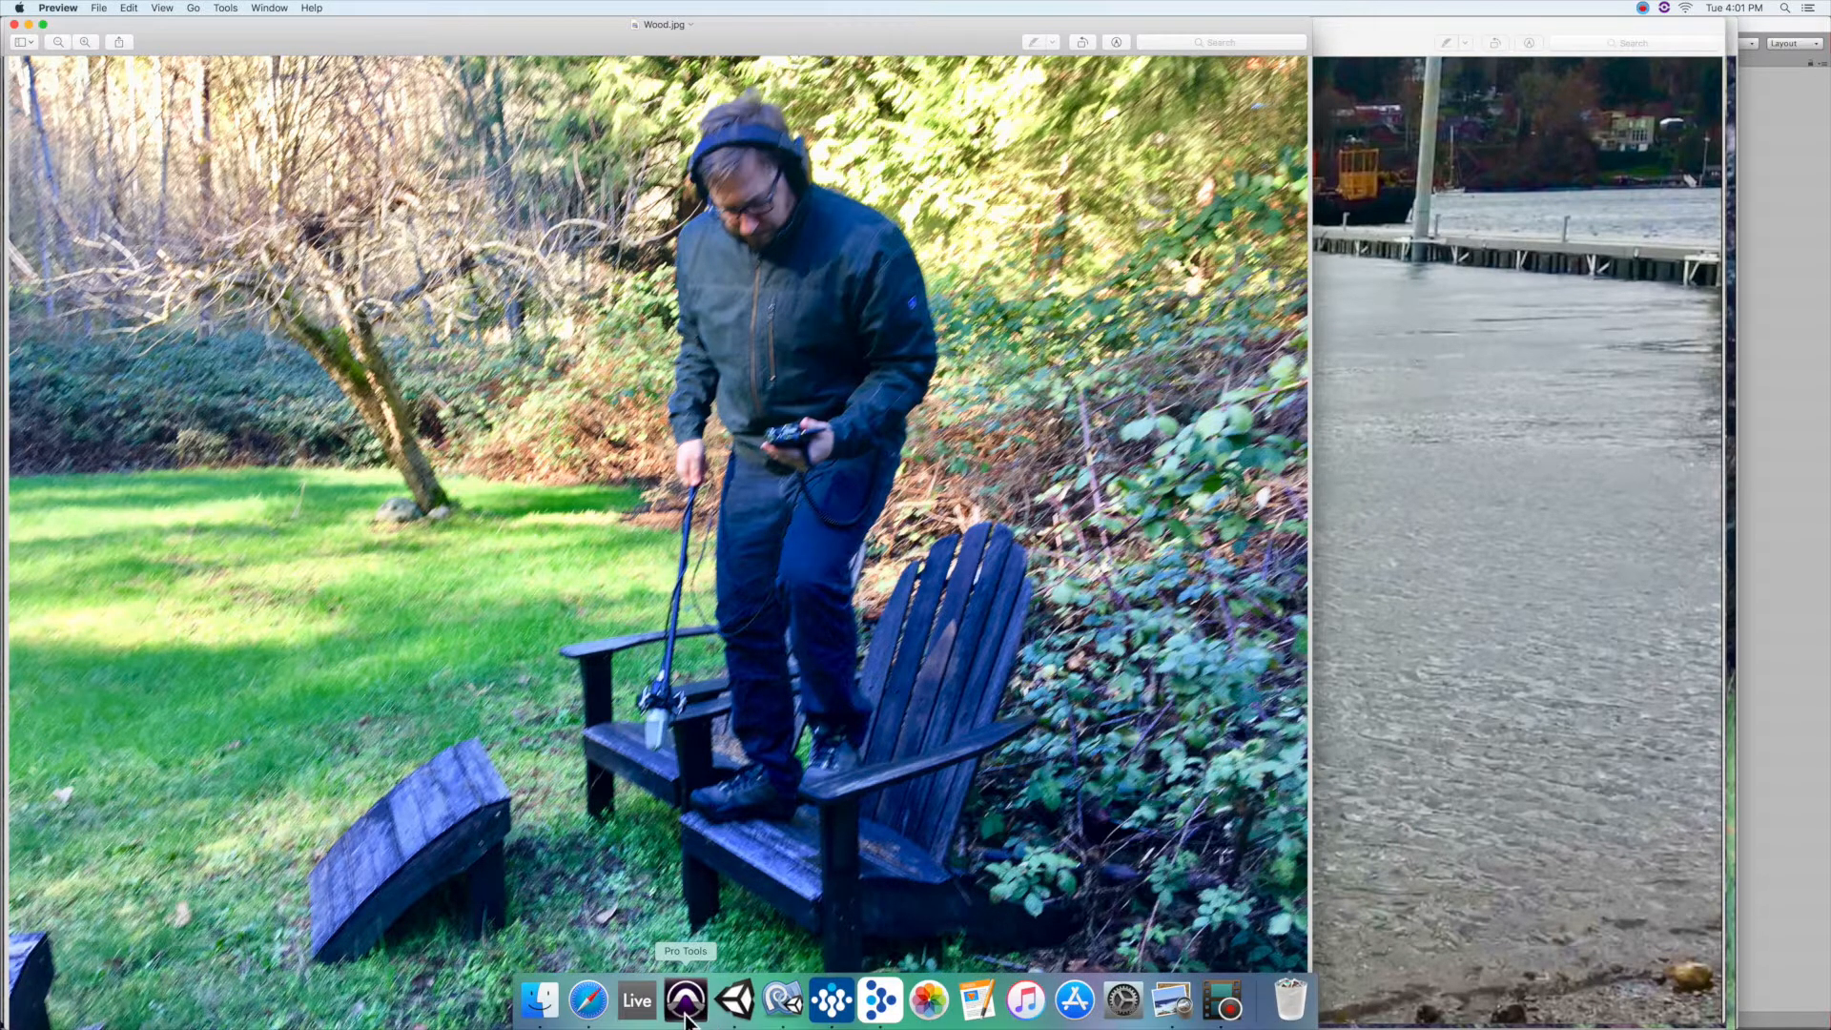
- Bring up the Pro Tools Edit window with the five footstep tracks and mixer
left_click(686, 998)
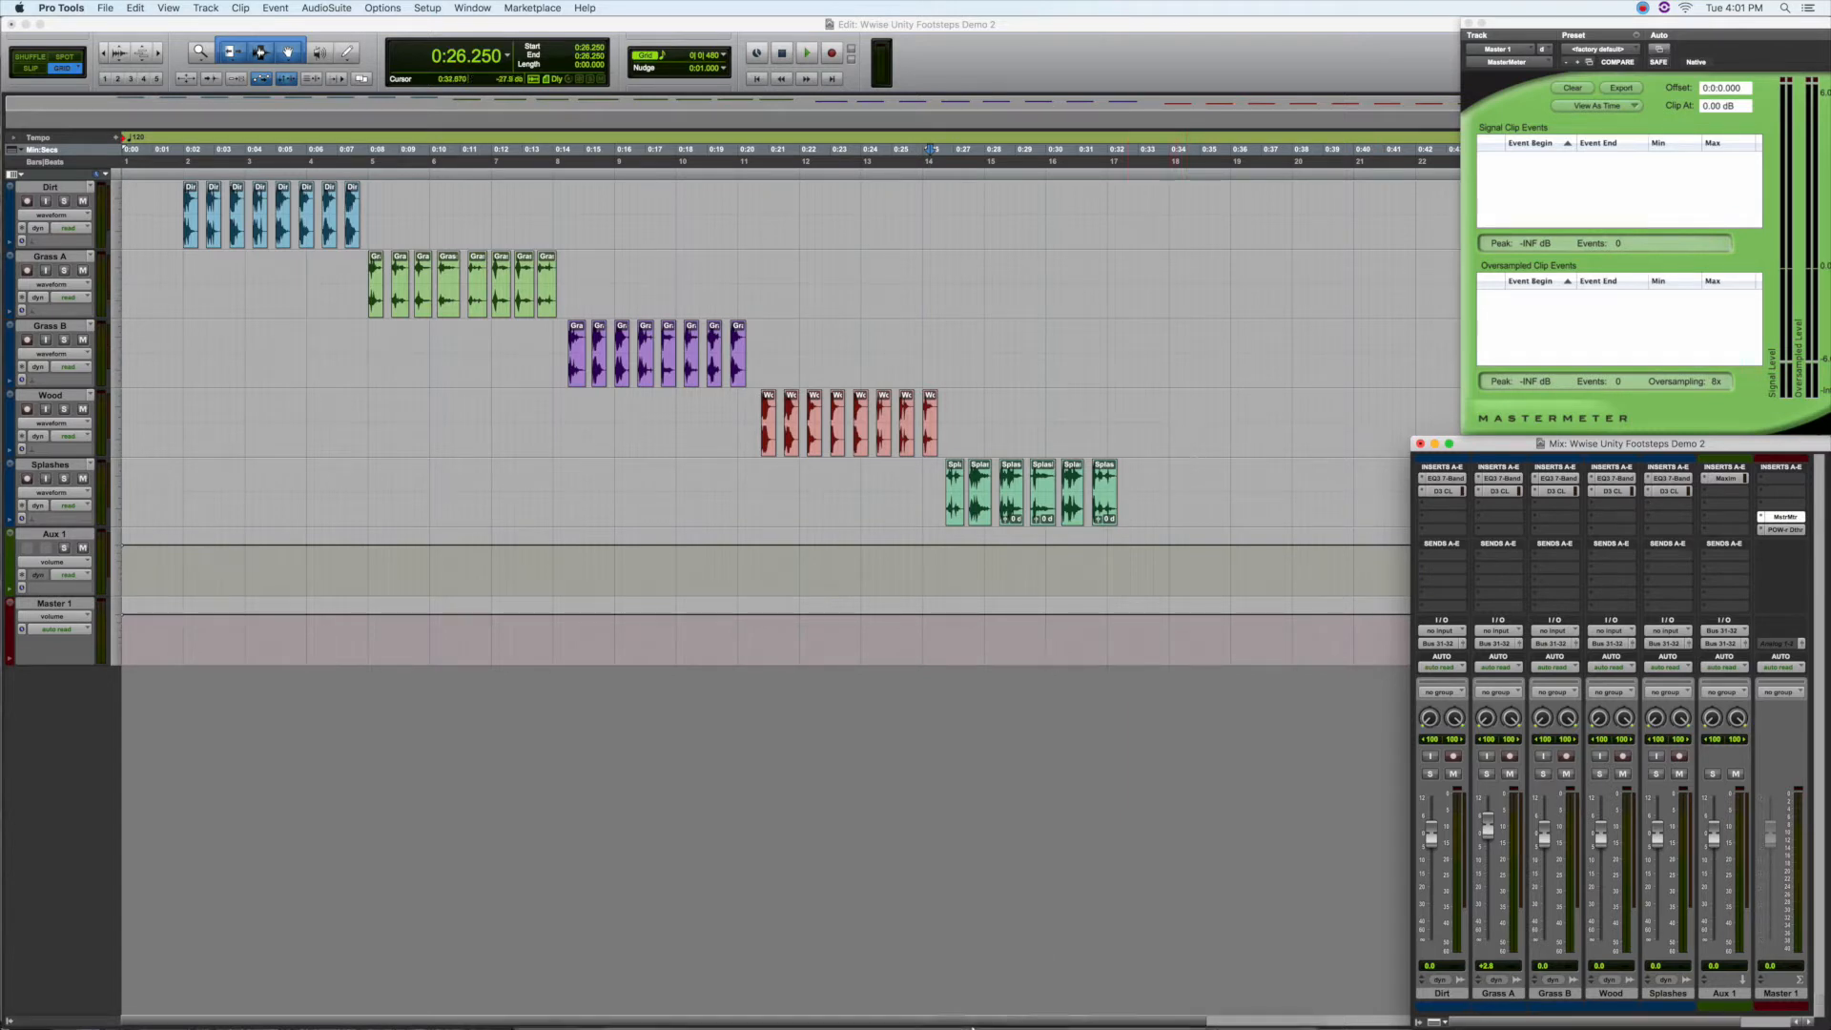
- Show the Footsteps switch container's Property Editor with its five surface children
left_click(830, 999)
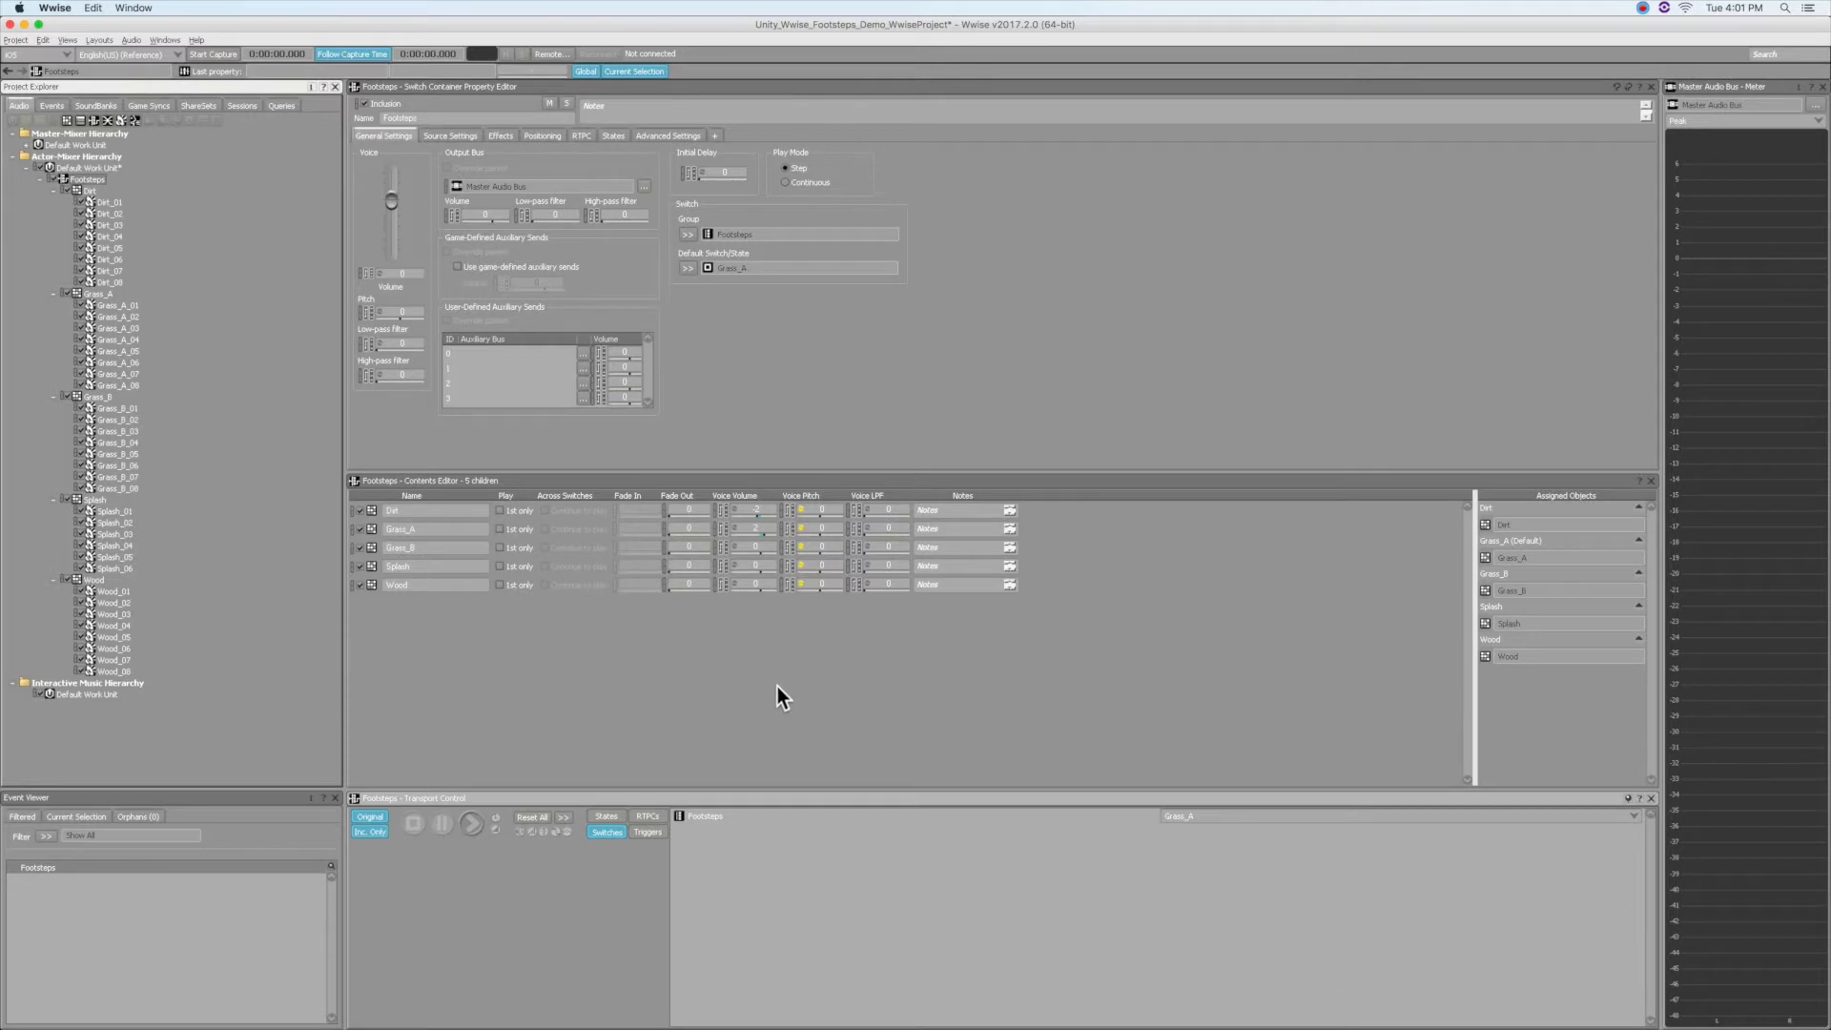
mouse_move(197, 657)
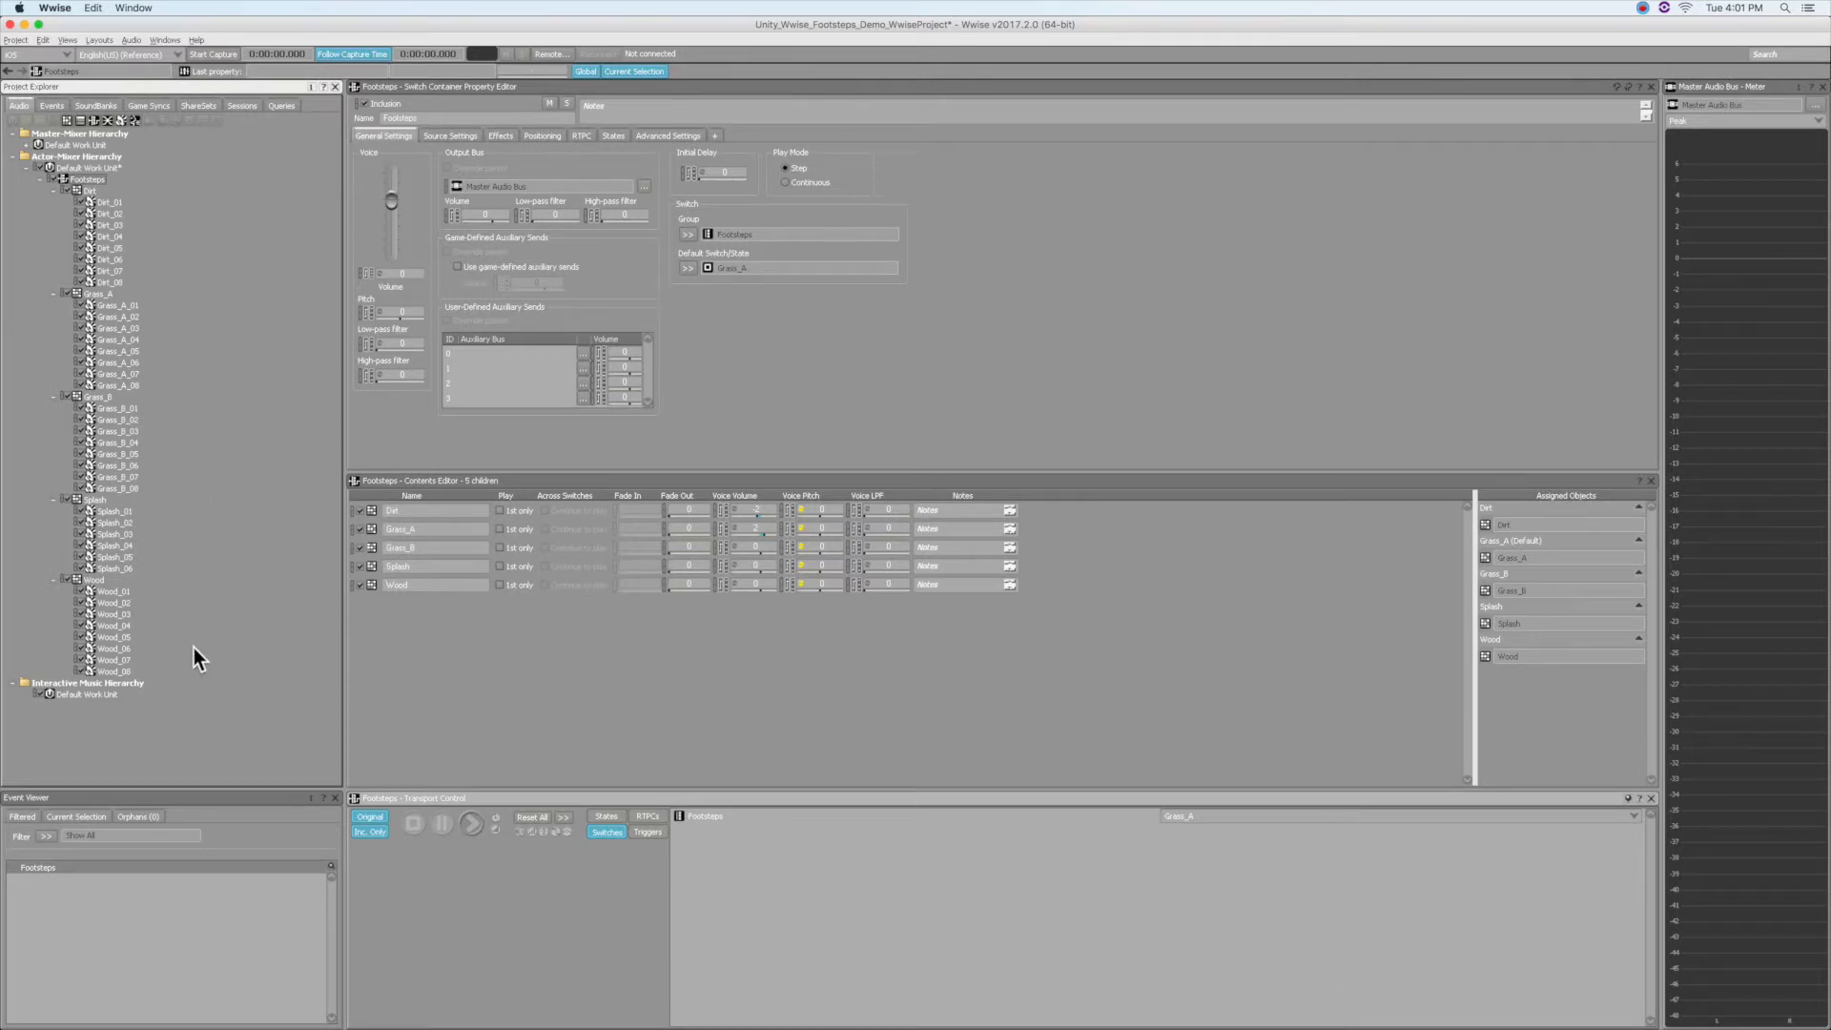
mouse_move(171, 511)
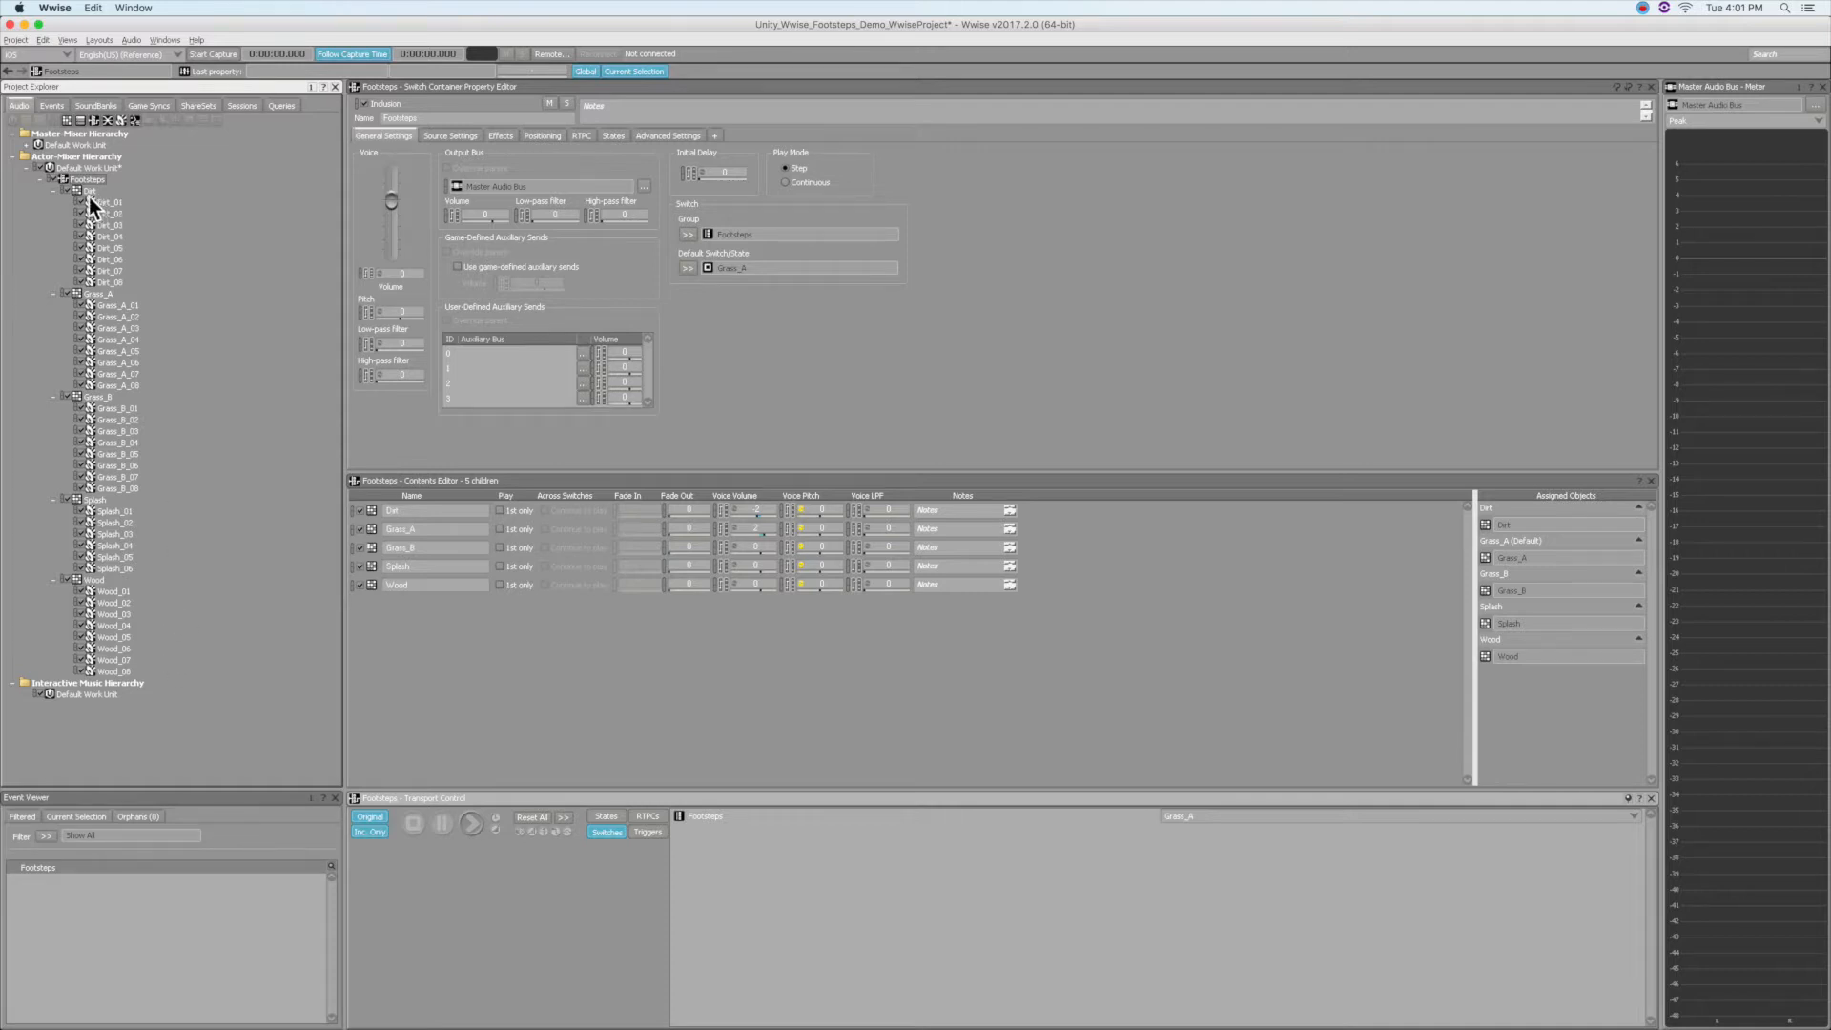
- Audition the Dirt and Grass_A random containers
left_click(90, 188)
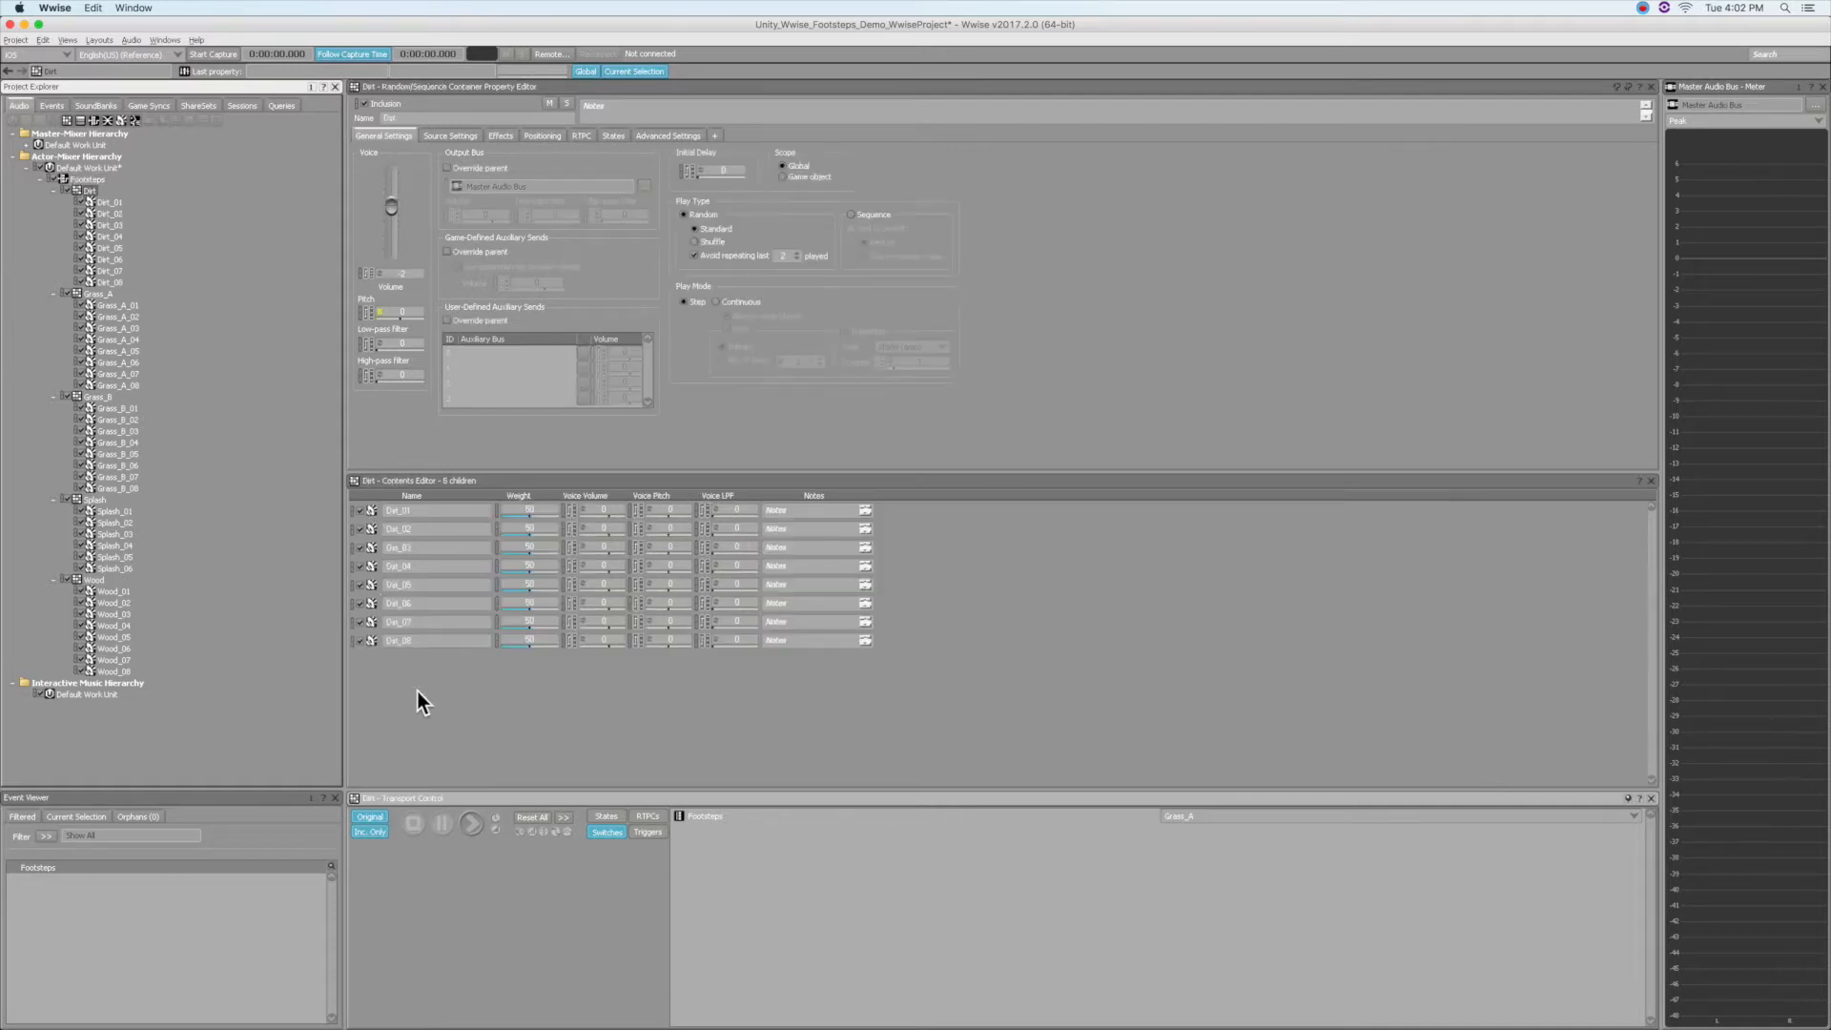
left_click(470, 822)
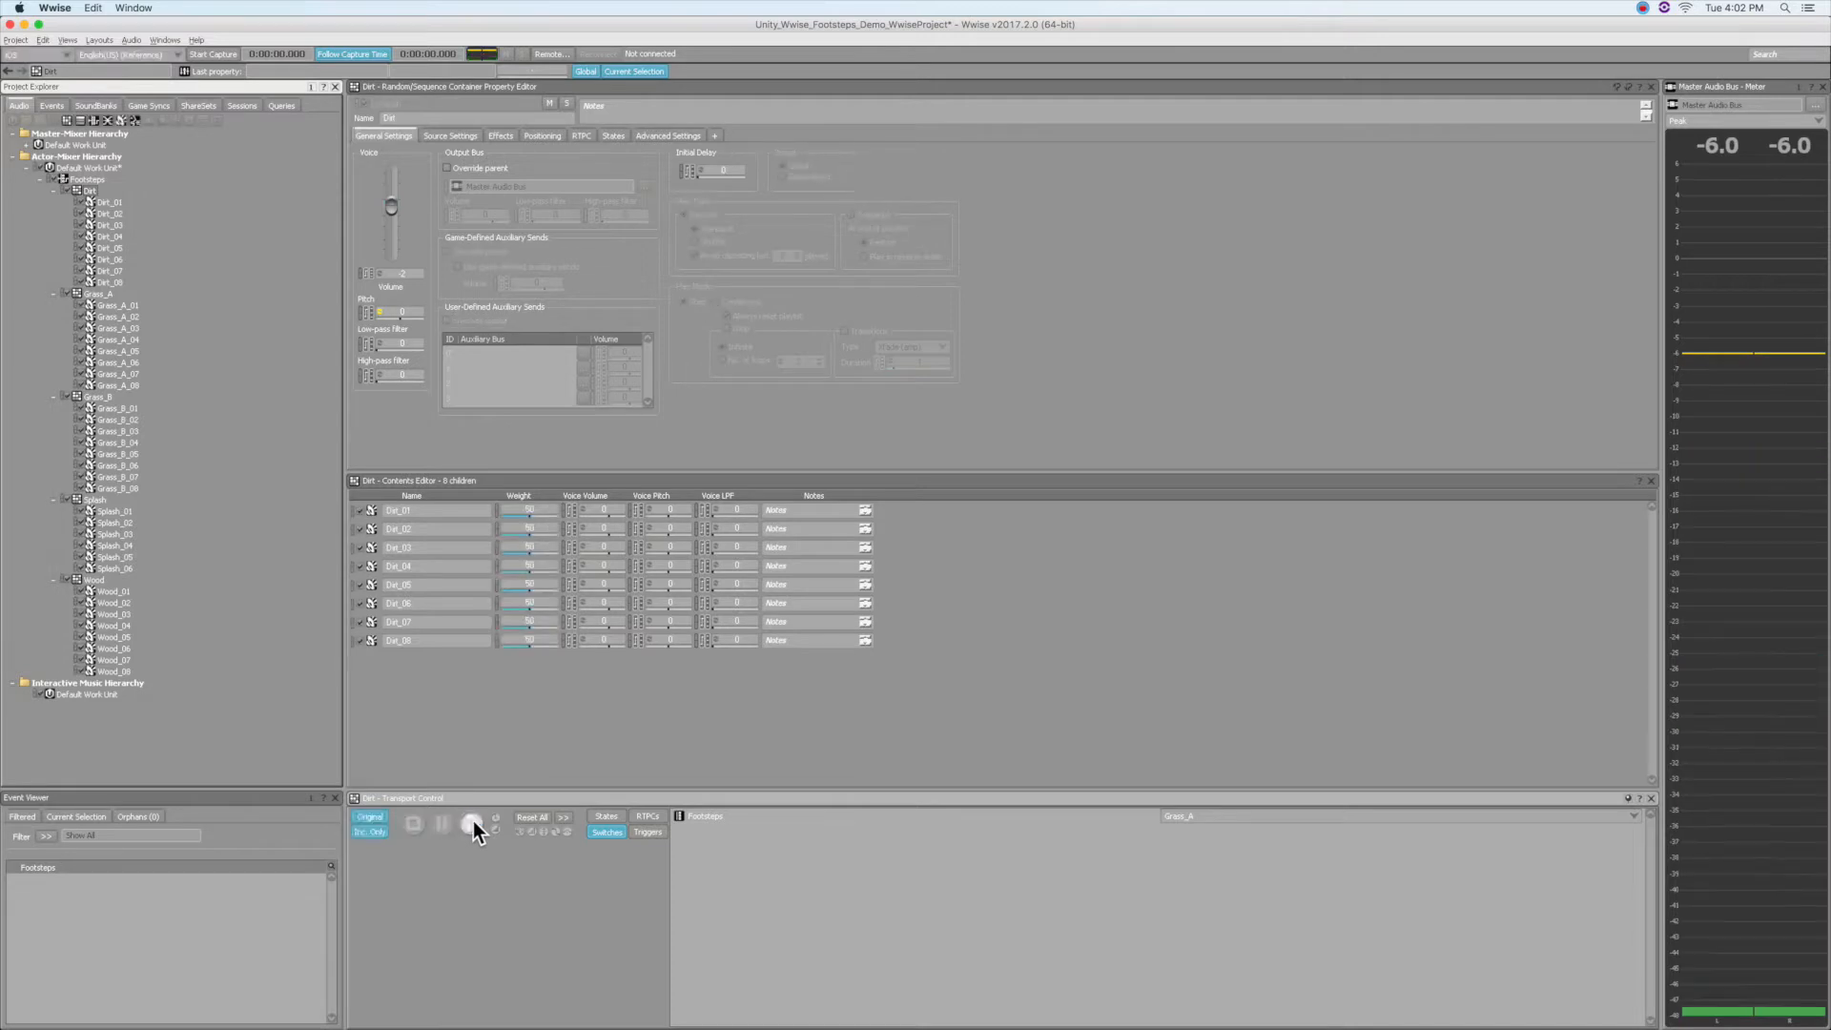
left_click(470, 822)
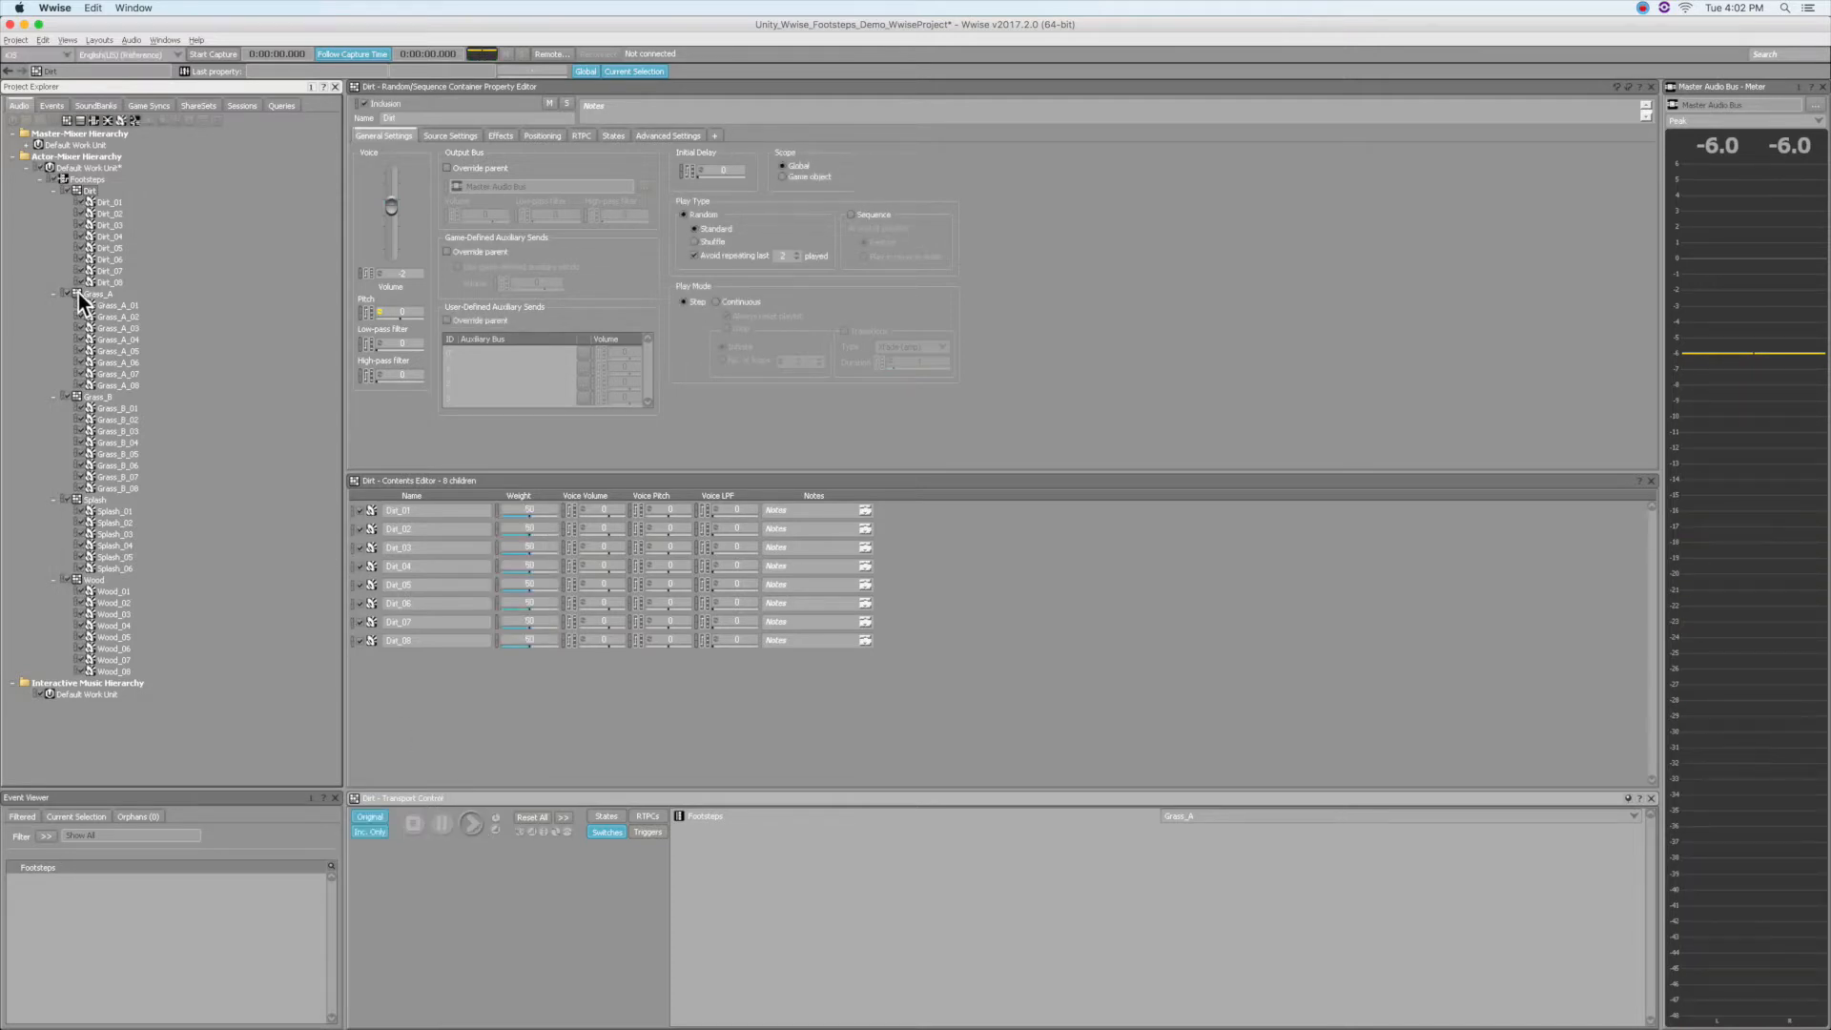
left_click(470, 823)
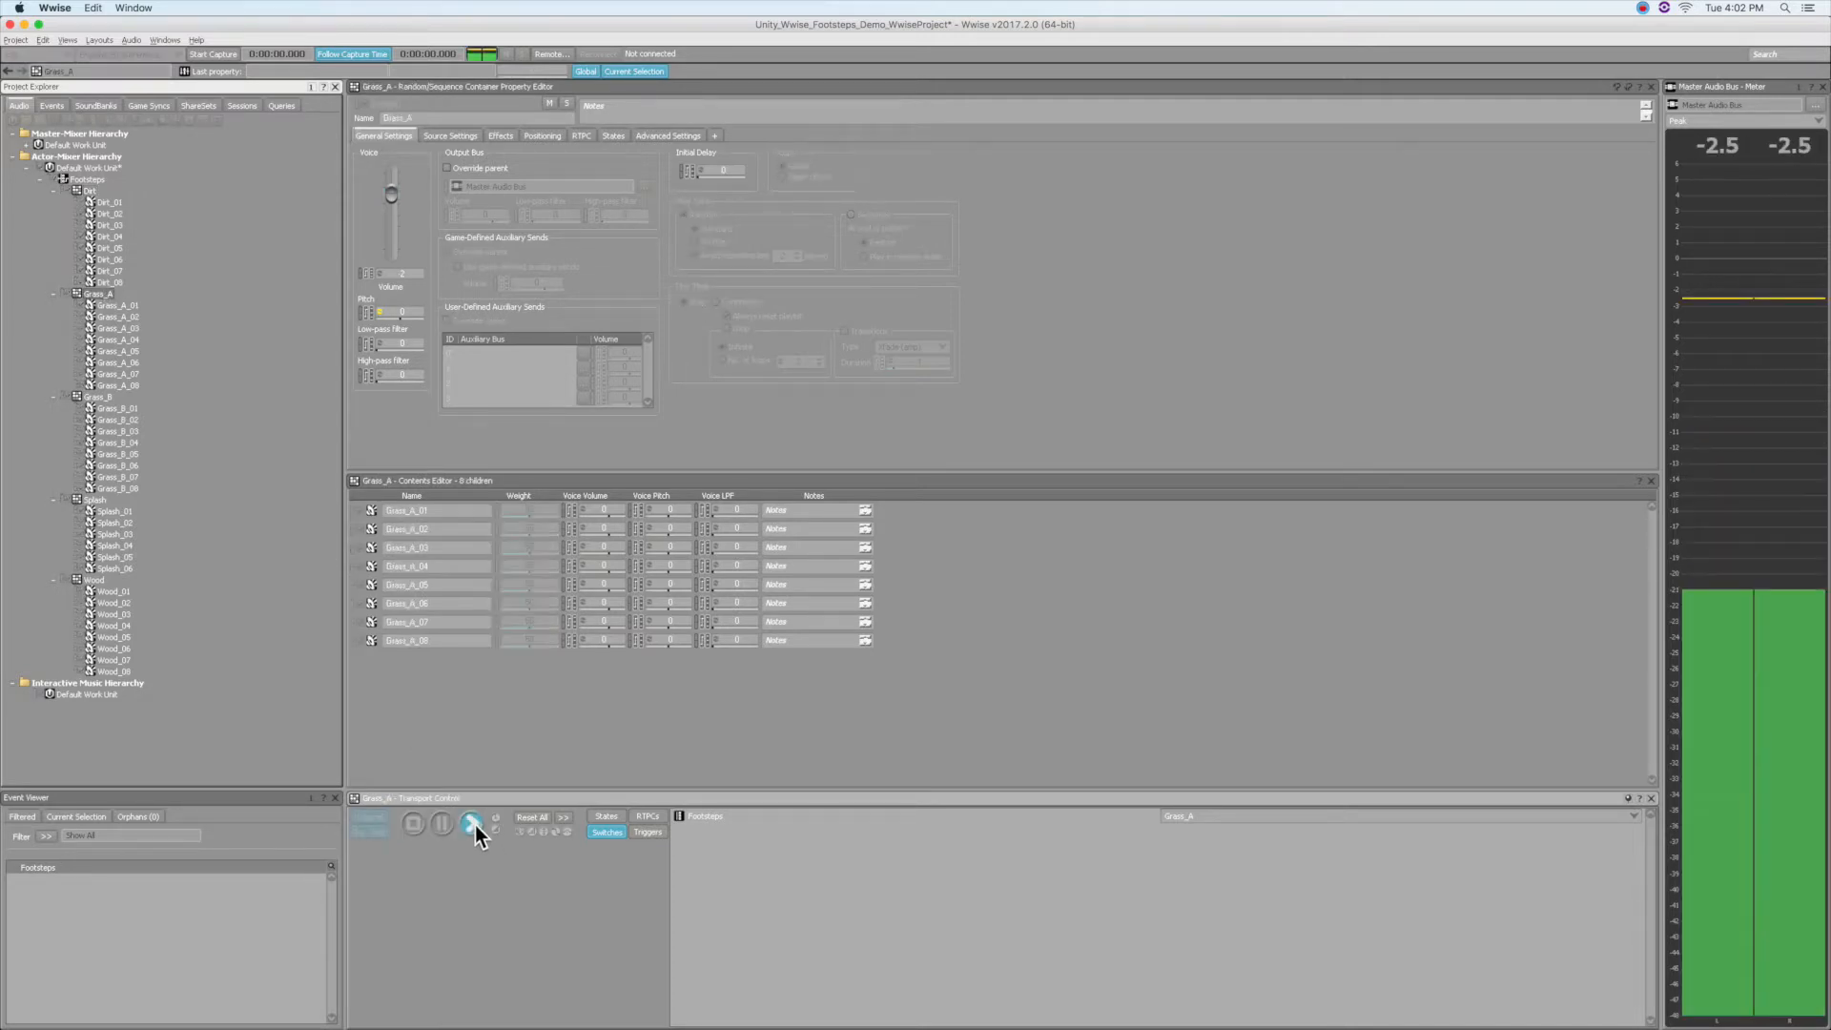
left_click(472, 823)
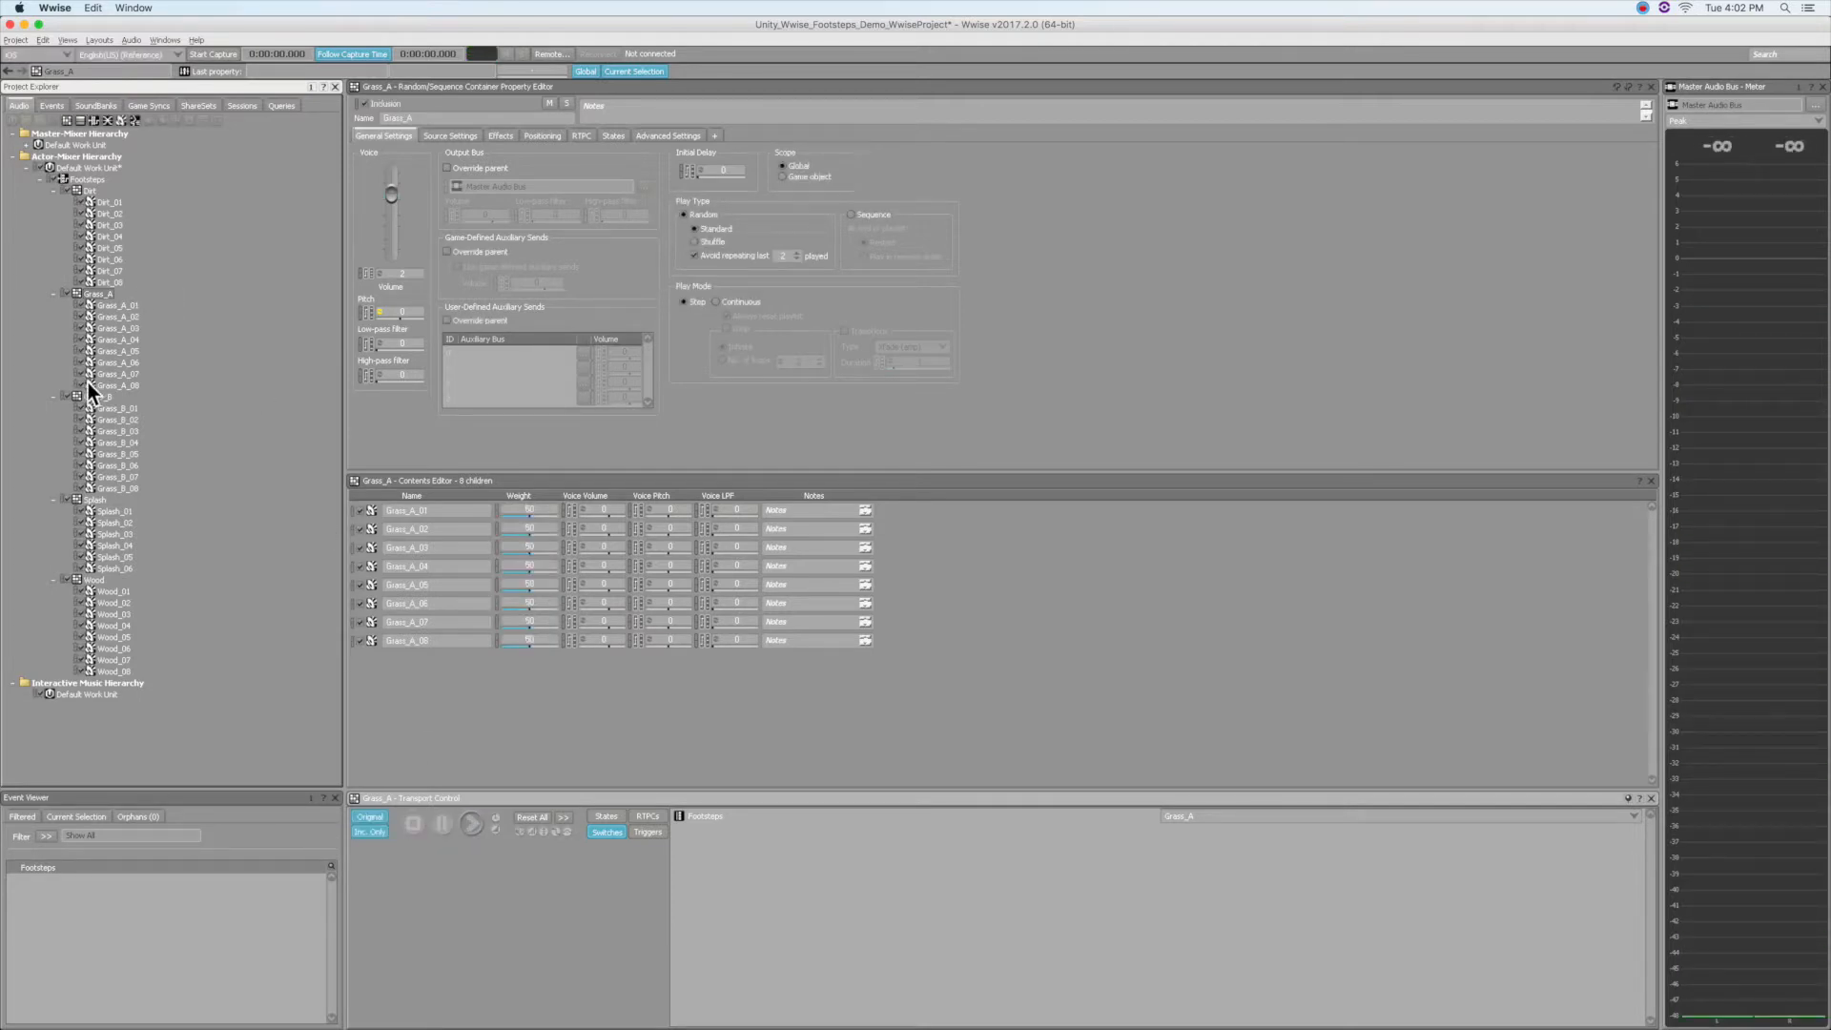
- Audition the Grass_B and Splash random containers, hearing several random footsteps
left_click(97, 396)
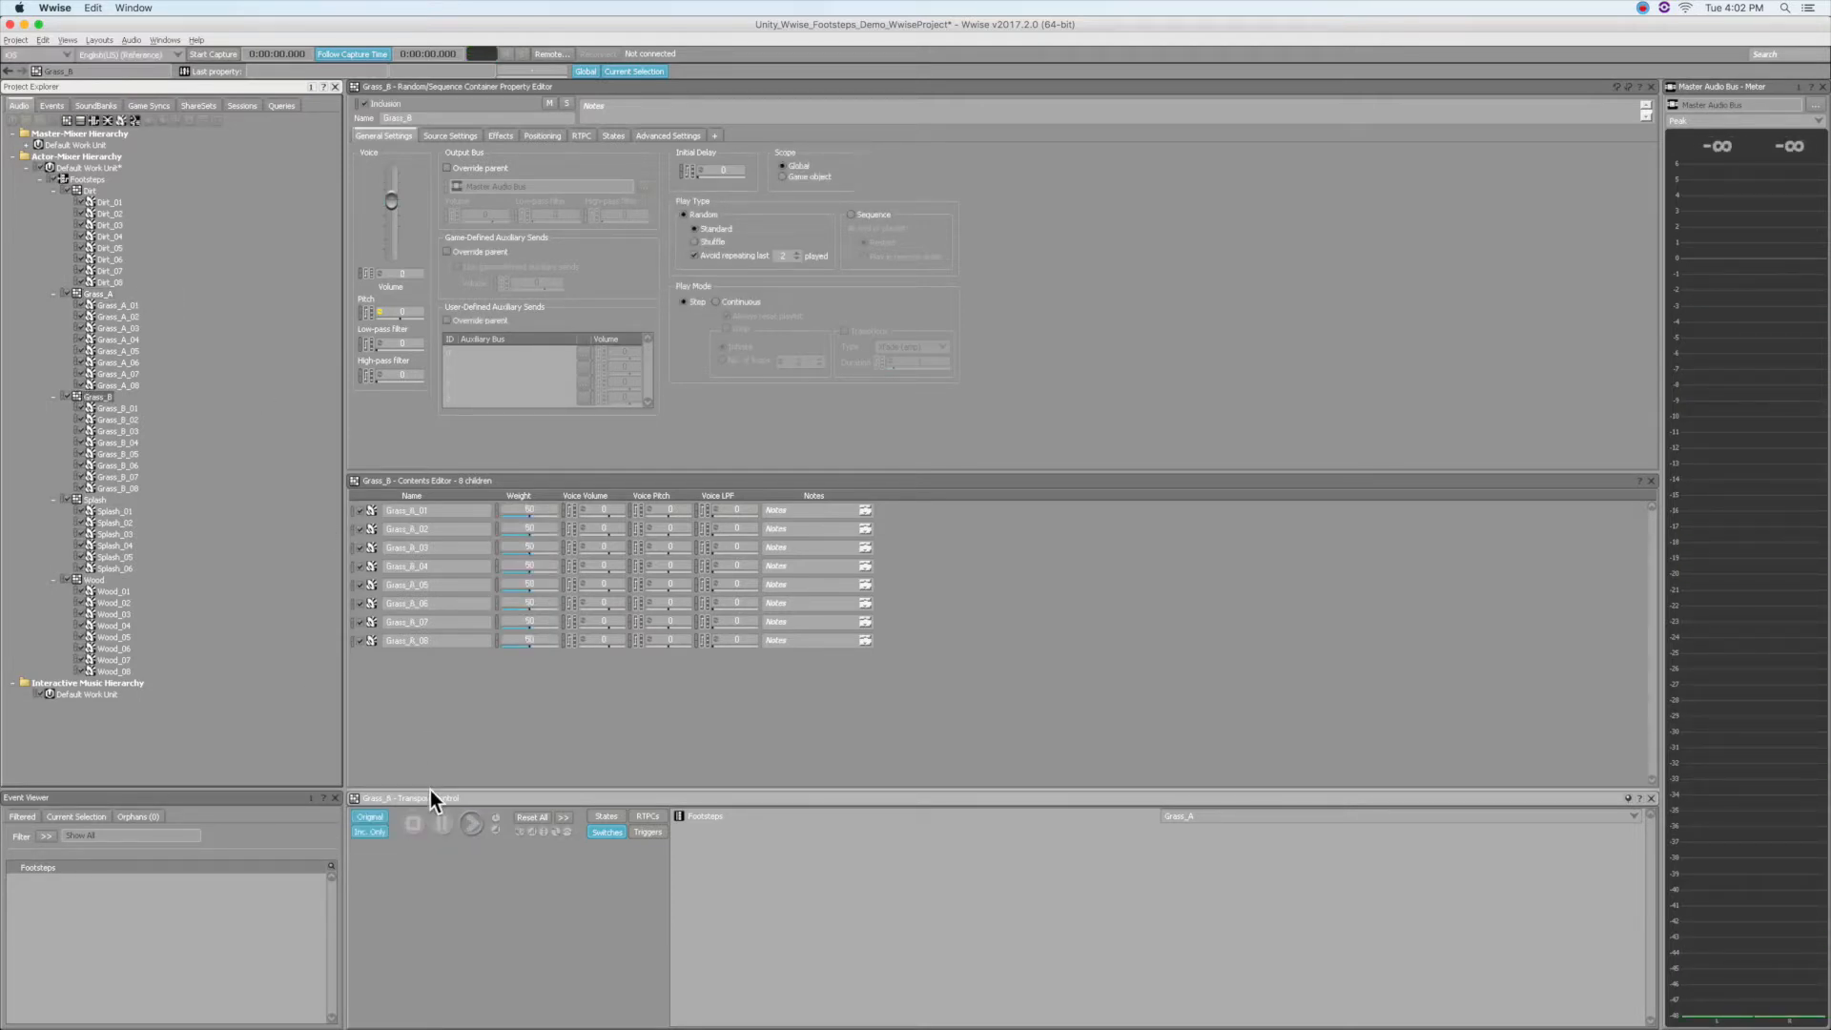
left_click(469, 823)
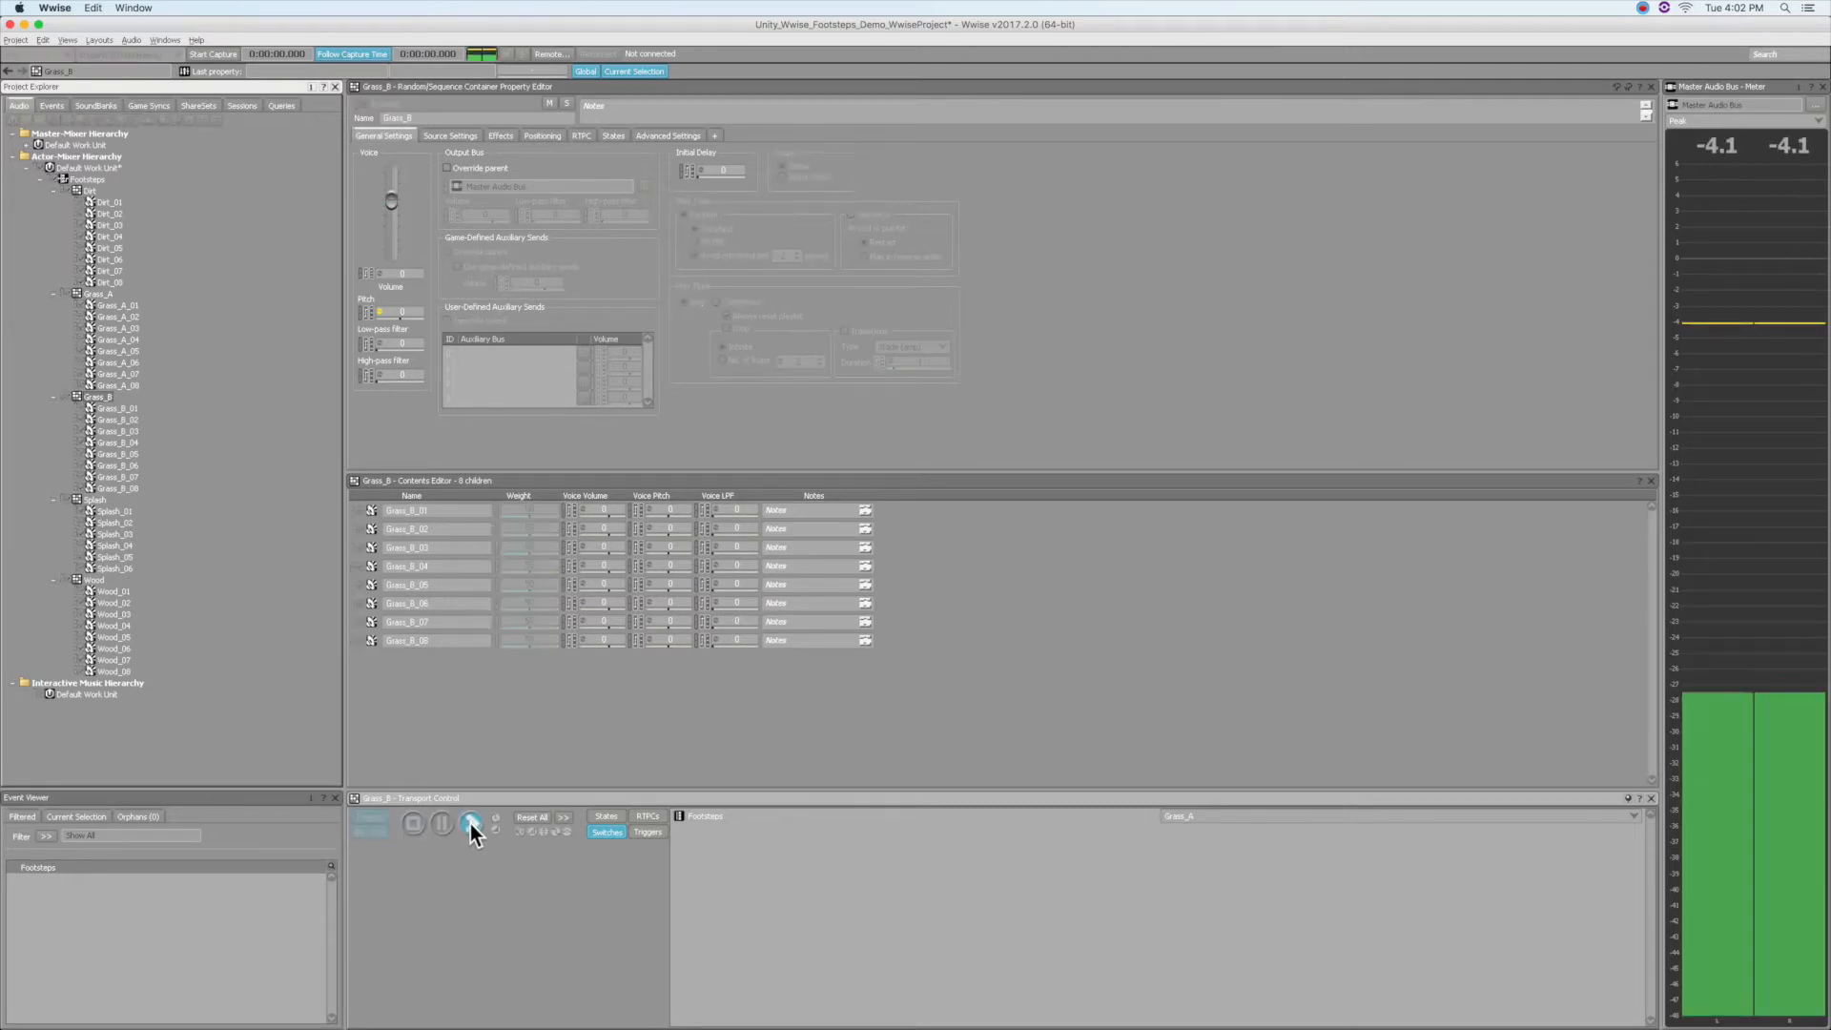
left_click(471, 822)
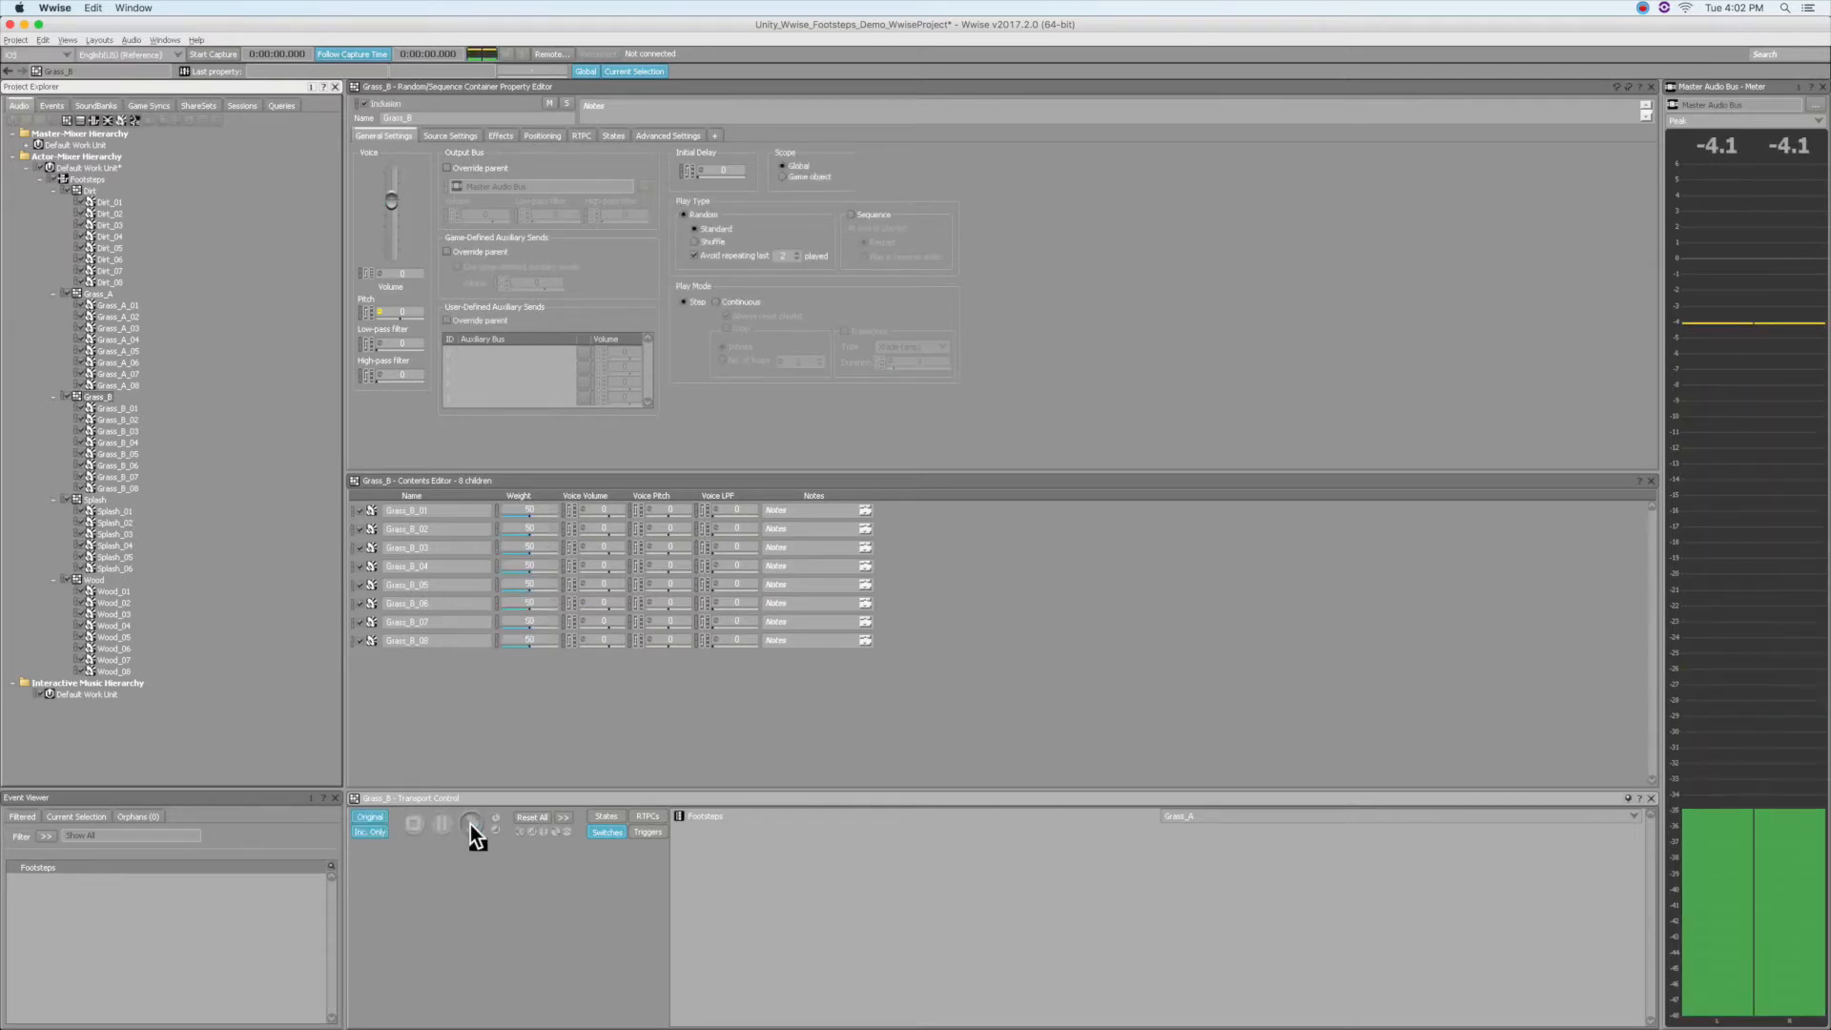
left_click(468, 822)
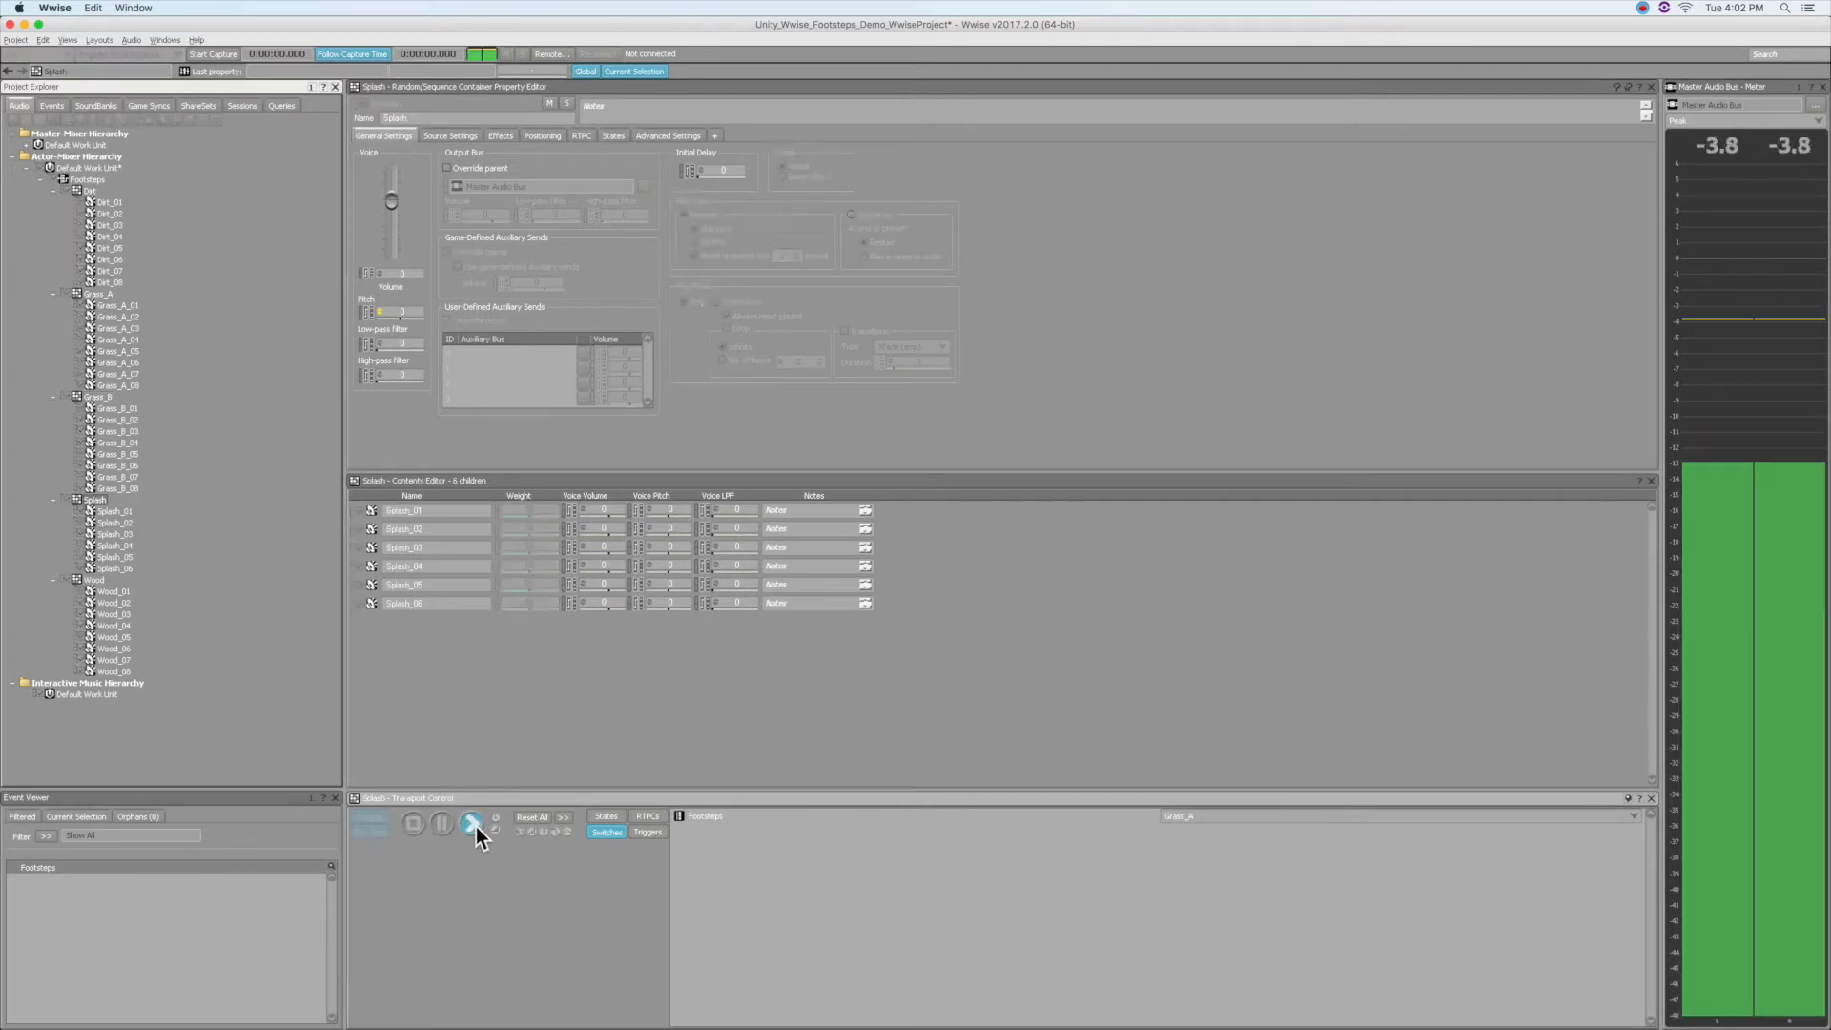
left_click(471, 823)
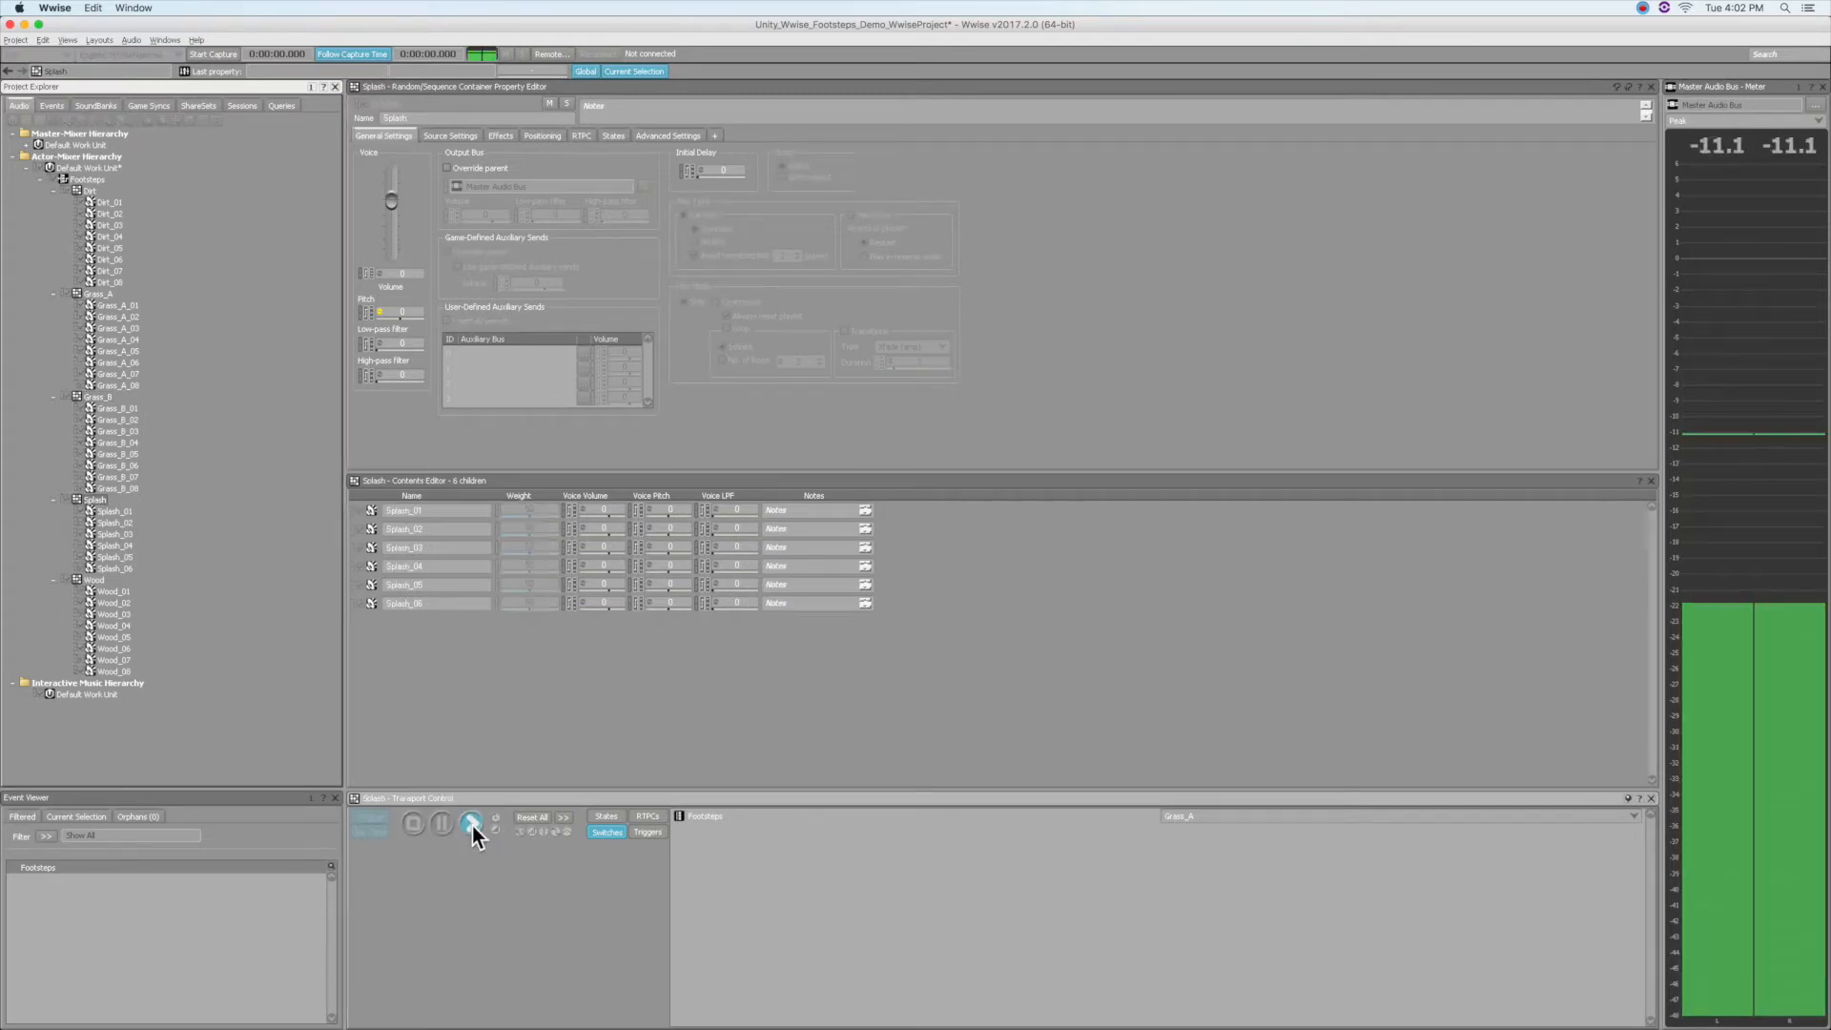
left_click(470, 824)
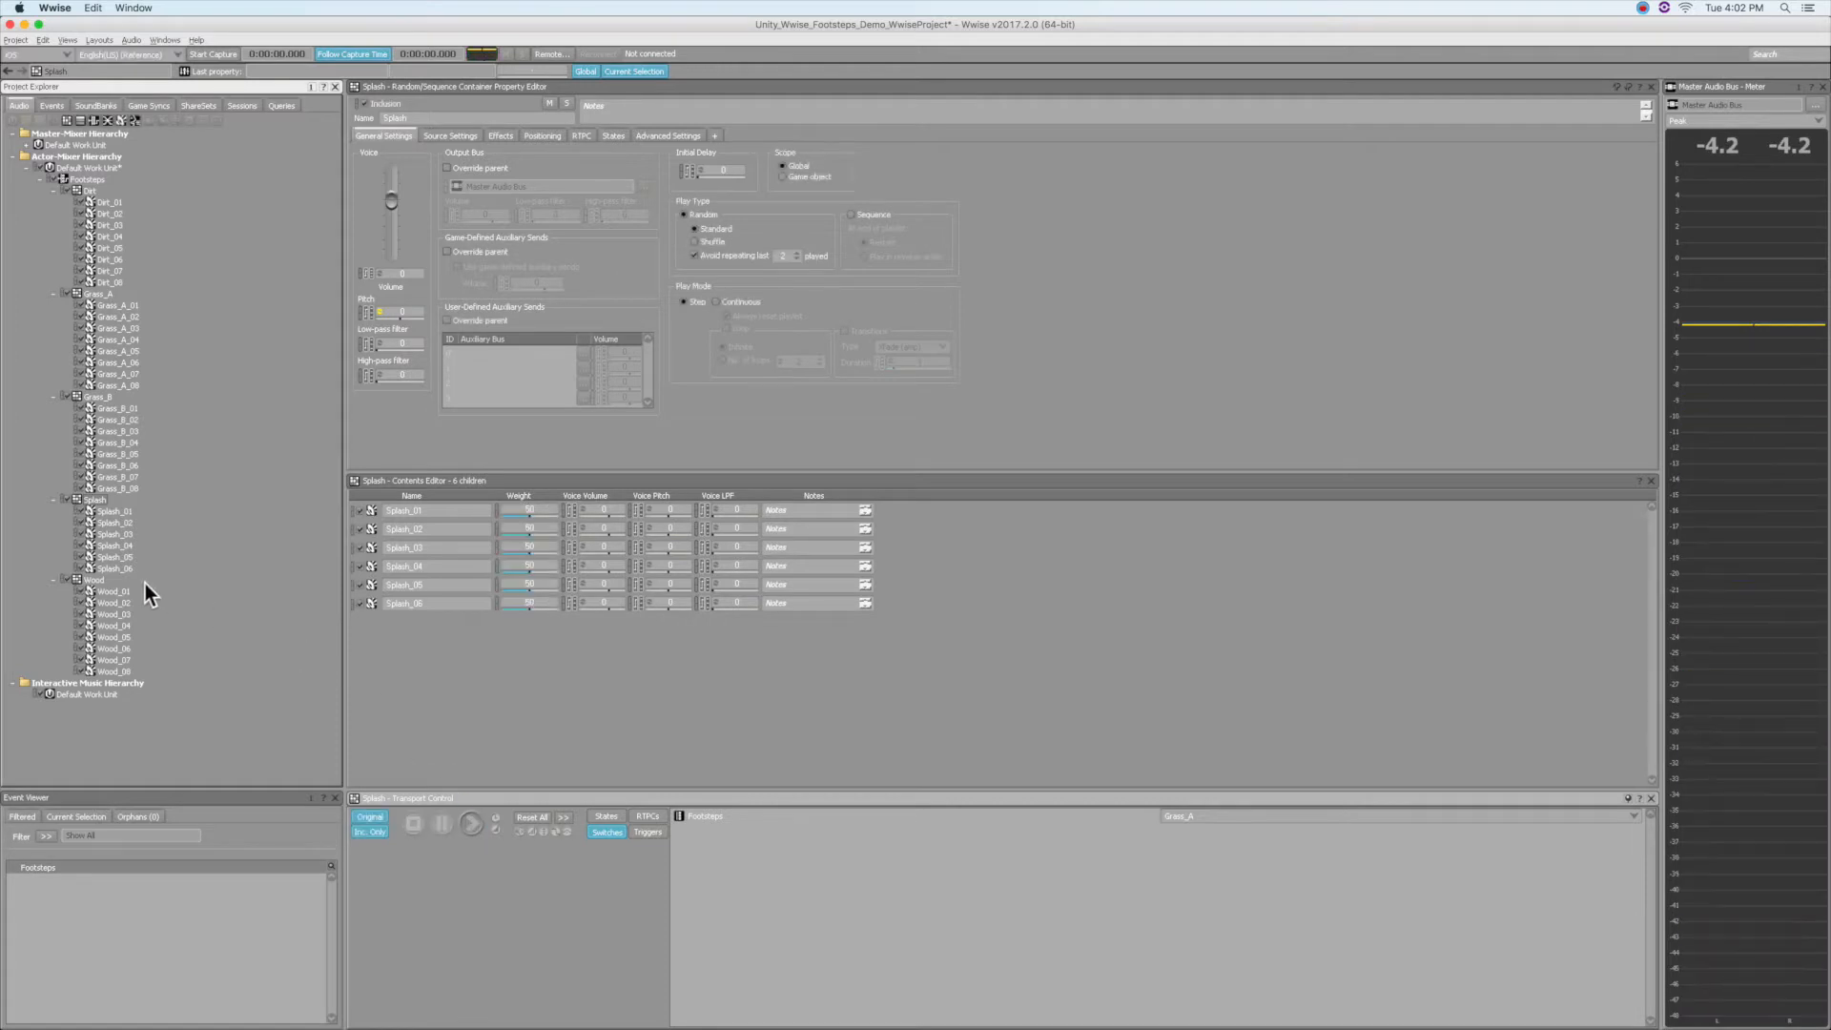
- Audition the Wood random container and its eight weighted variations
left_click(94, 581)
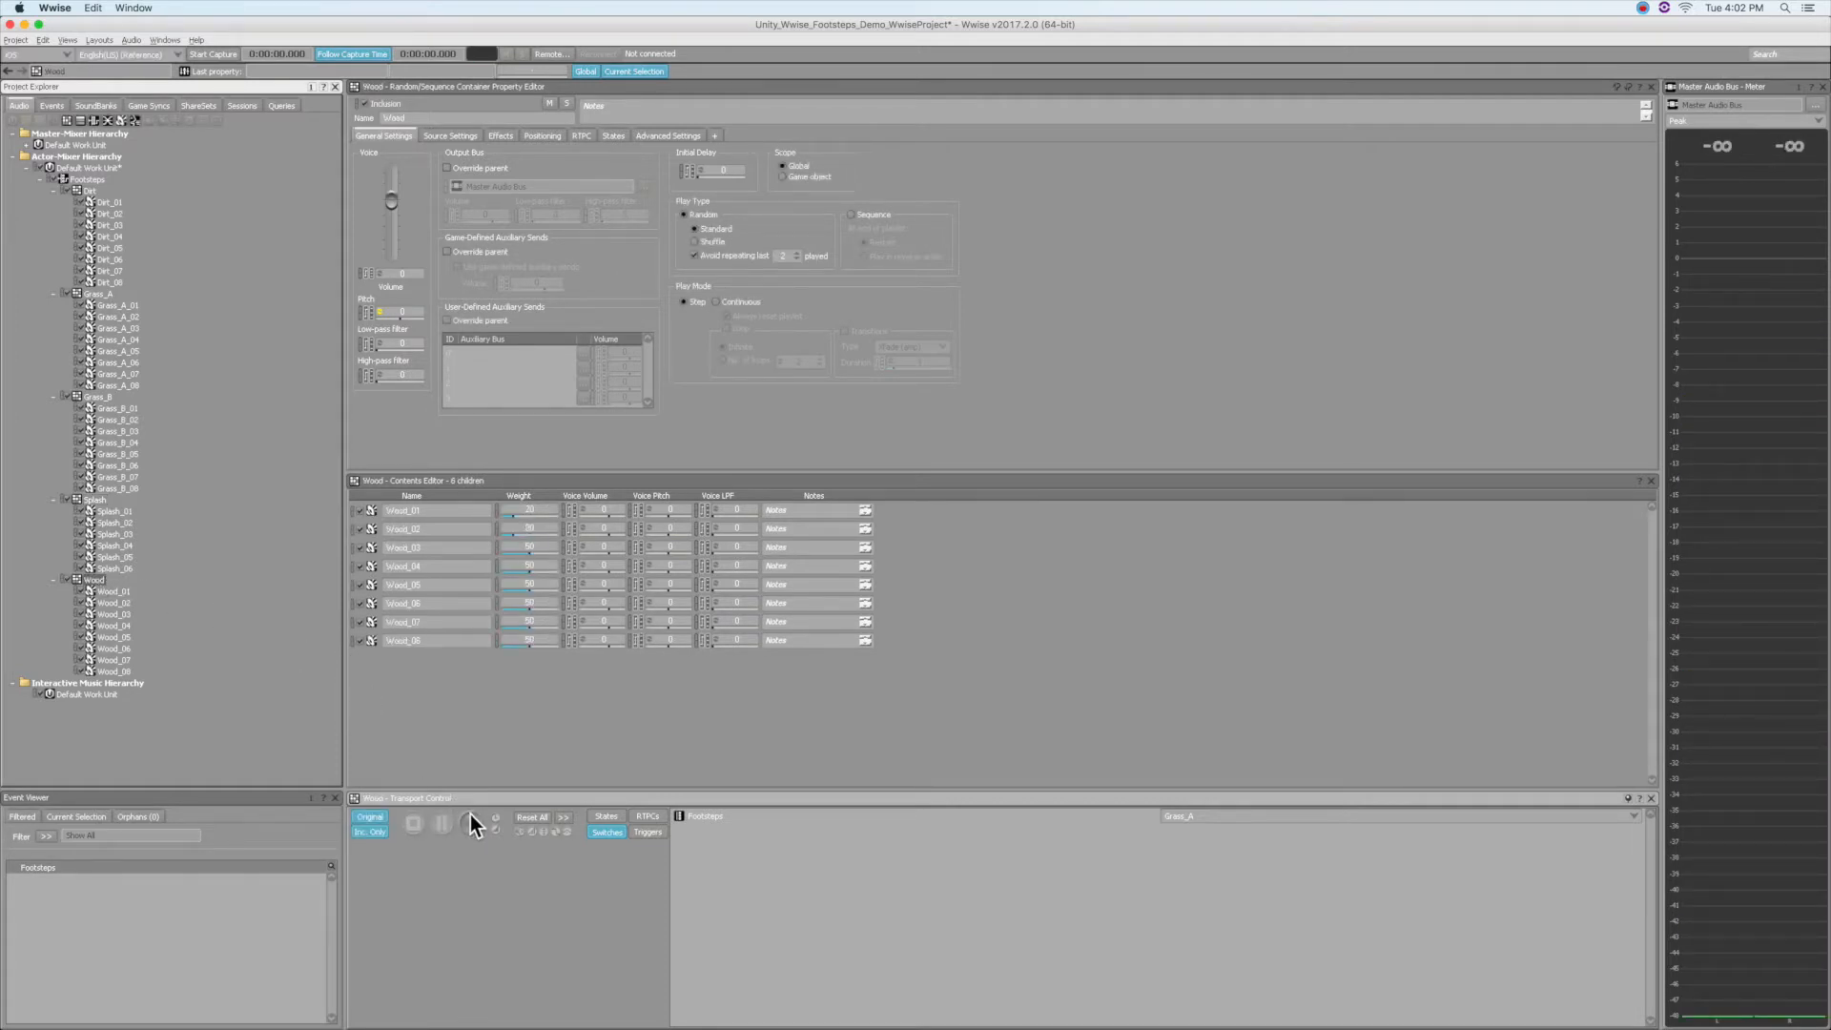
left_click(470, 823)
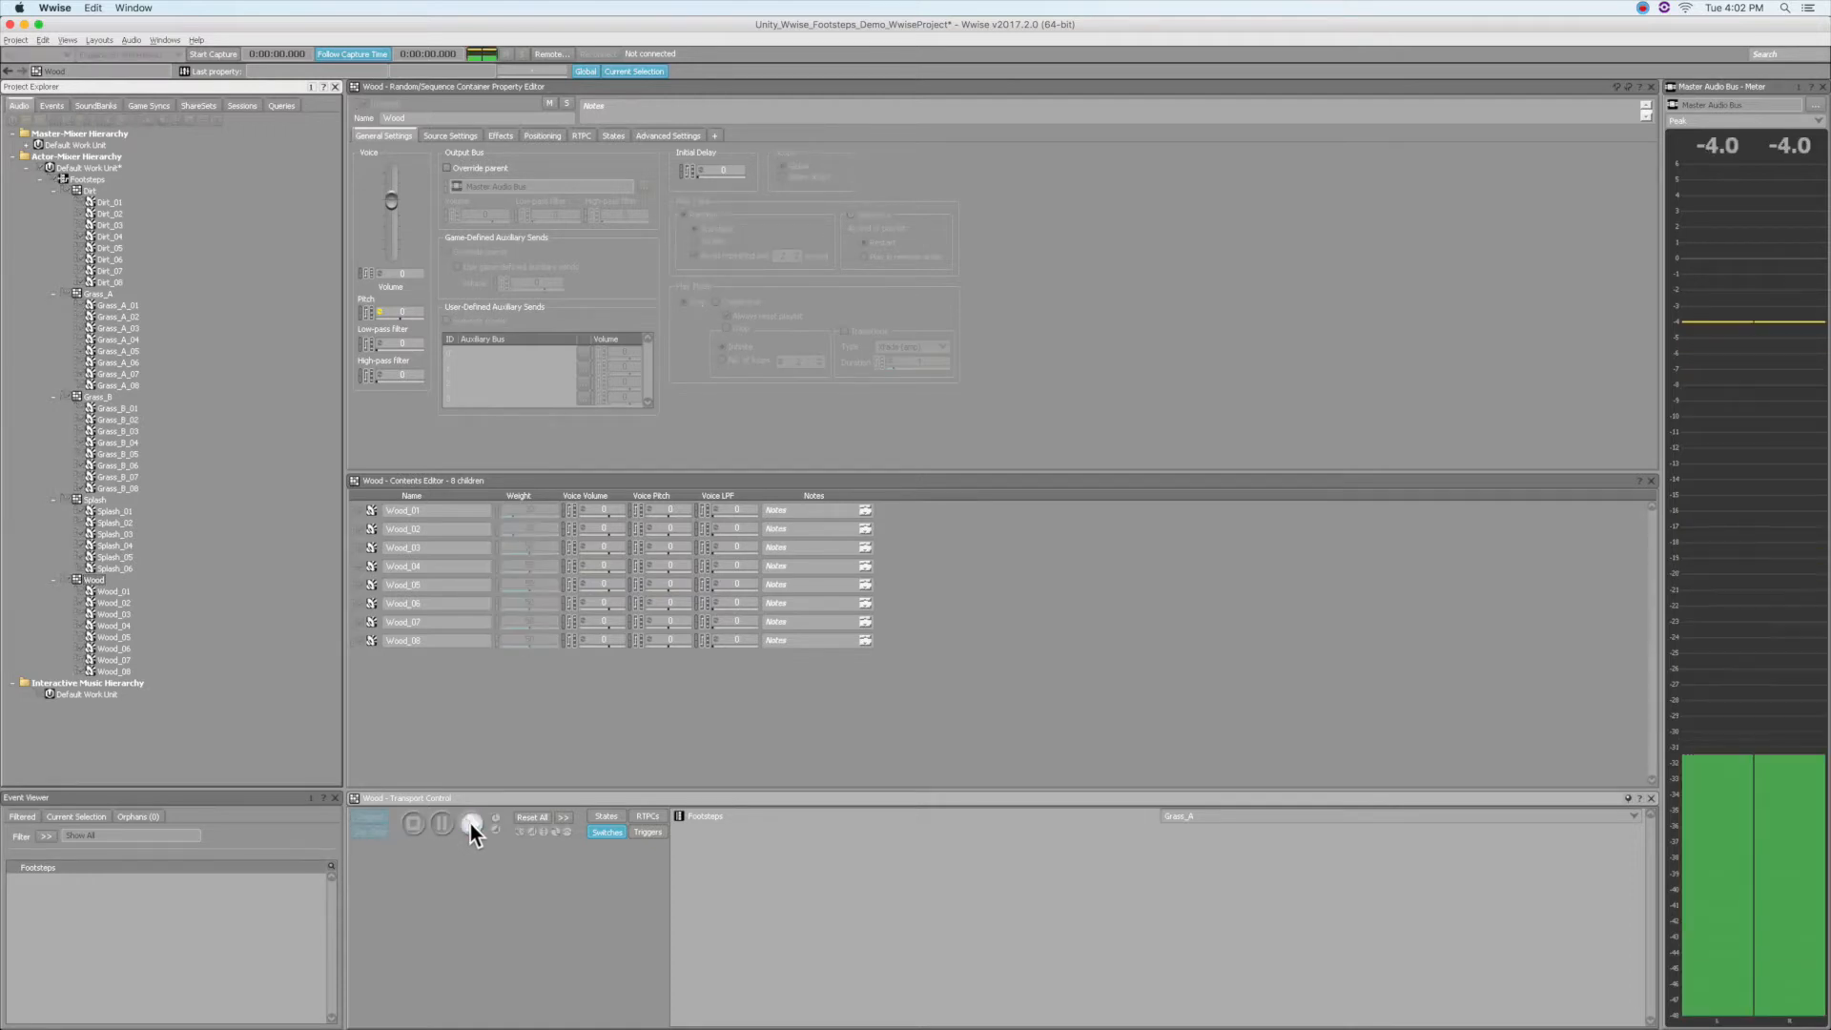
left_click(469, 823)
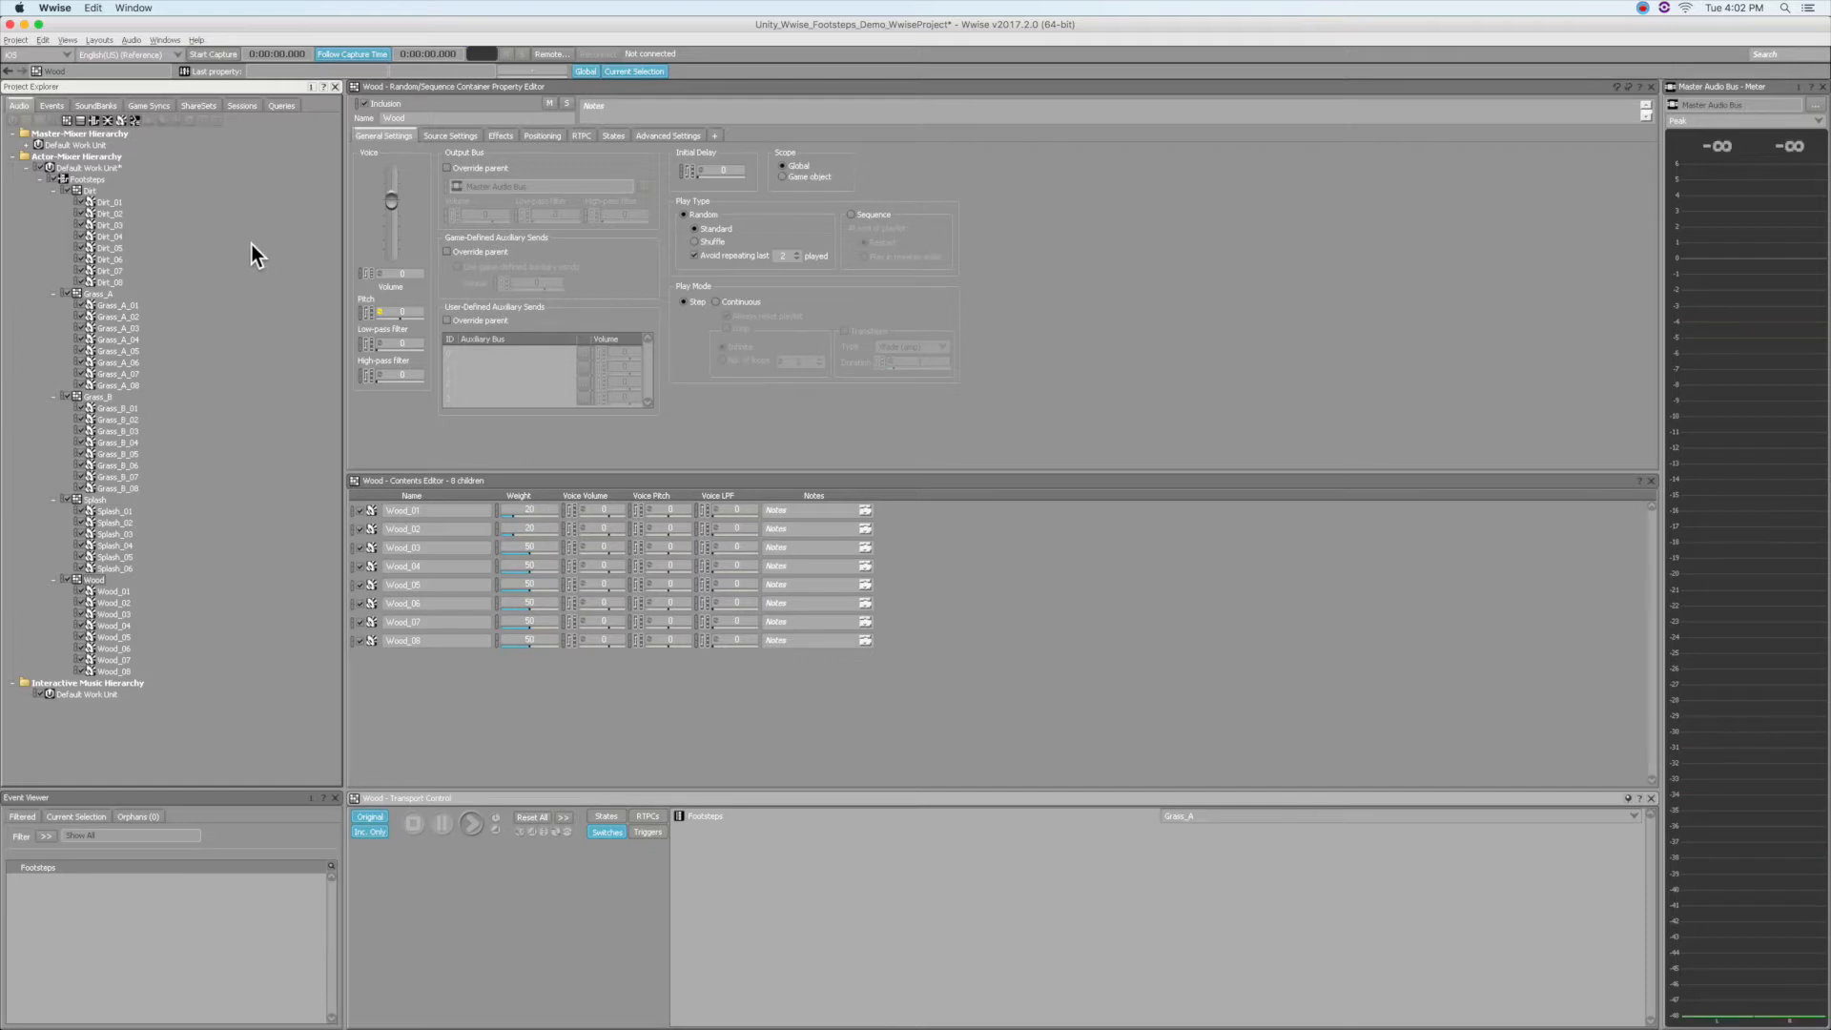
mouse_move(214, 448)
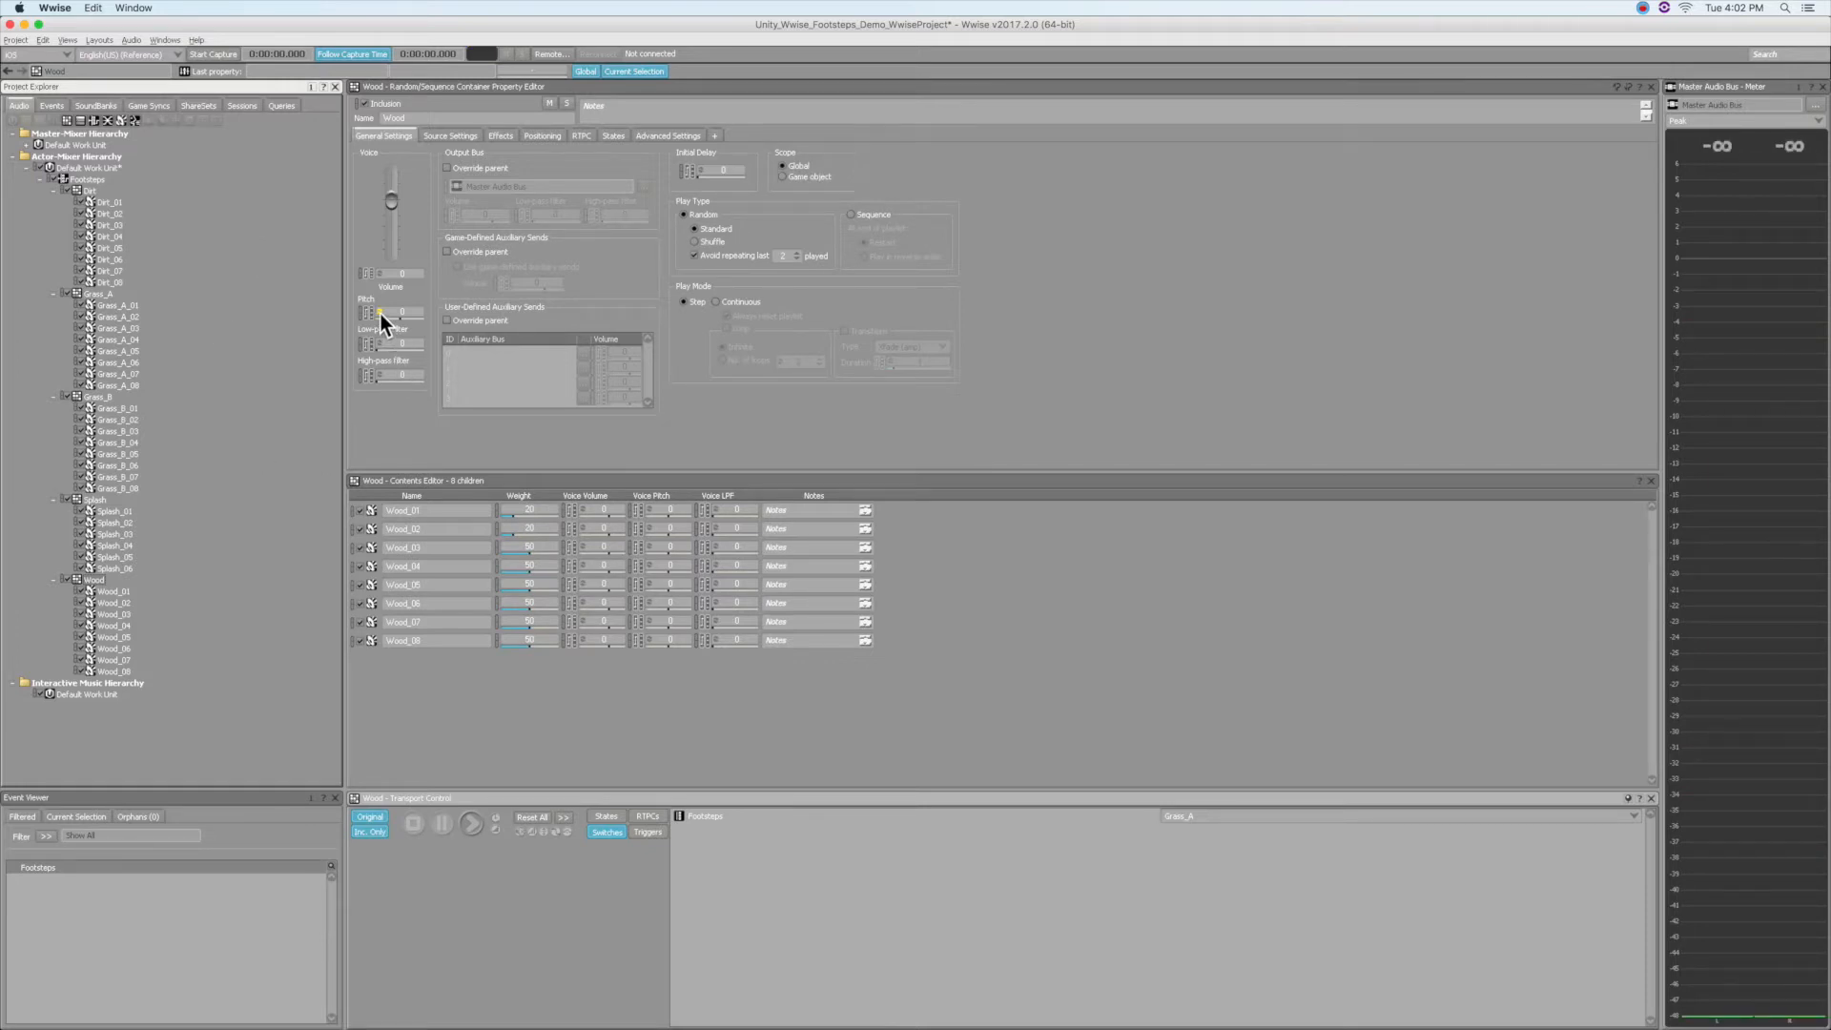
left_click(381, 312)
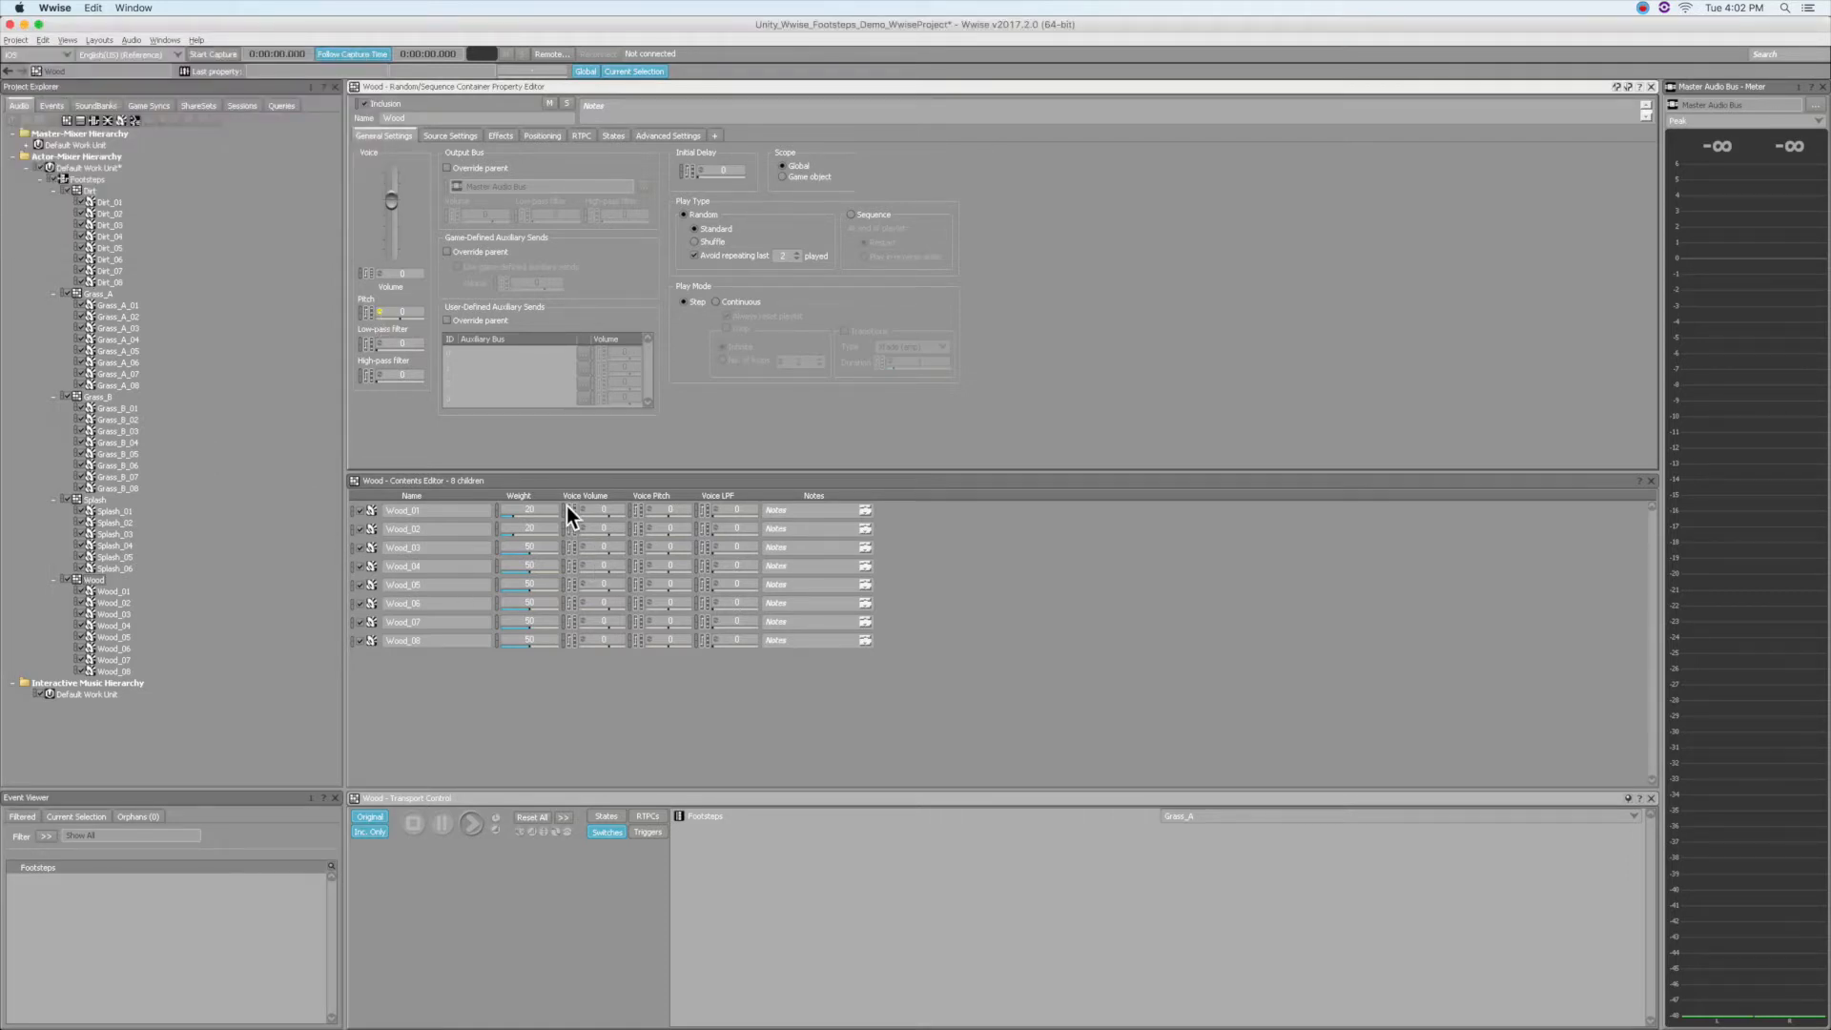
mouse_move(525, 485)
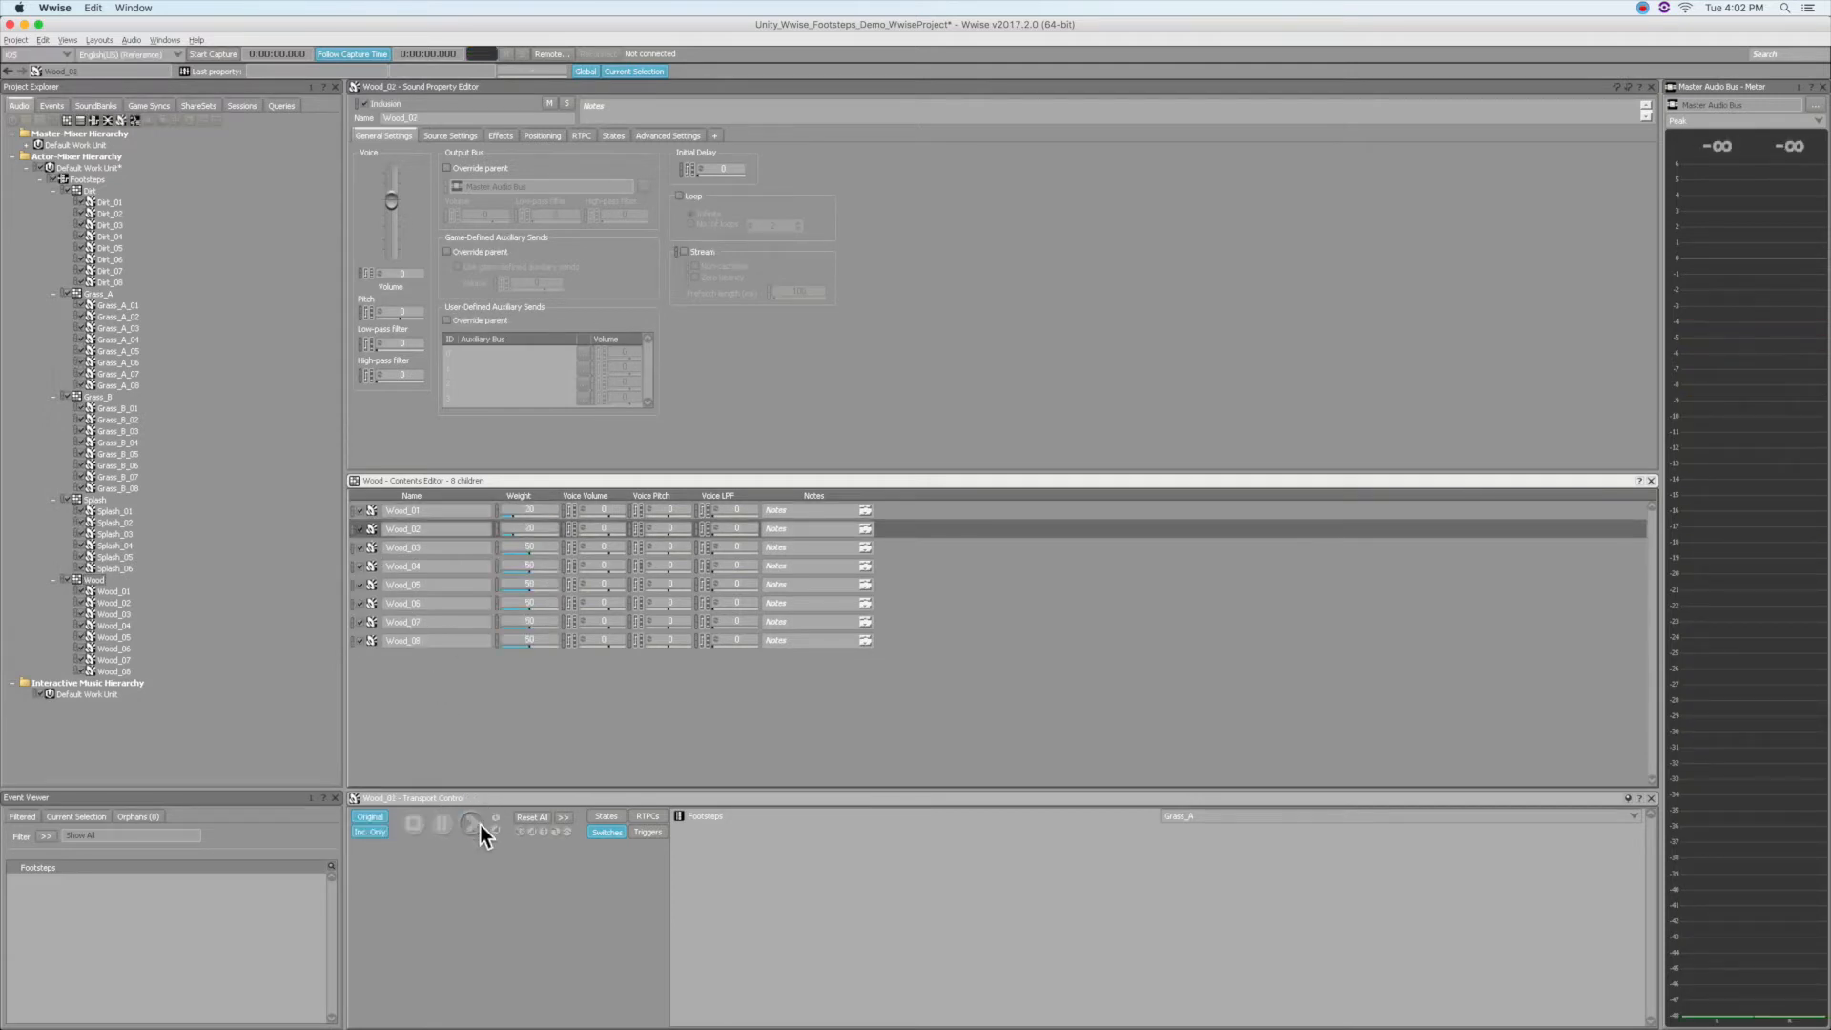
- Play the Wood_02 variation on its own, then reopen the Footsteps switch container
left_click(451, 824)
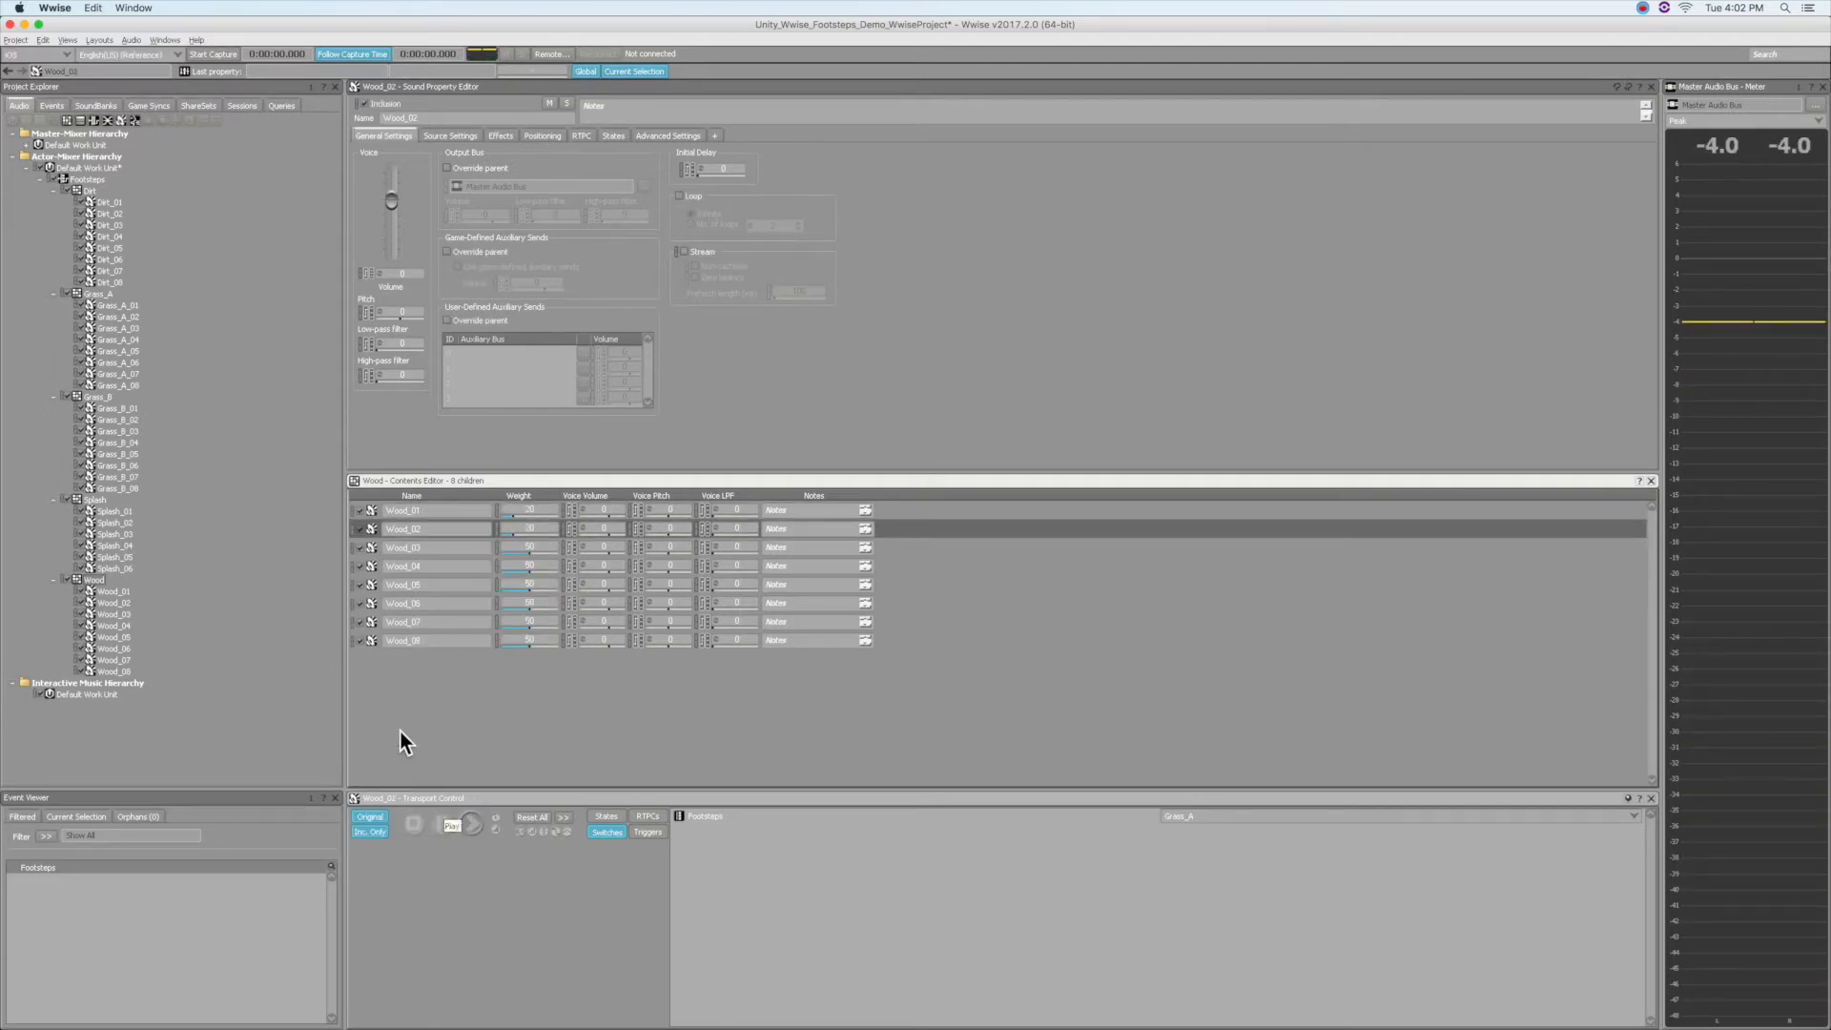
left_click(452, 824)
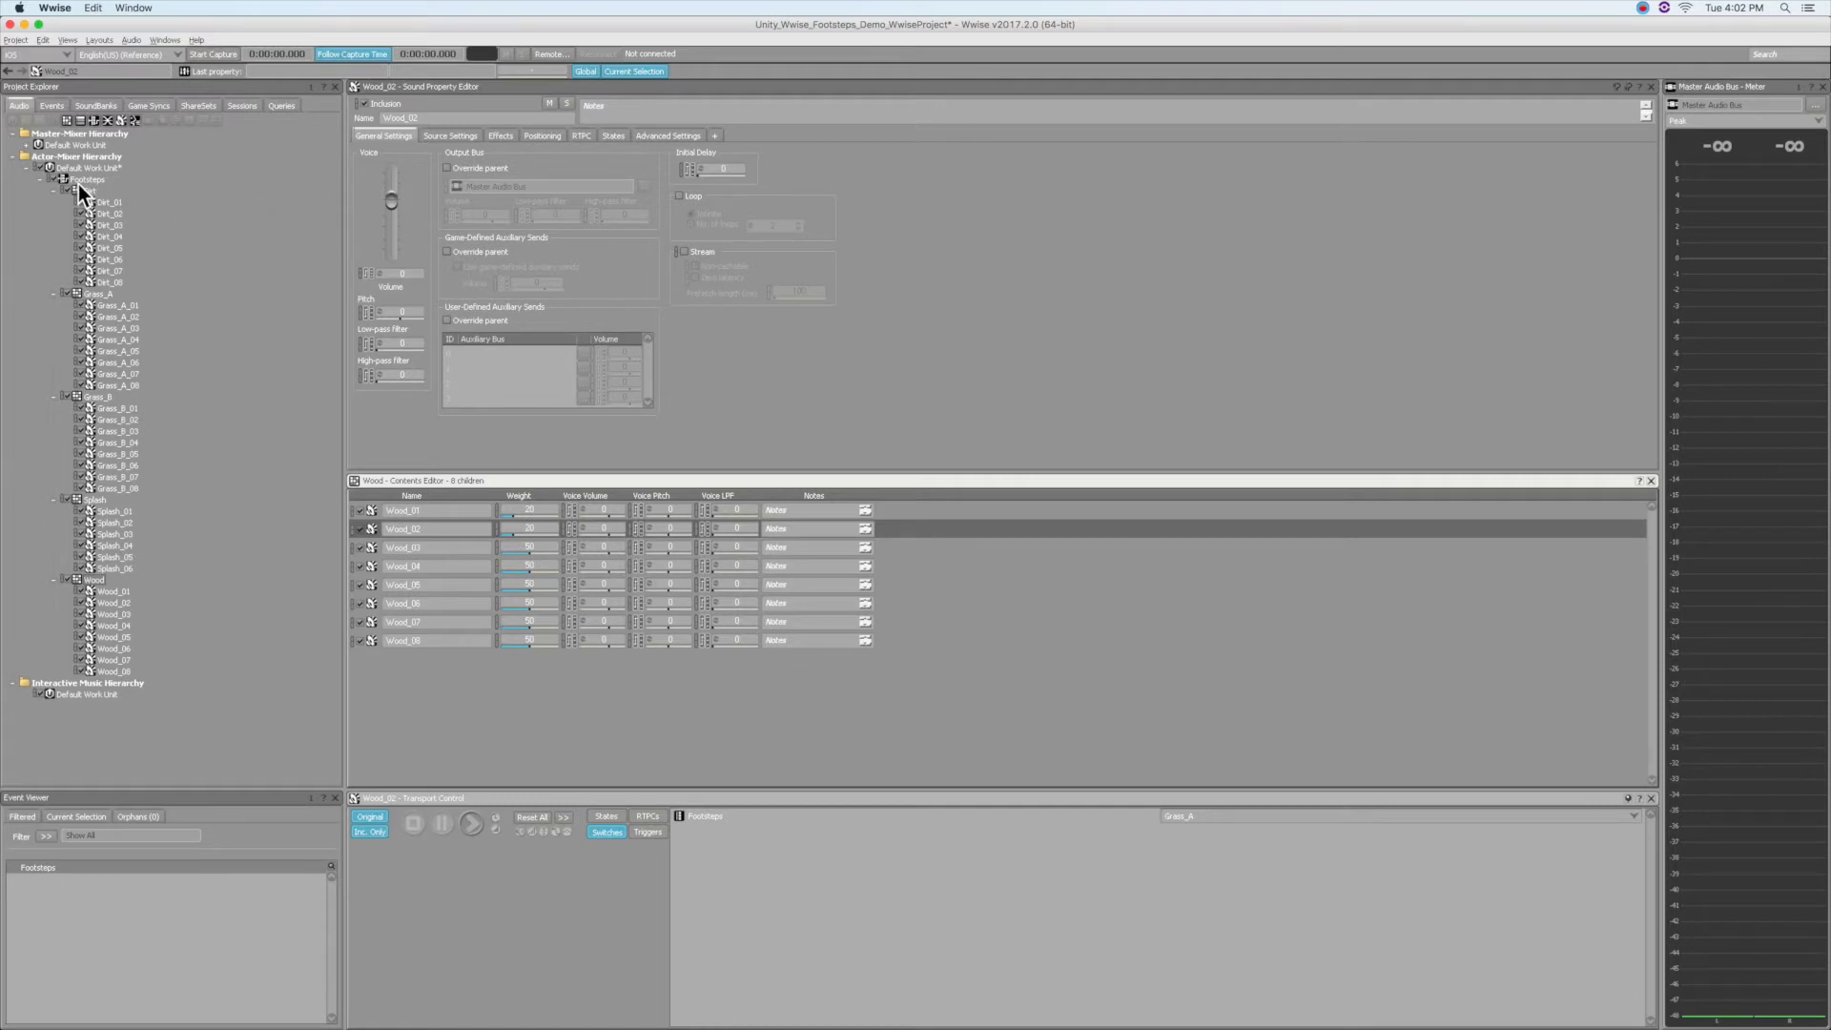
left_click(87, 179)
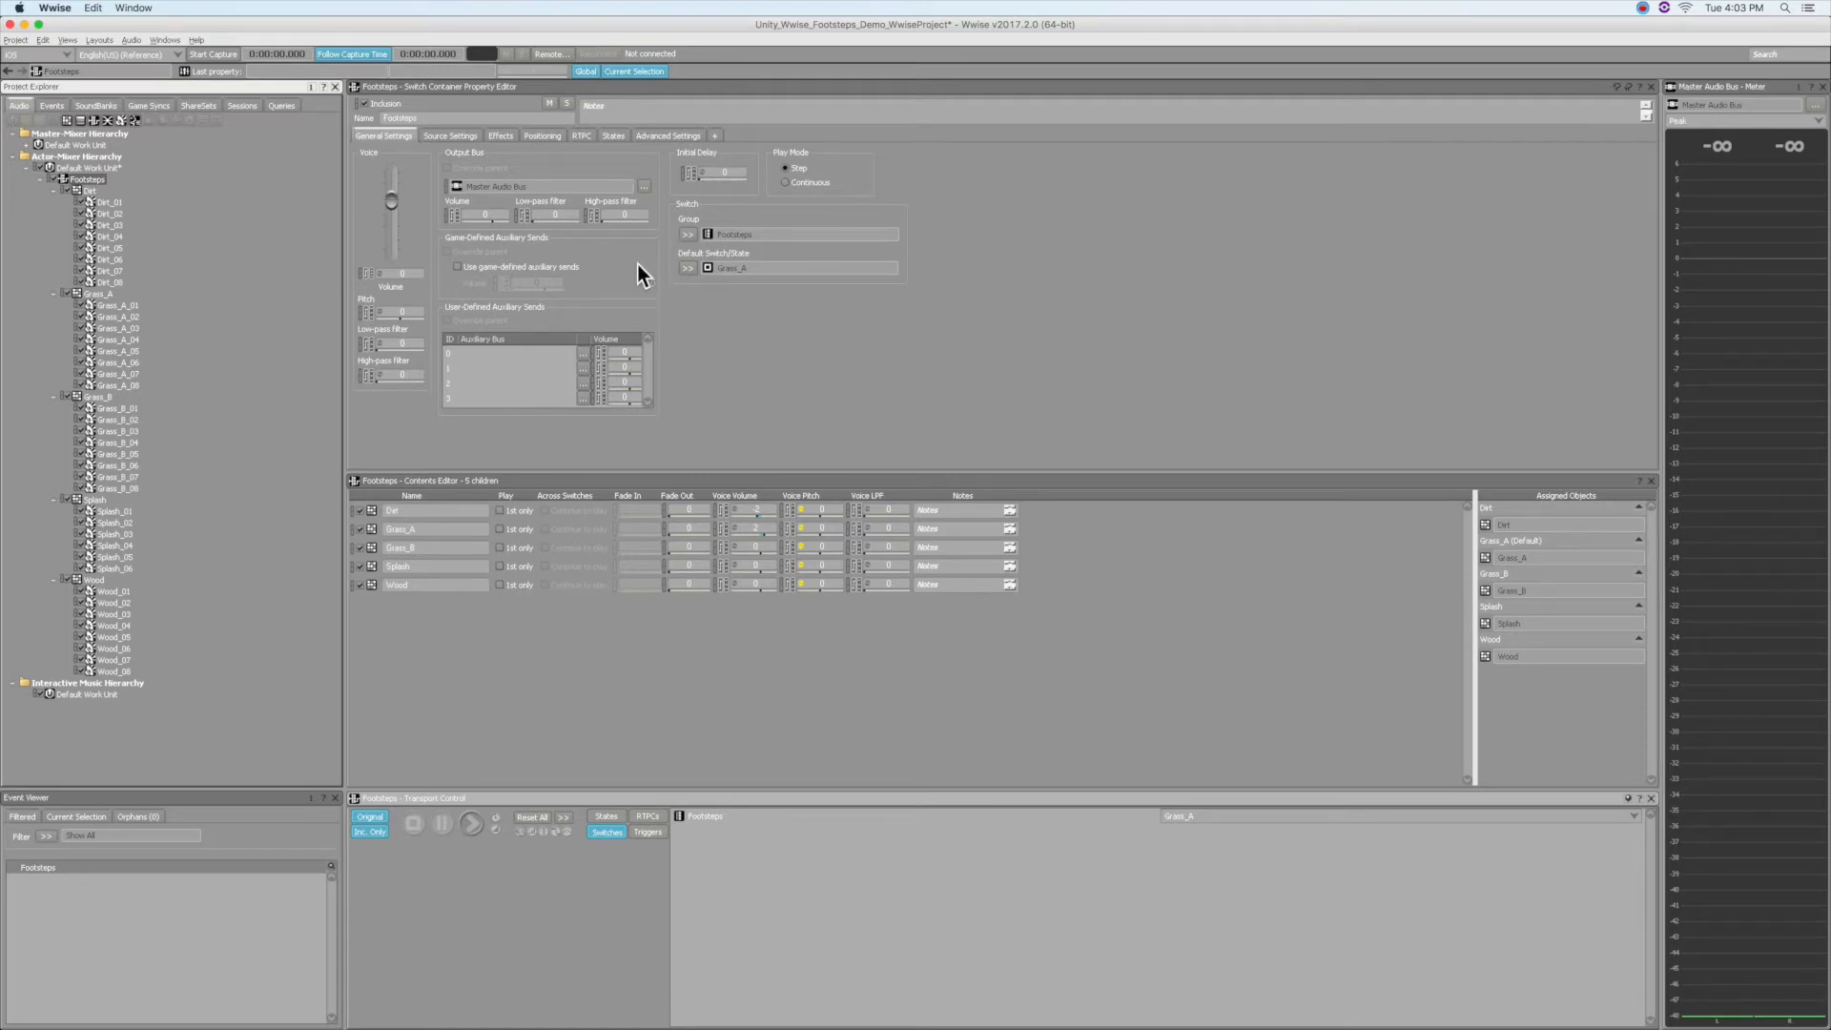
mouse_move(813, 309)
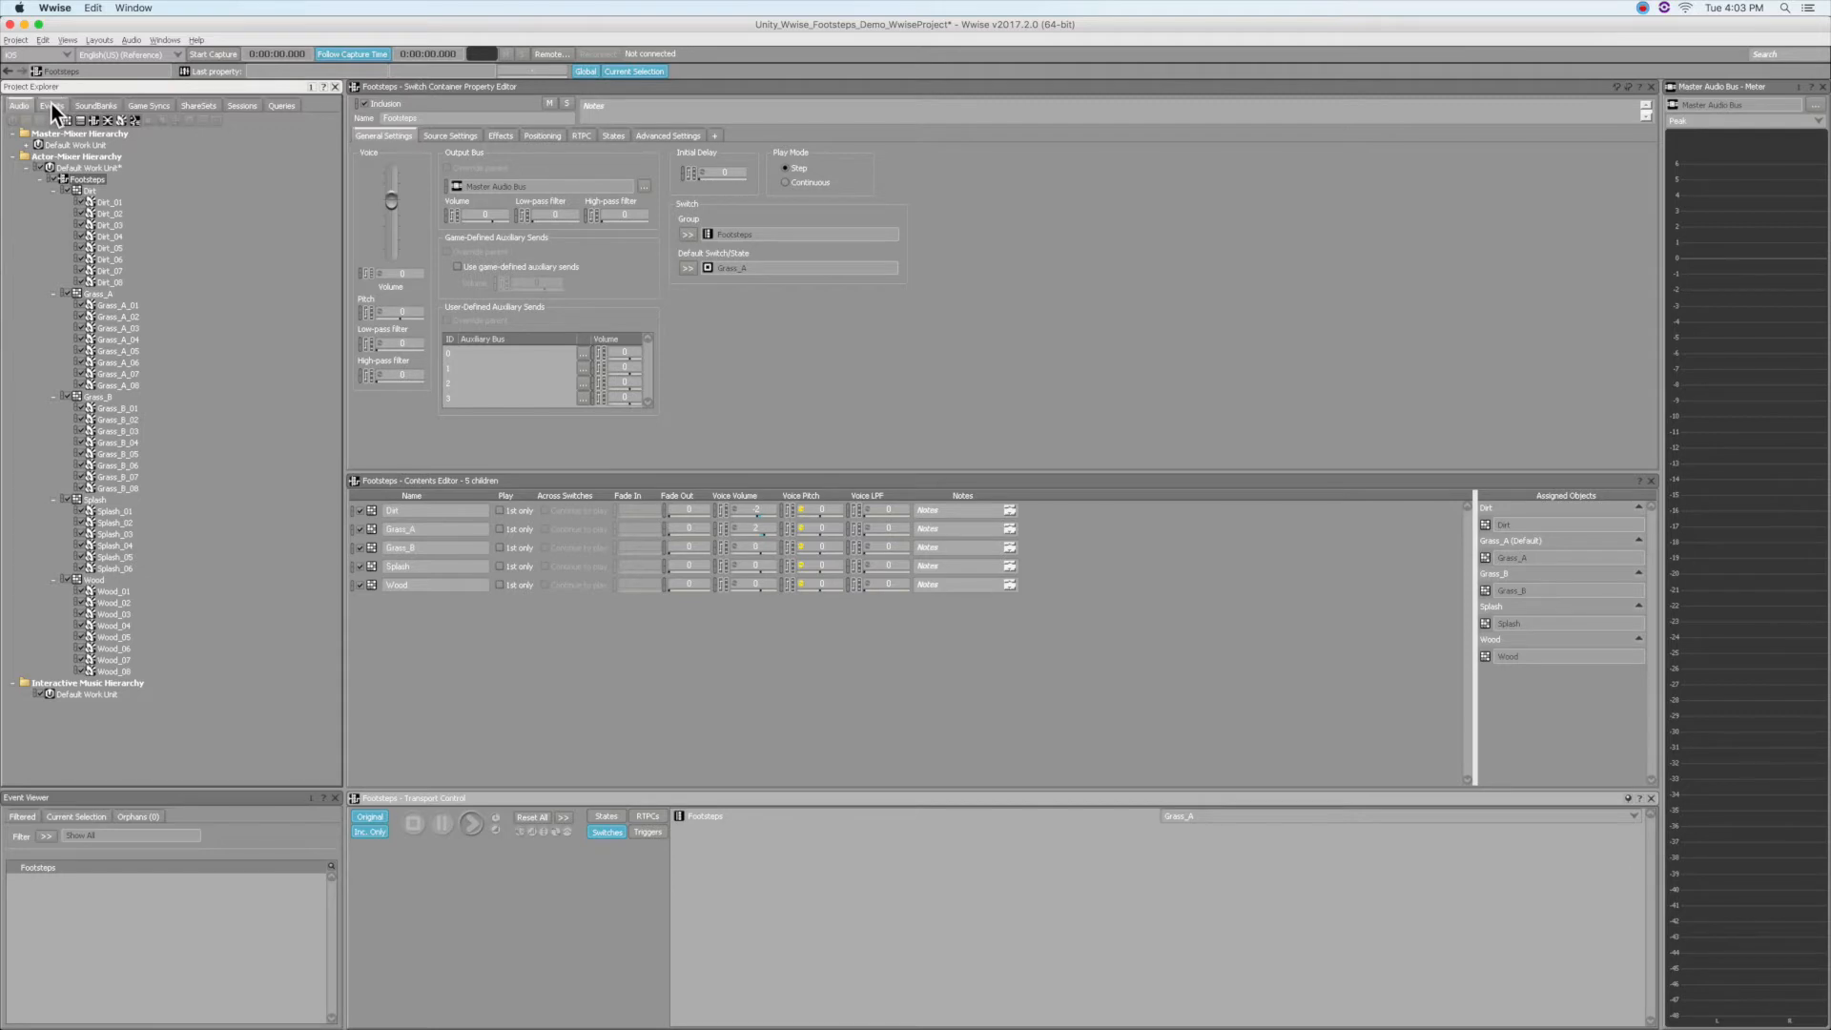
- View the Footsteps event, the Footsteps SoundBank, and the Footsteps switch group's five switches
left_click(43, 105)
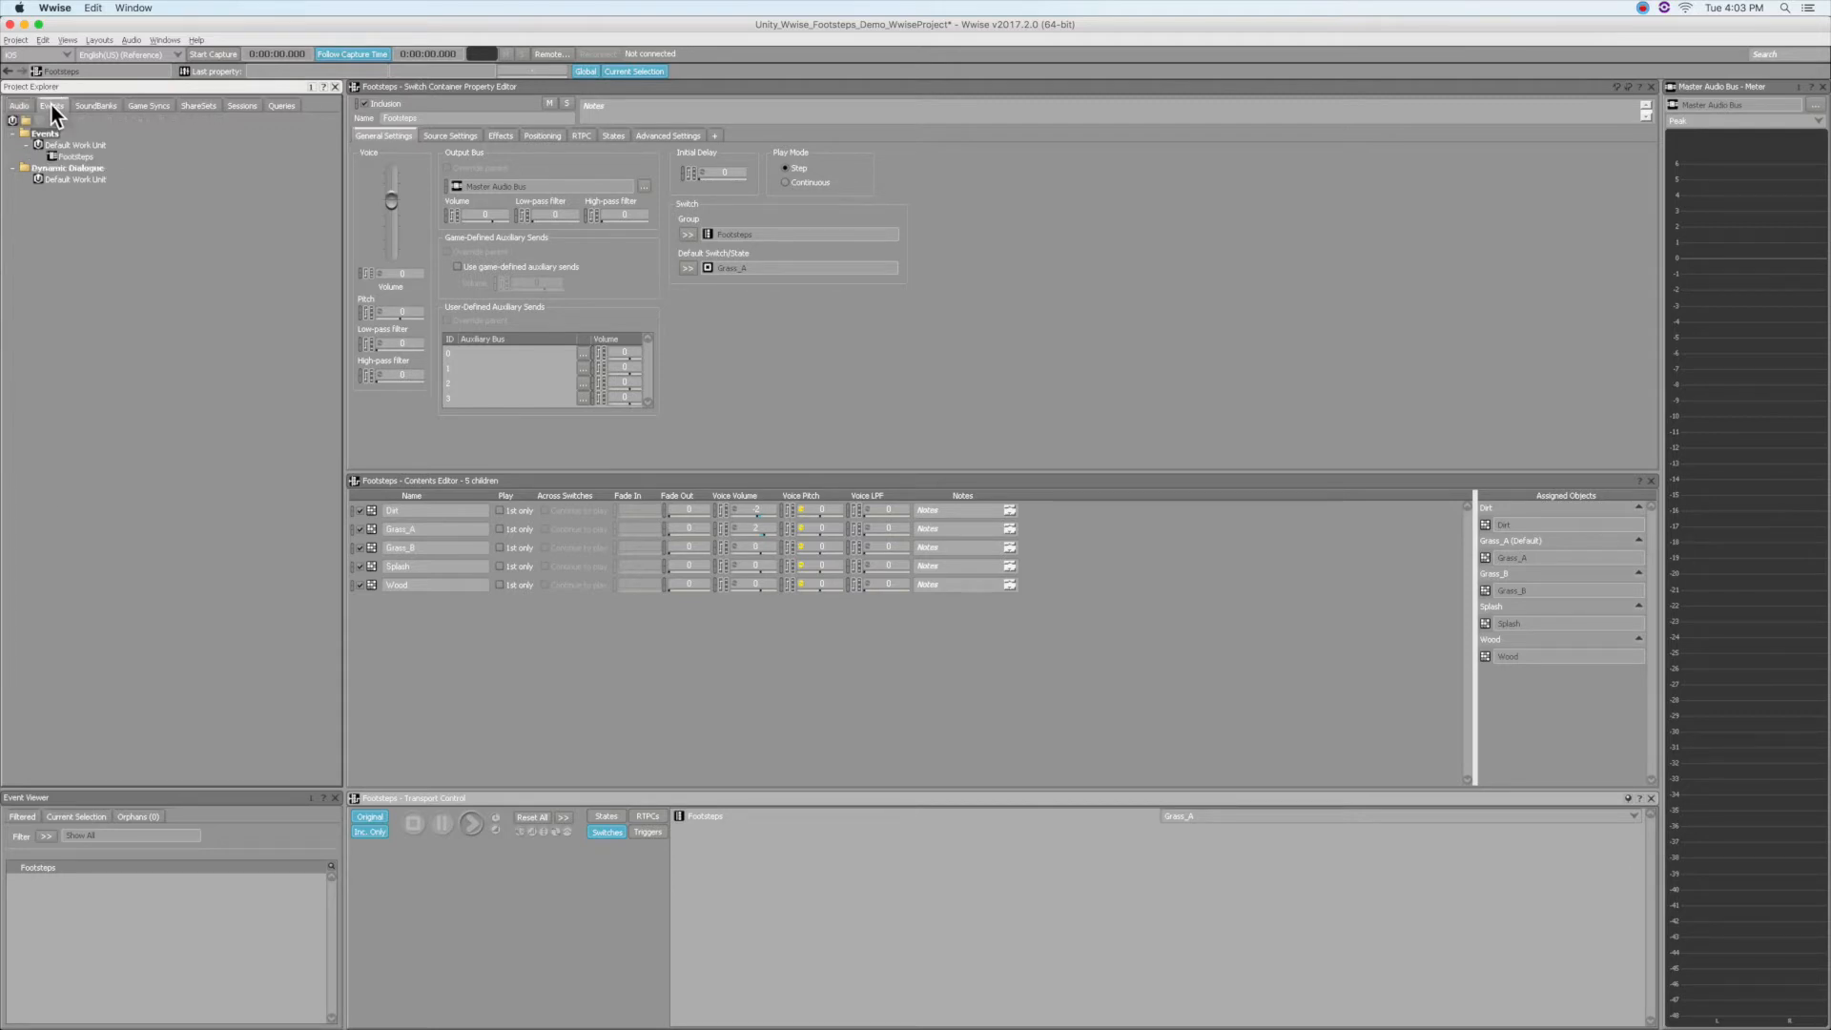
mouse_move(105, 131)
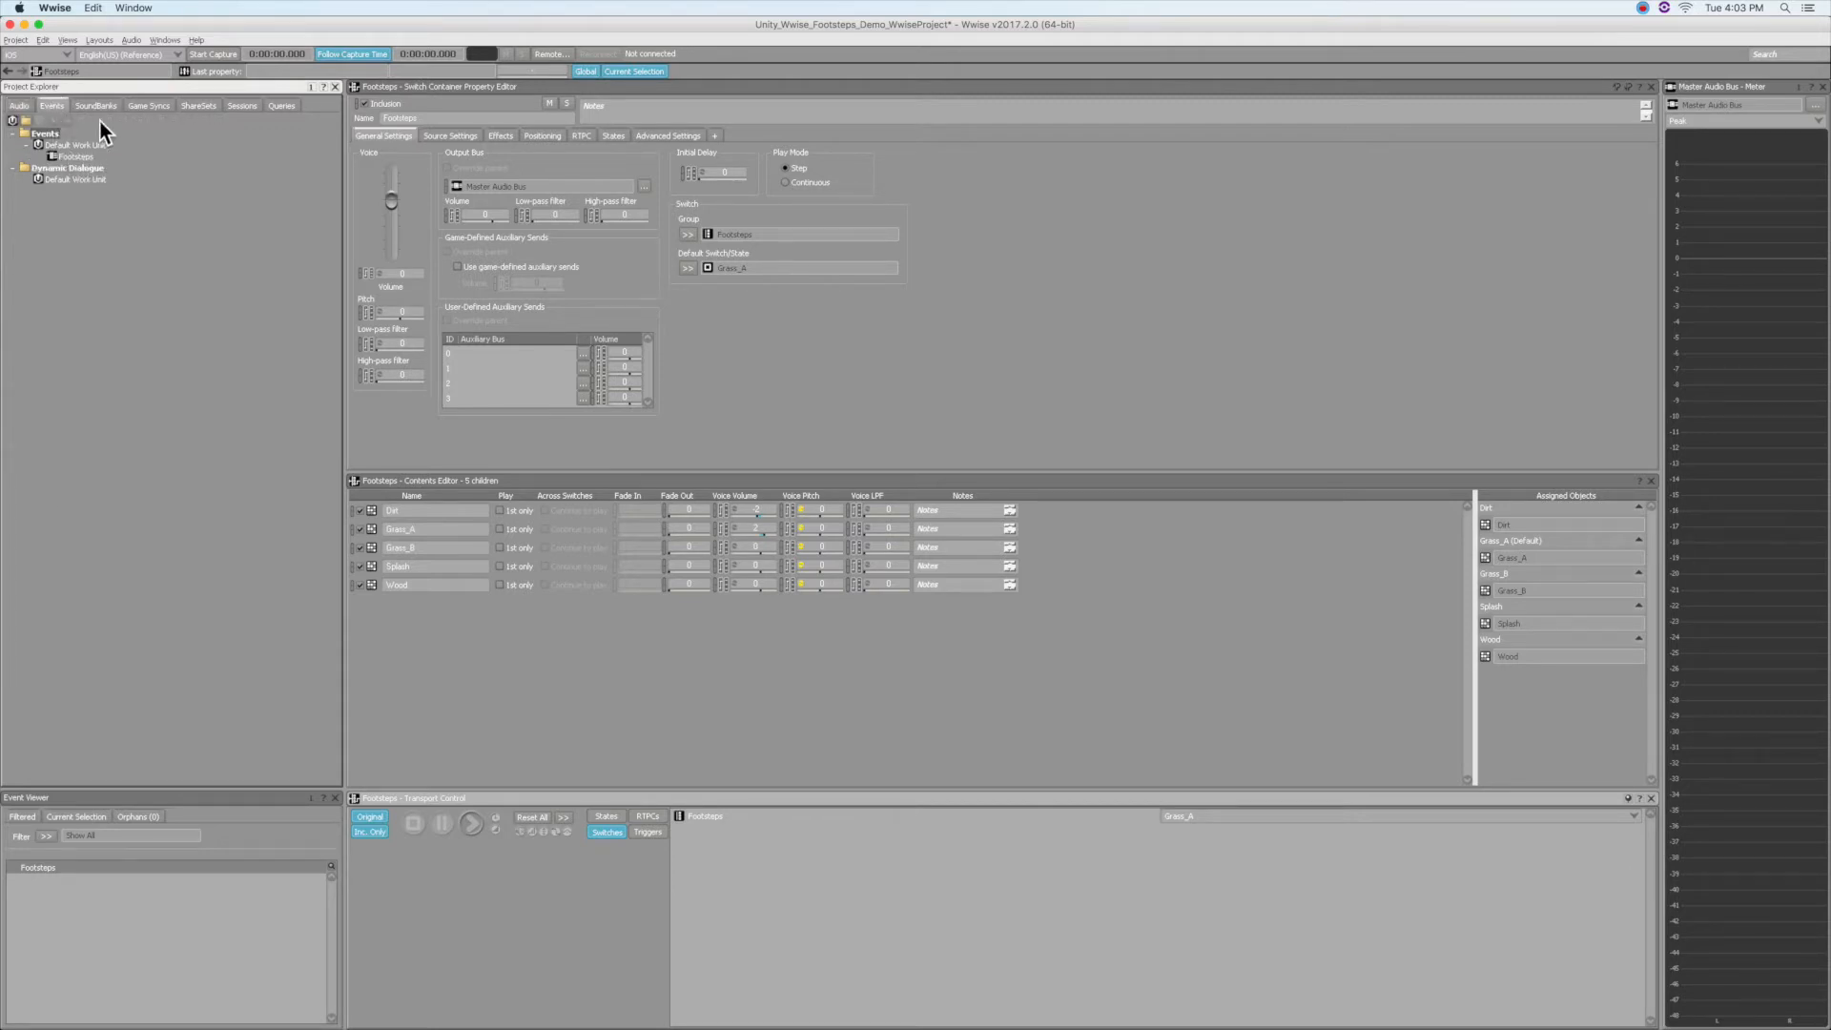
left_click(95, 105)
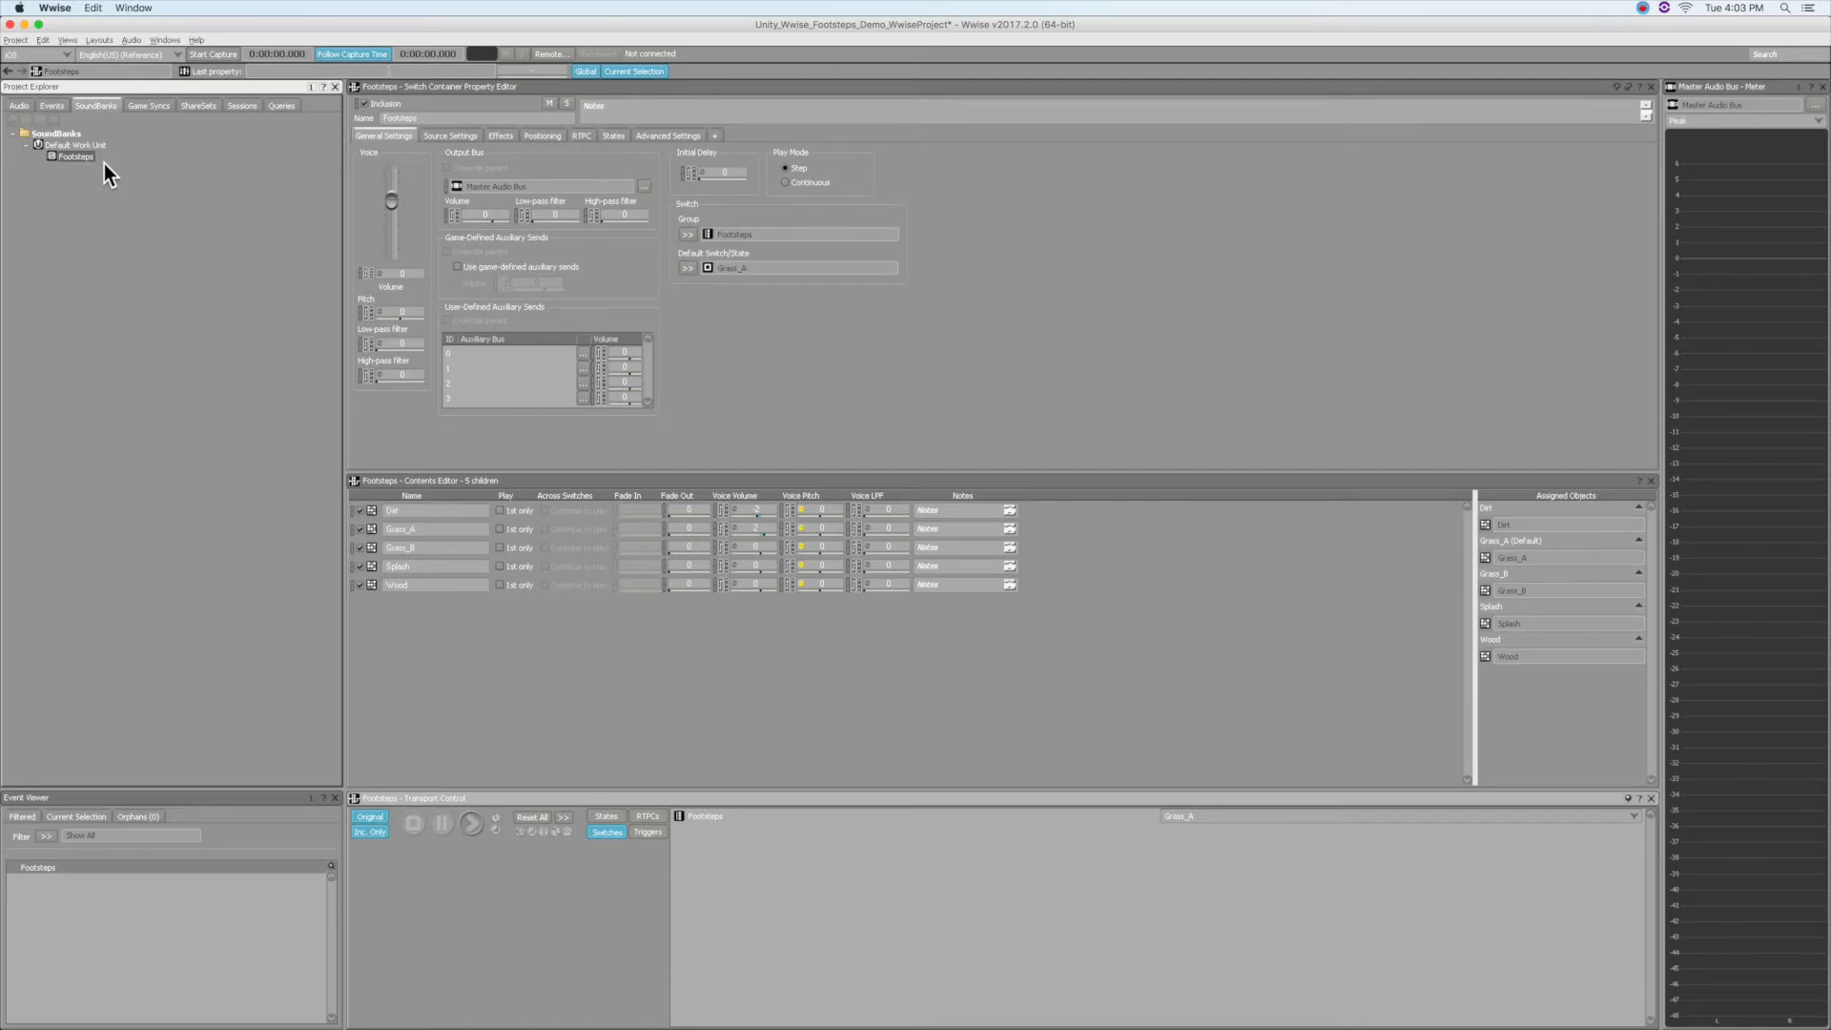
left_click(148, 105)
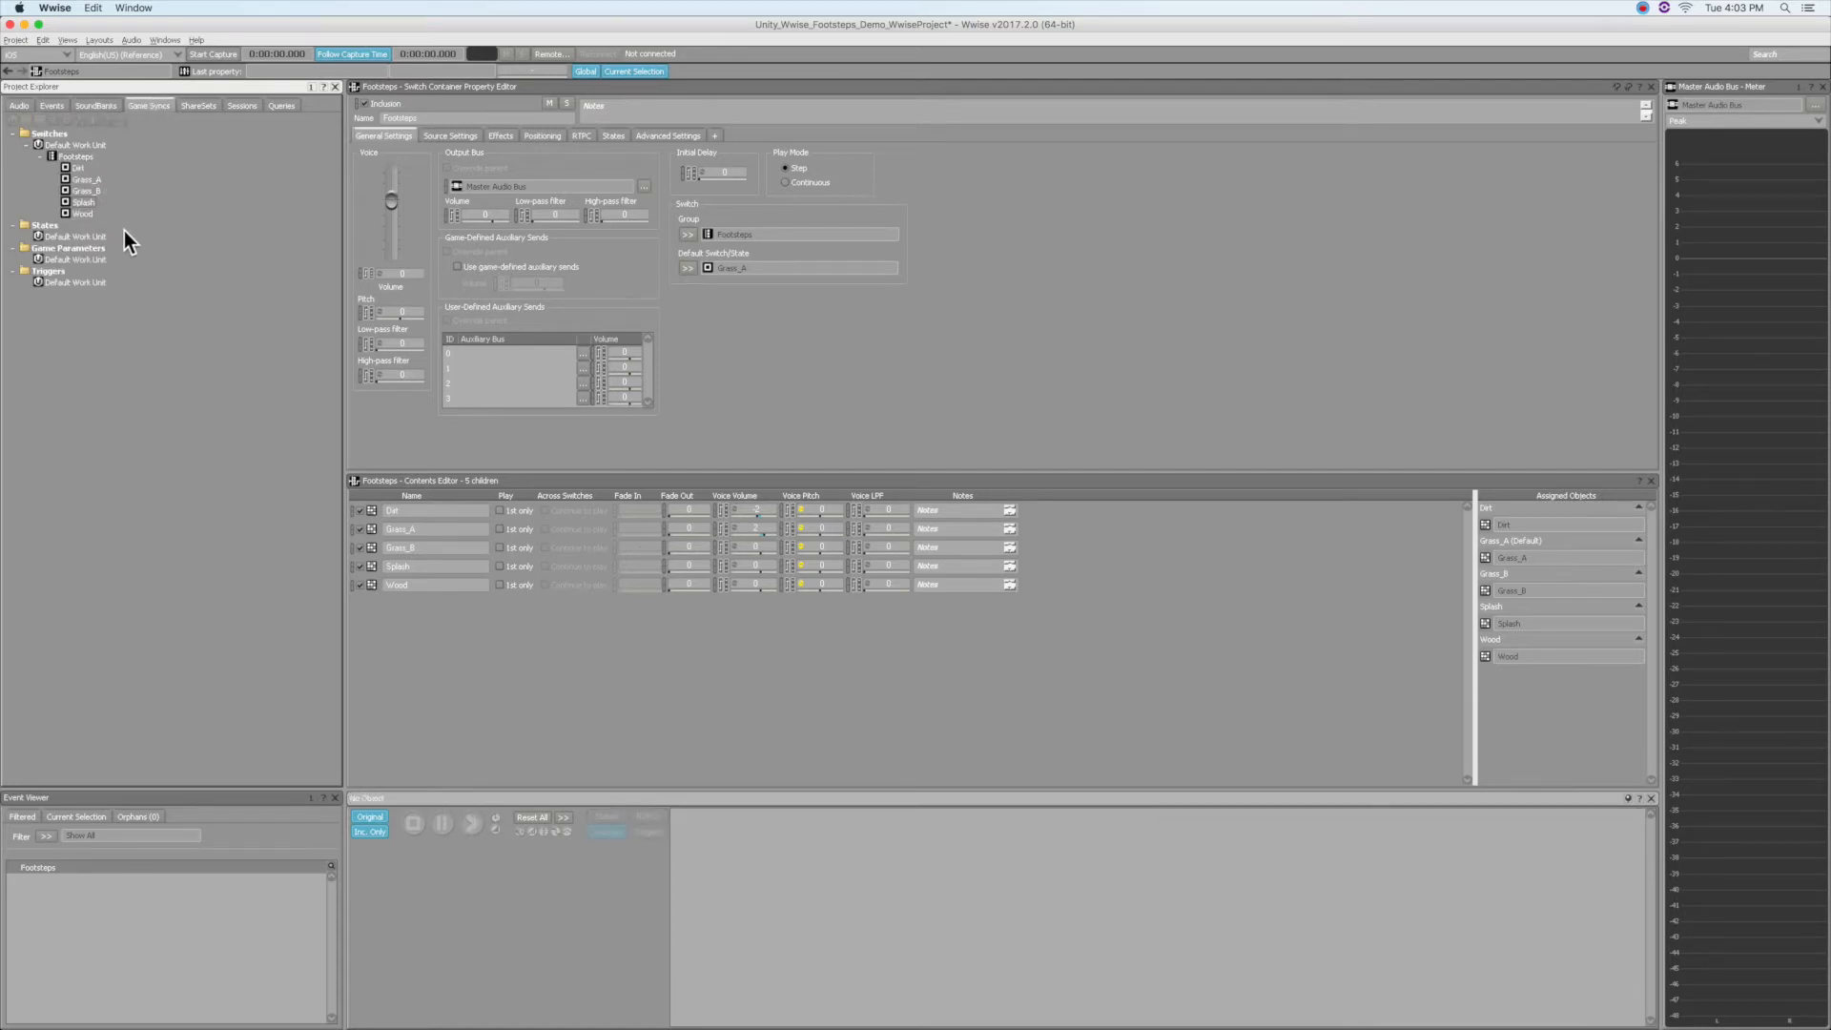
mouse_move(537, 999)
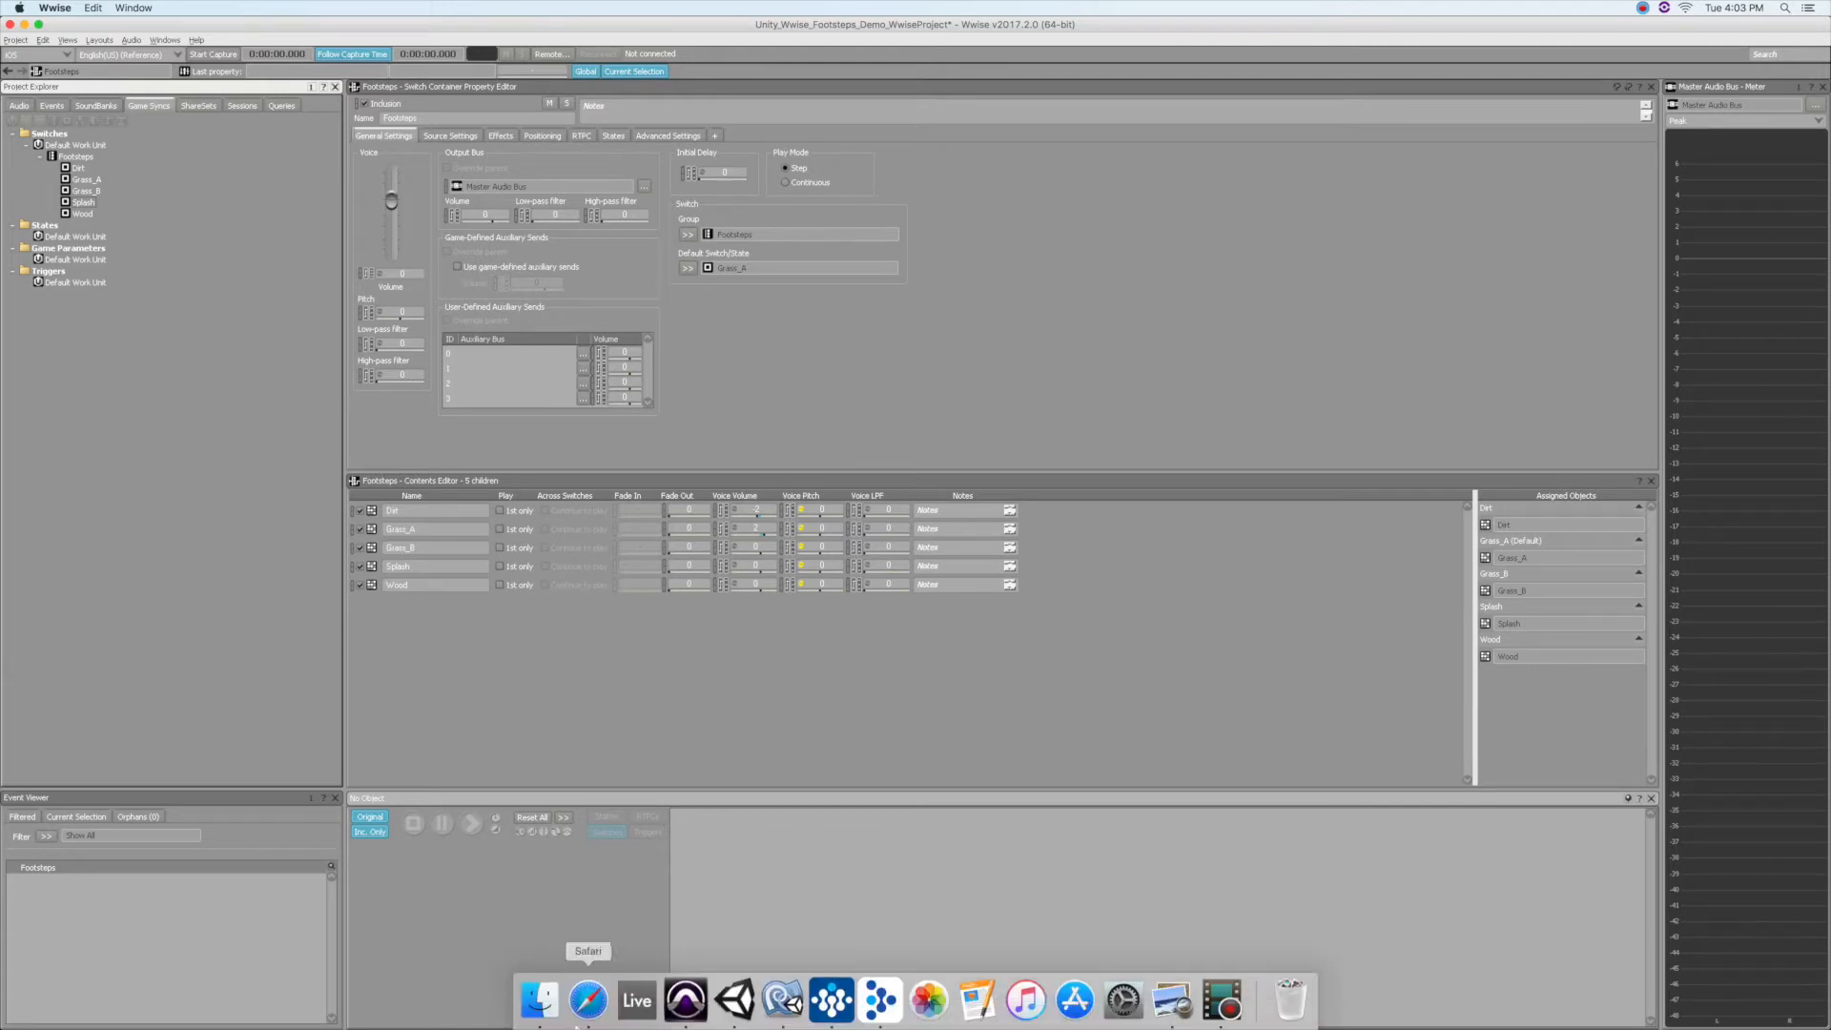
- Switch to Unity and inspect the Splashes trigger's box collider and AkSwitch scripts
left_click(733, 1001)
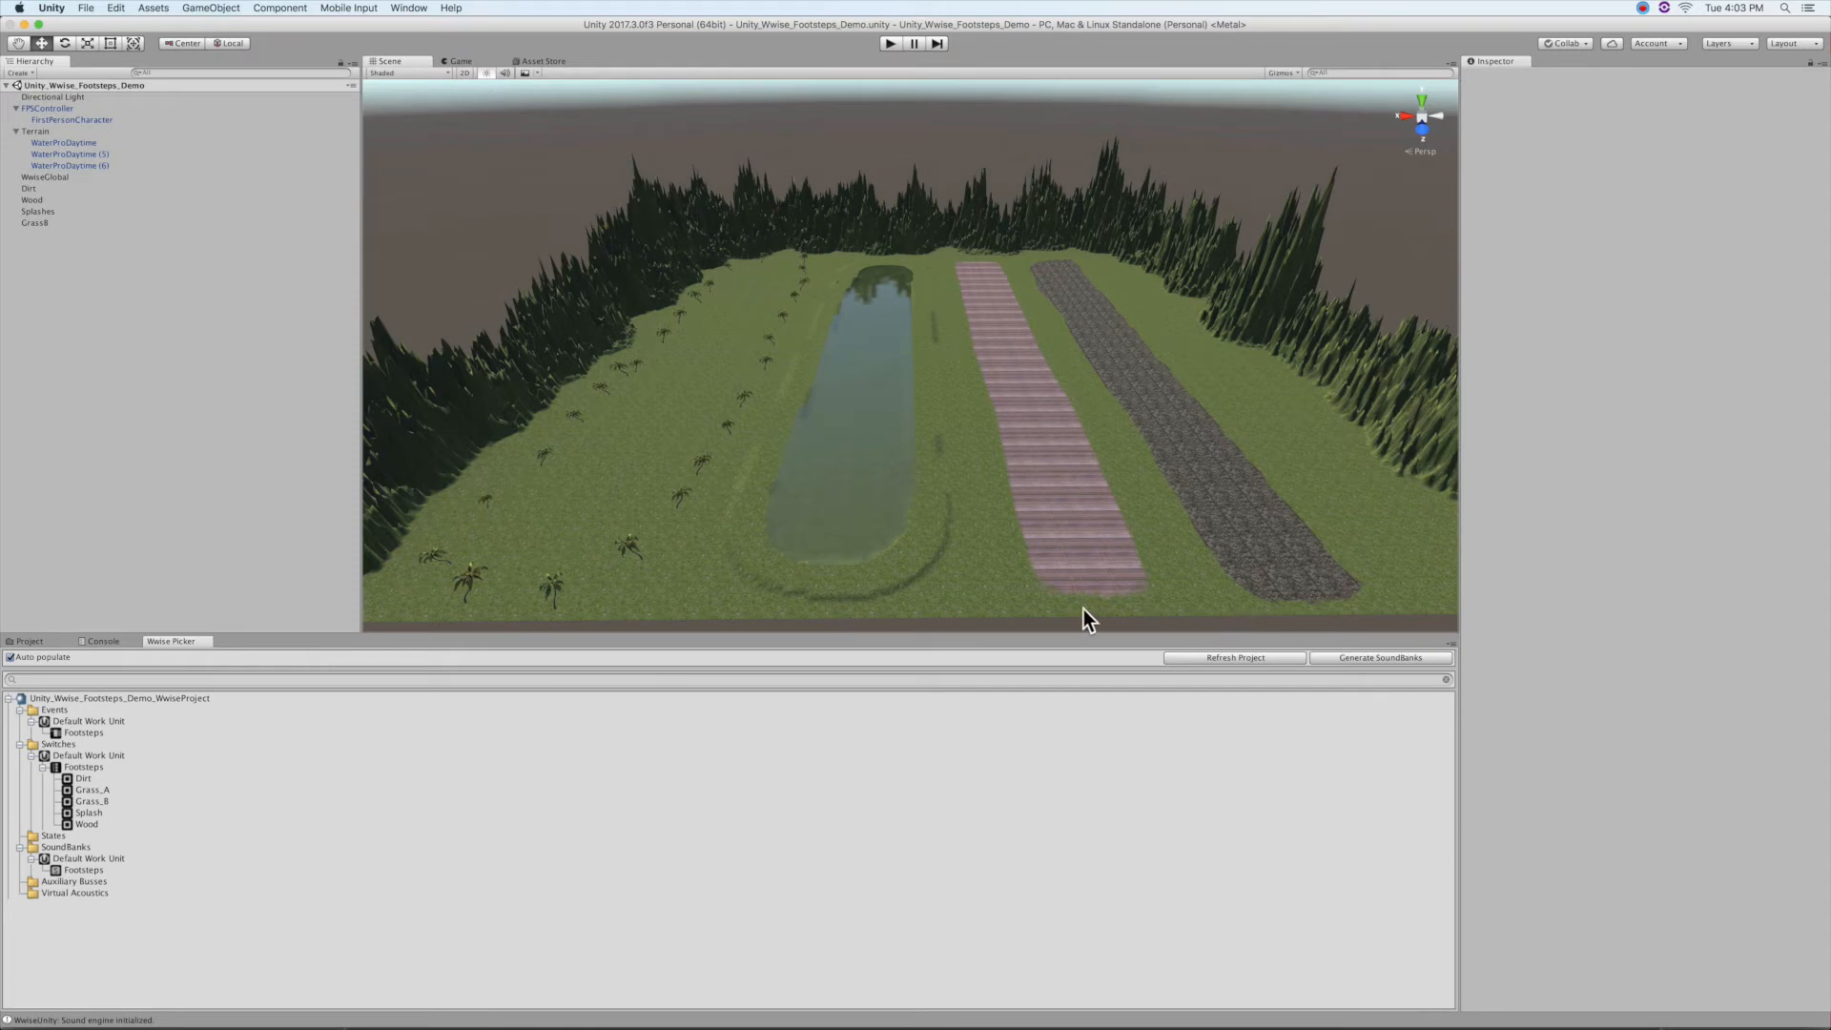
mouse_move(689, 628)
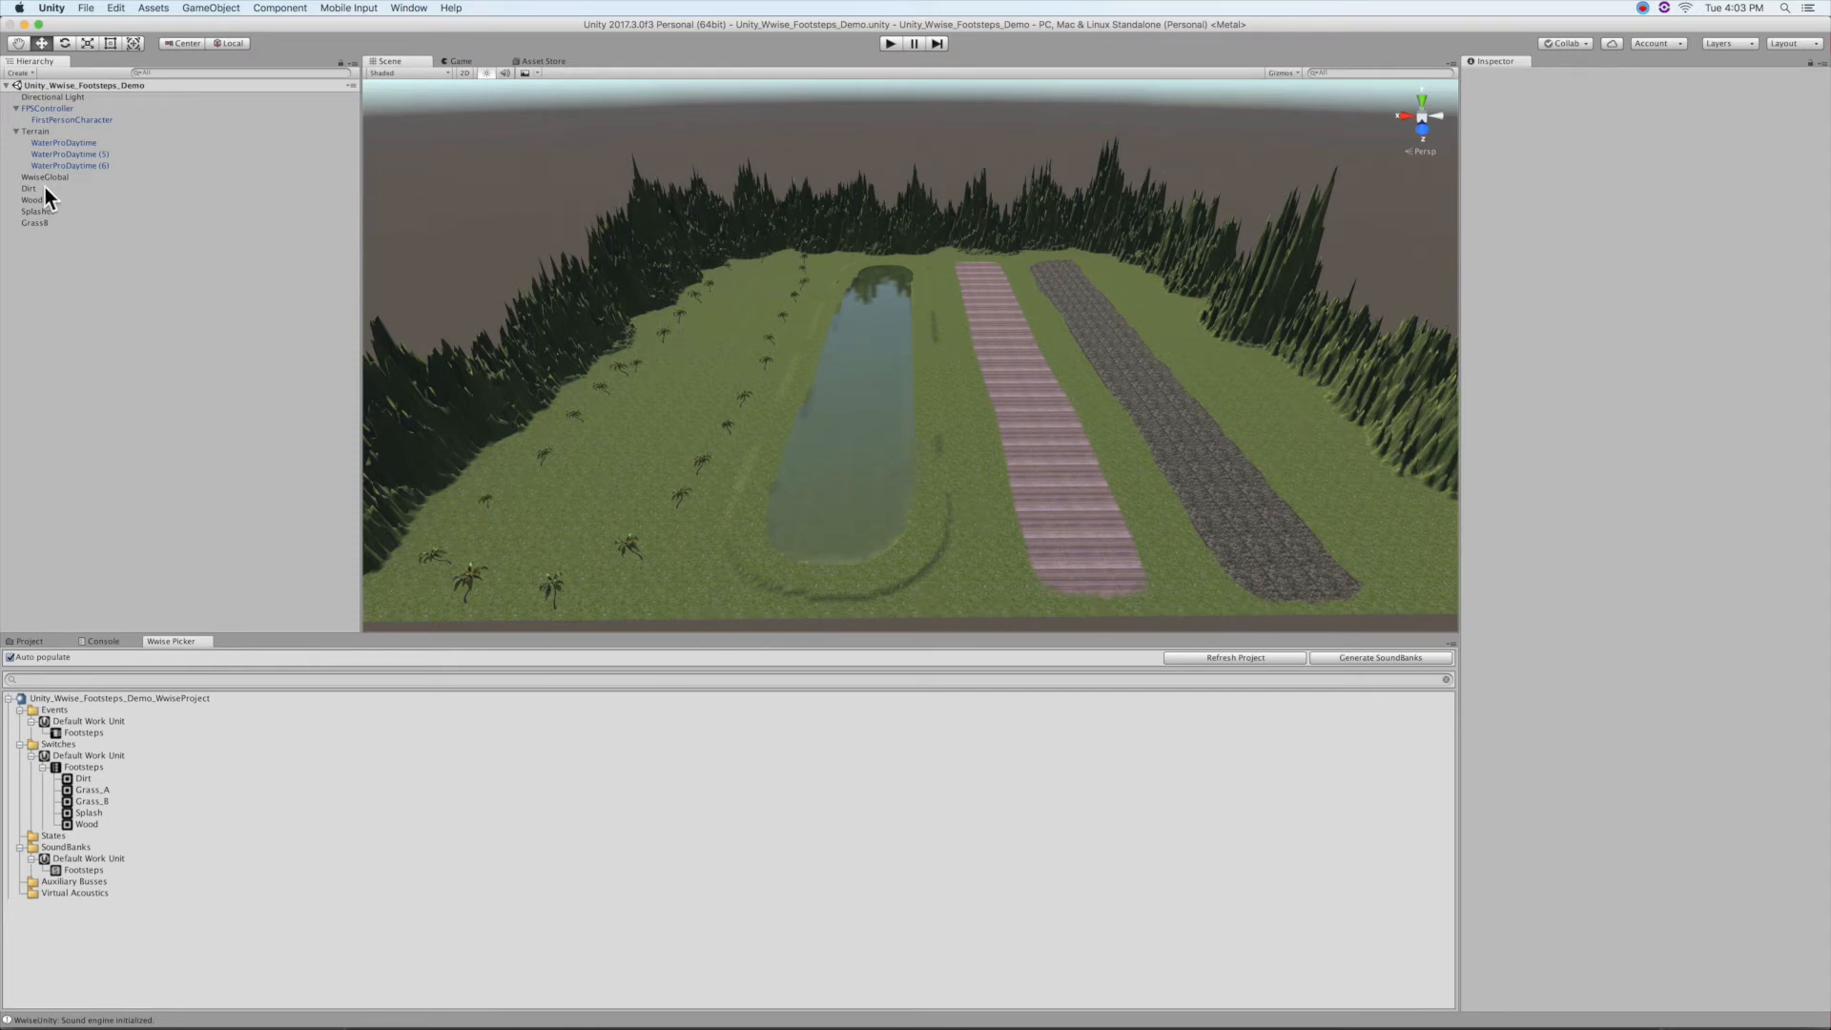
left_click(38, 212)
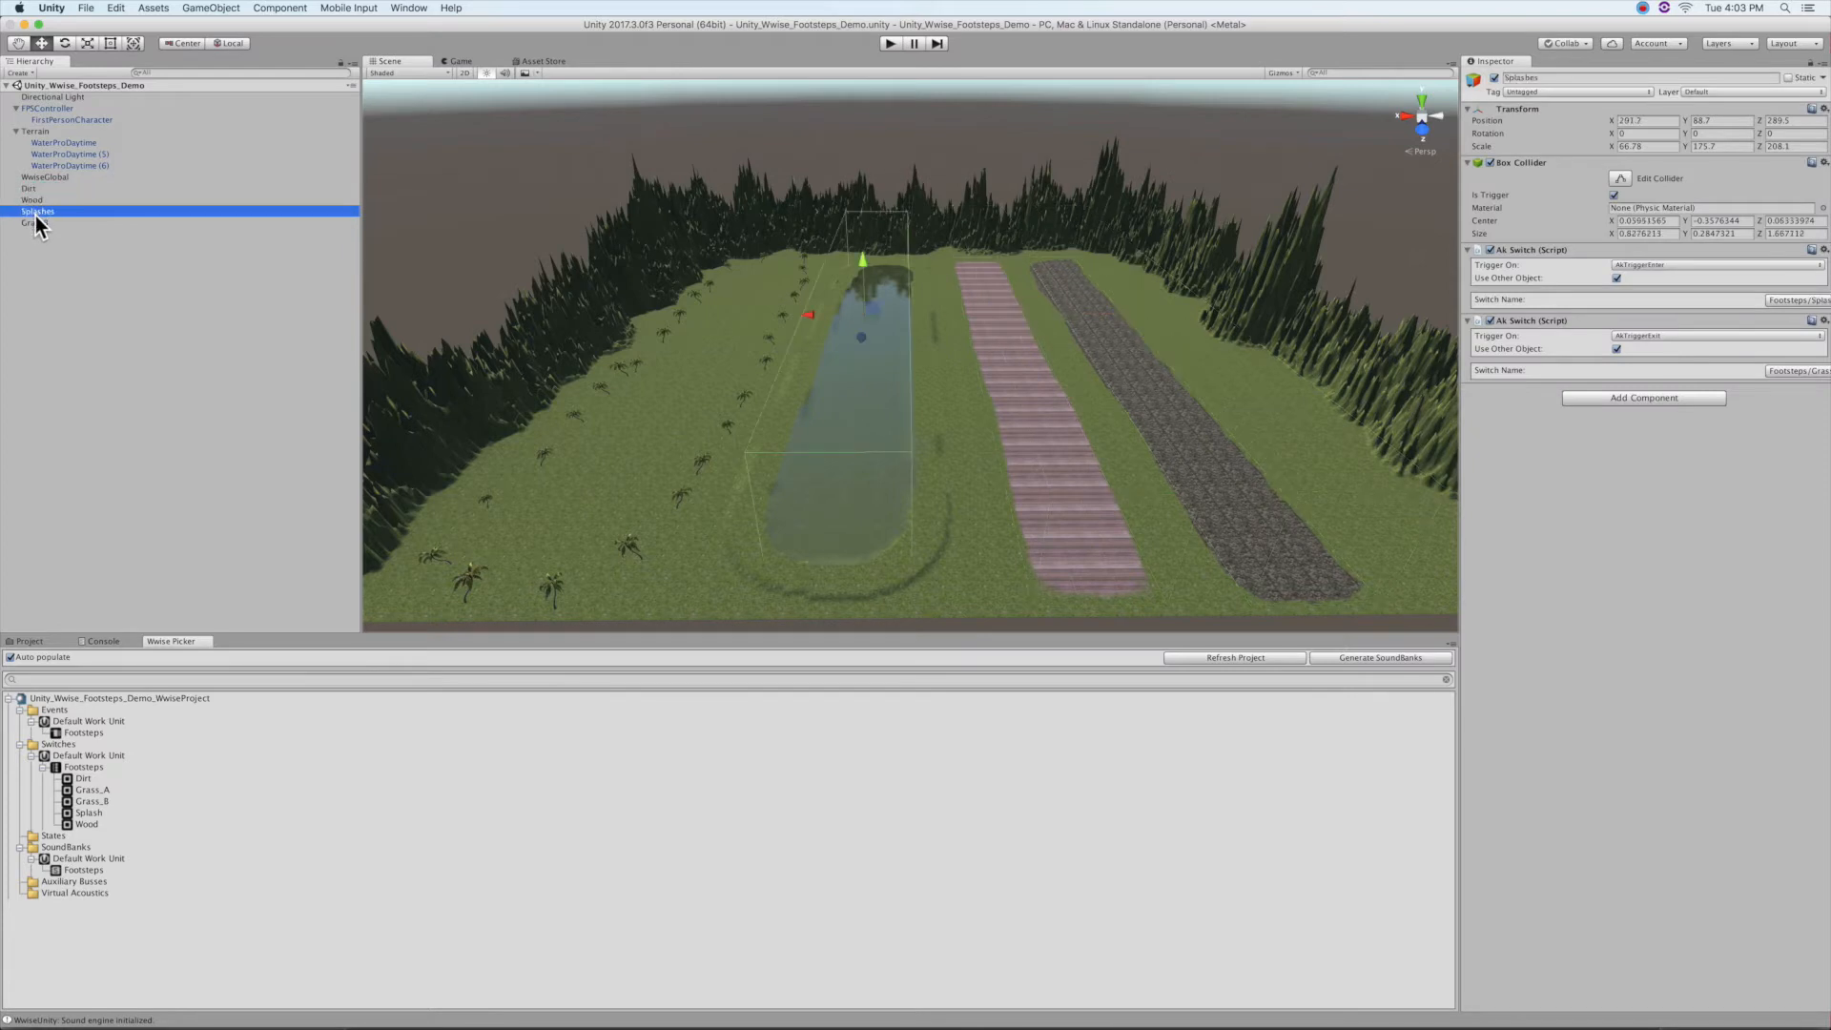
left_click(34, 222)
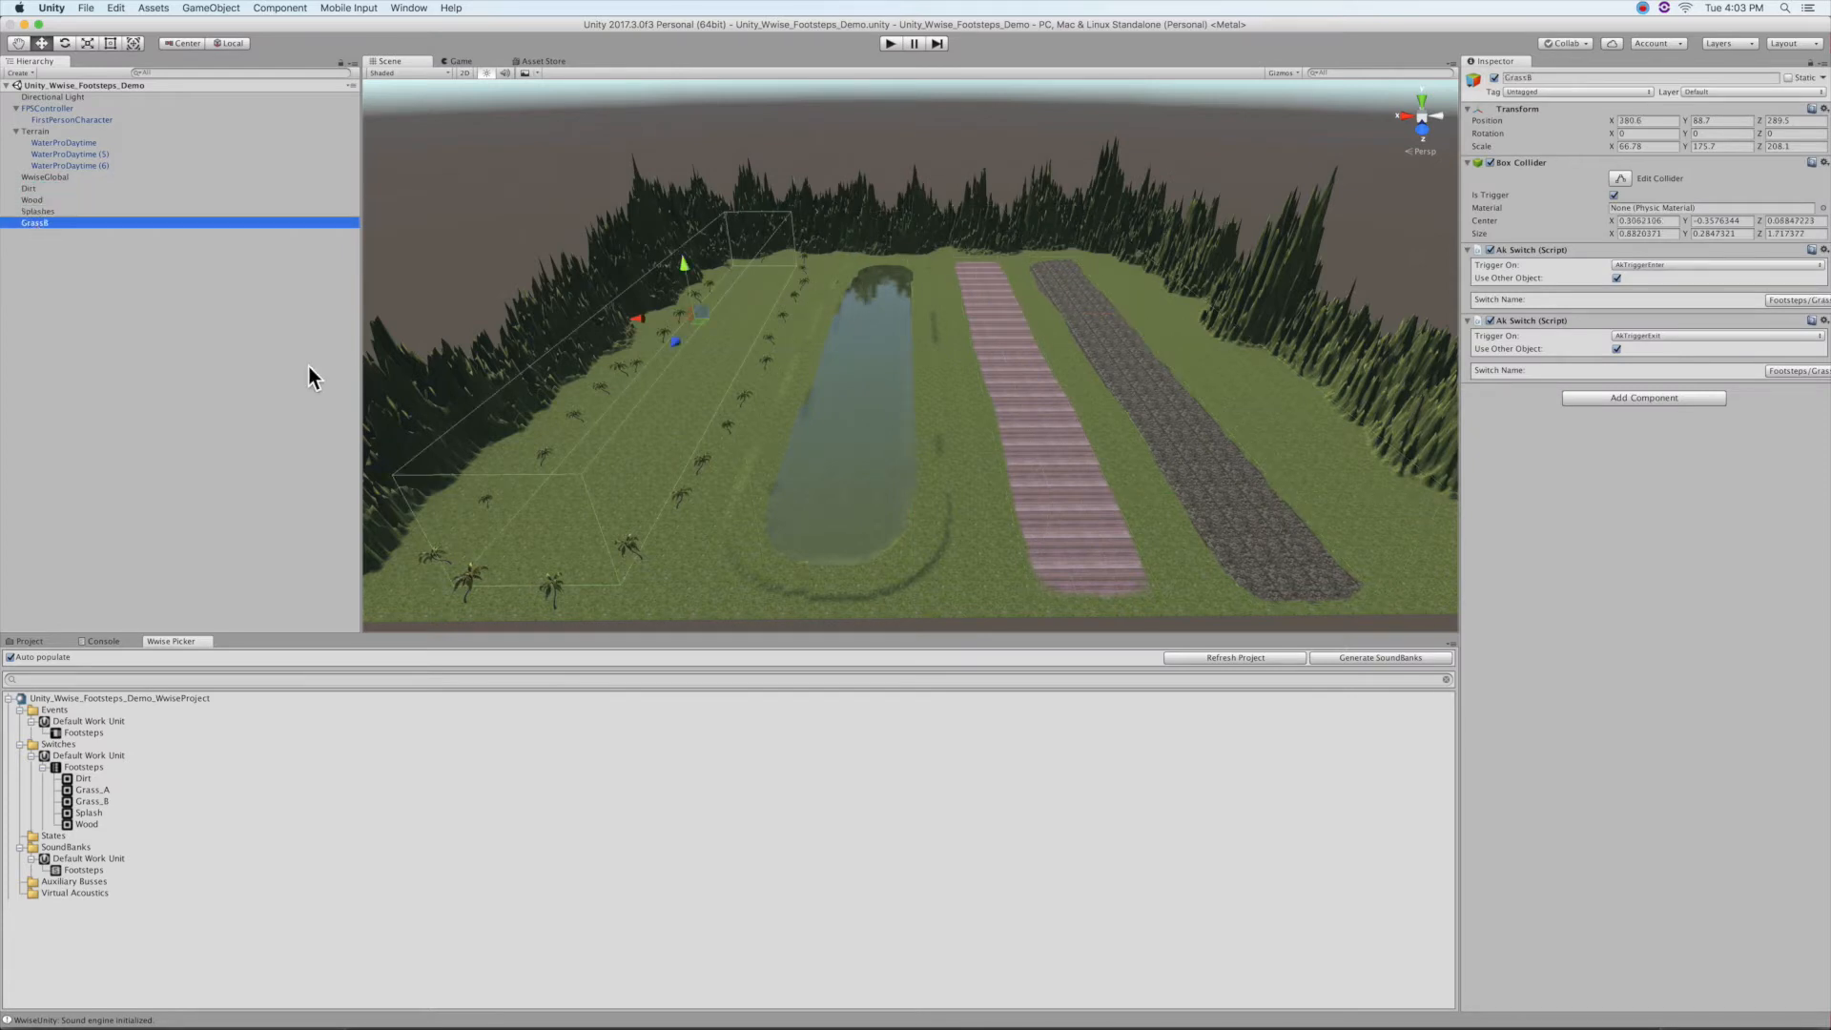
mouse_move(1717, 290)
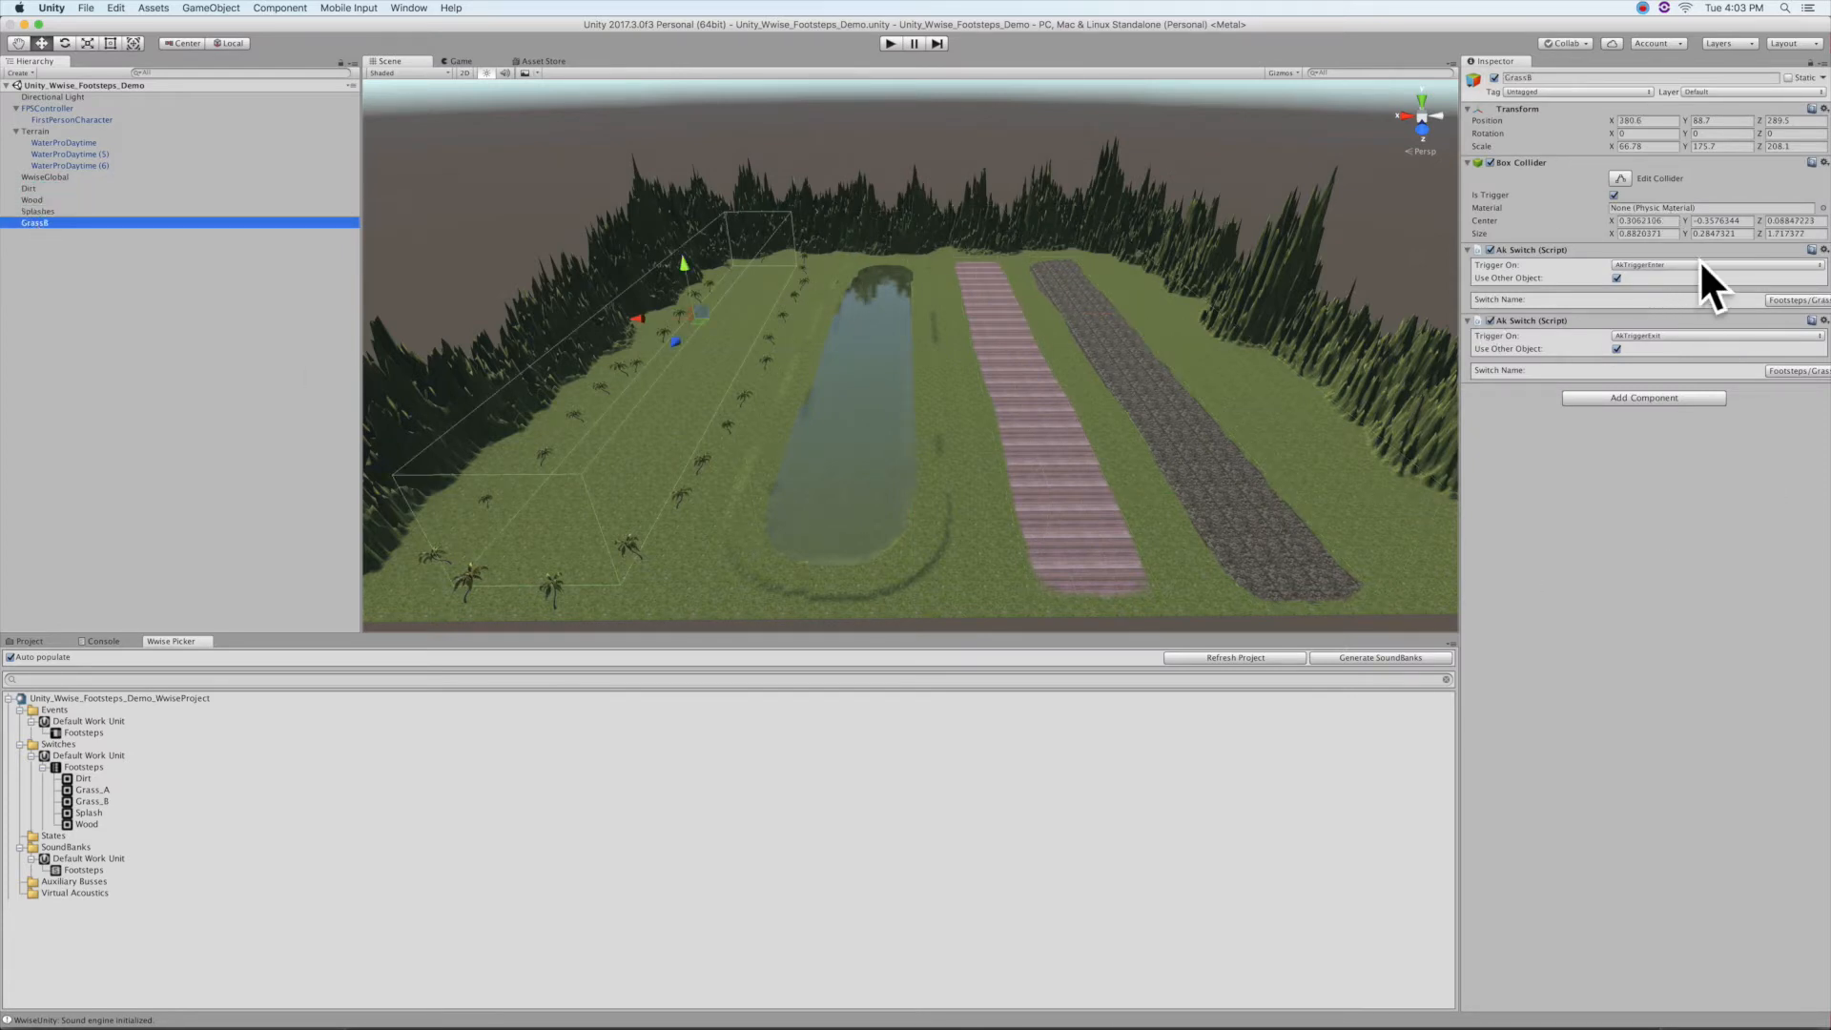
left_click(25, 188)
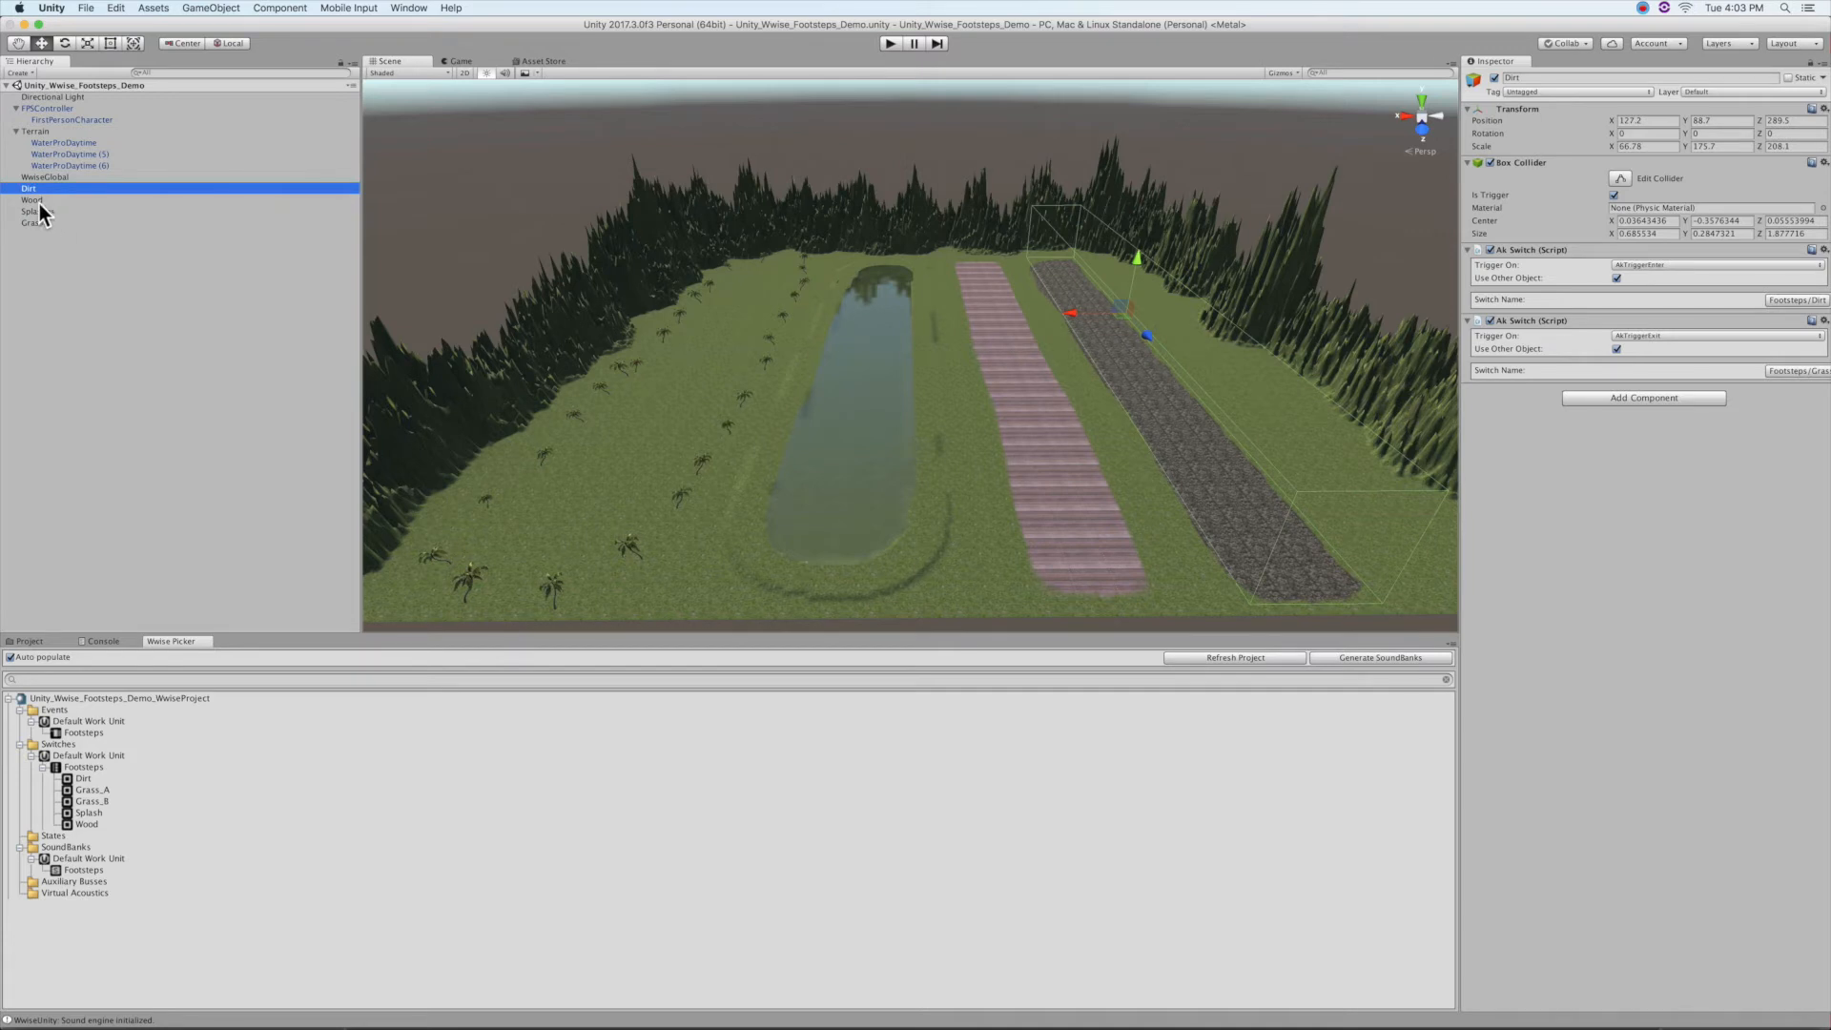
left_click(32, 199)
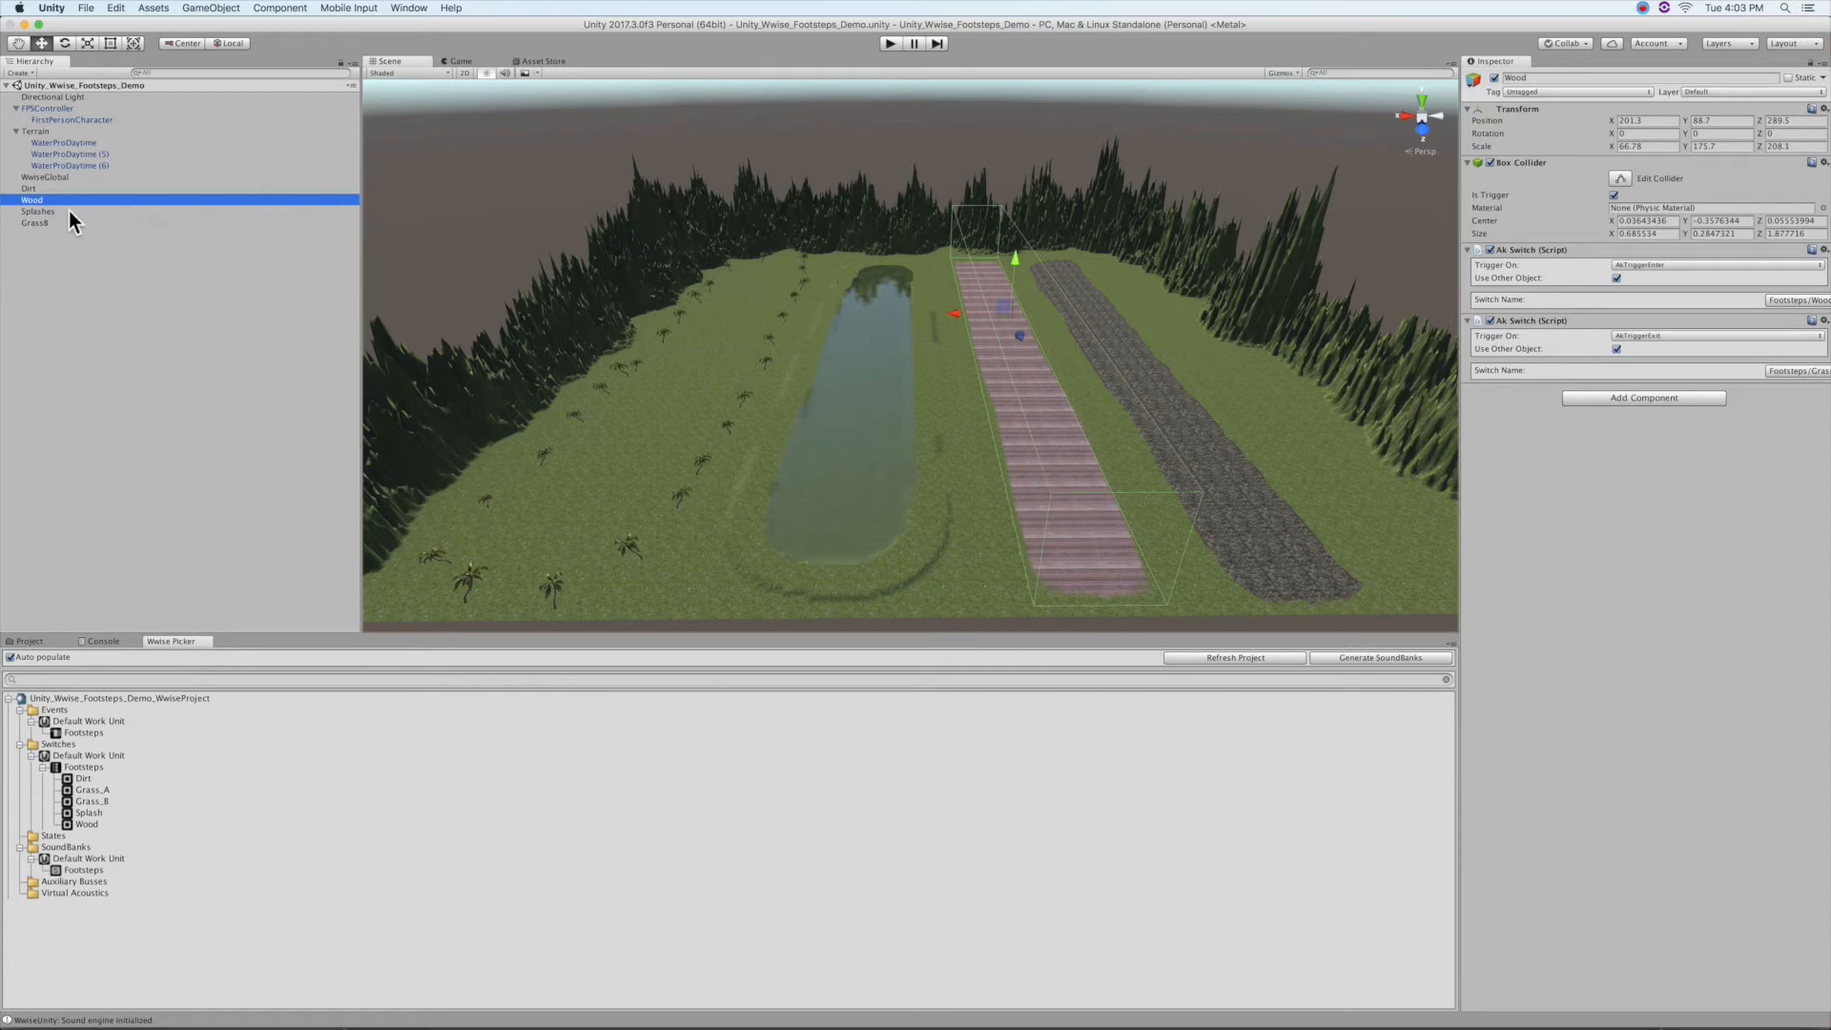
left_click(38, 212)
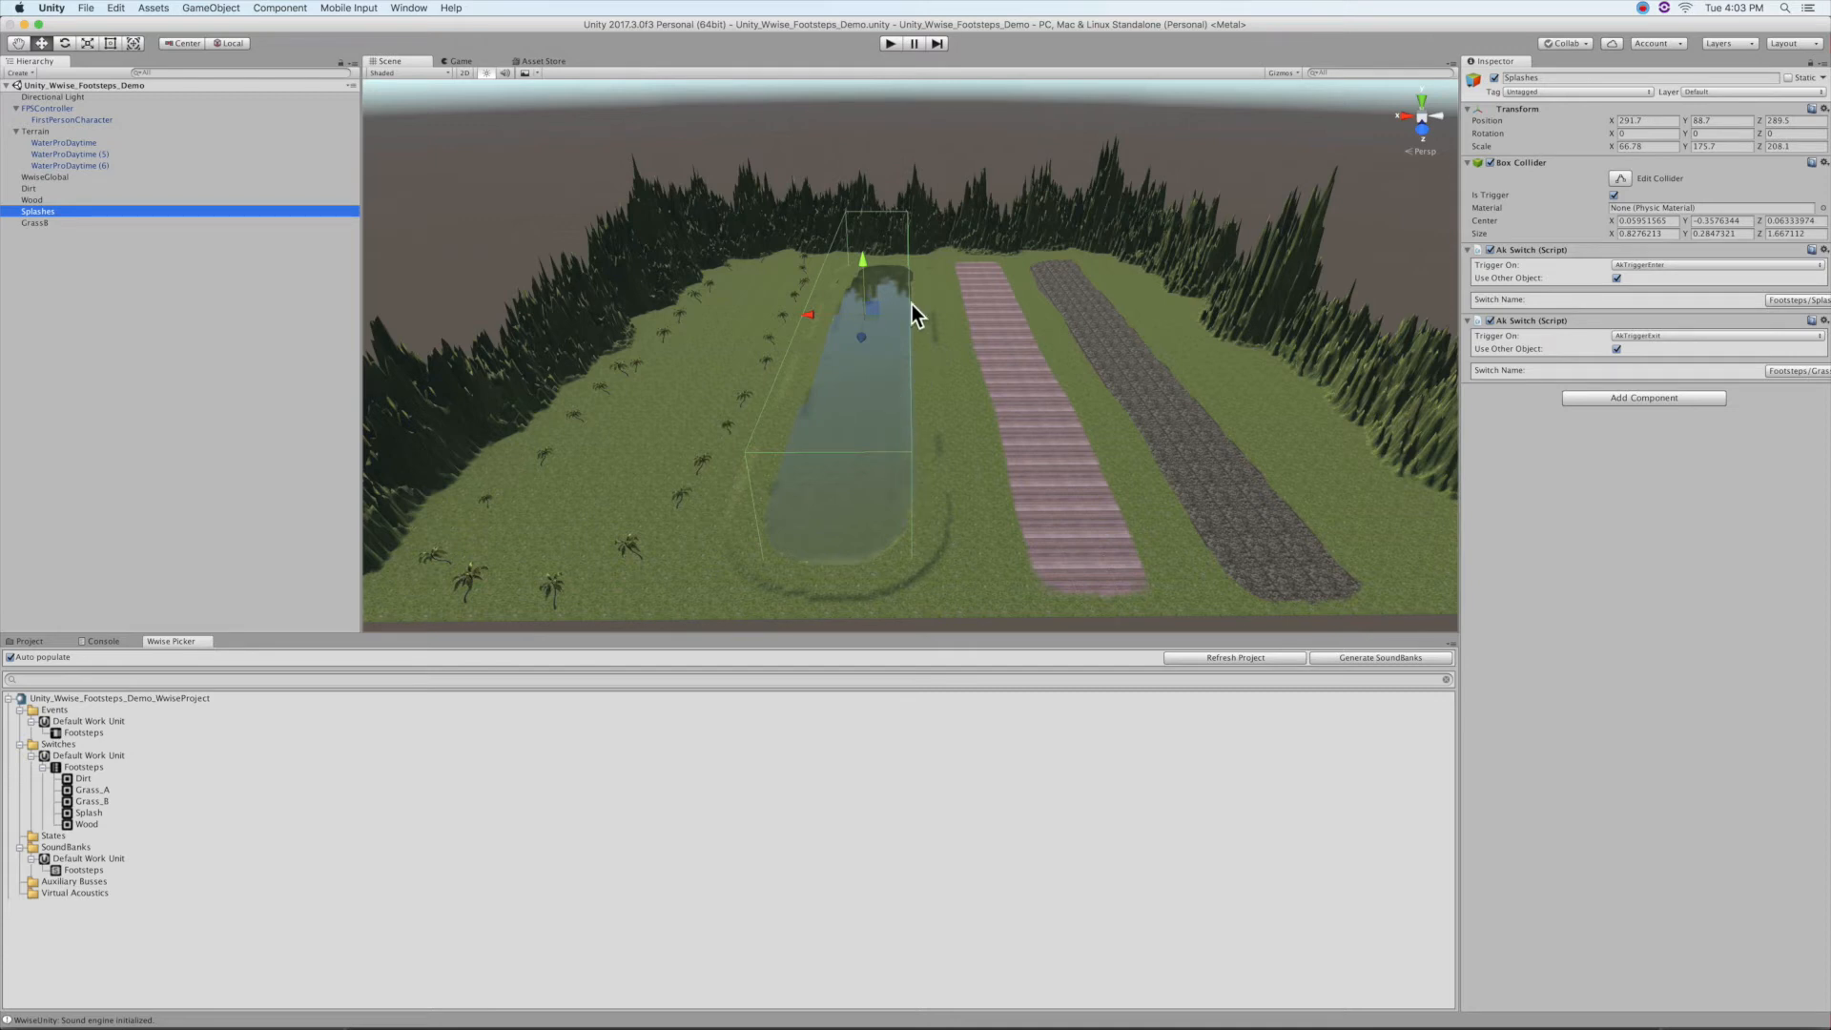
mouse_move(29, 234)
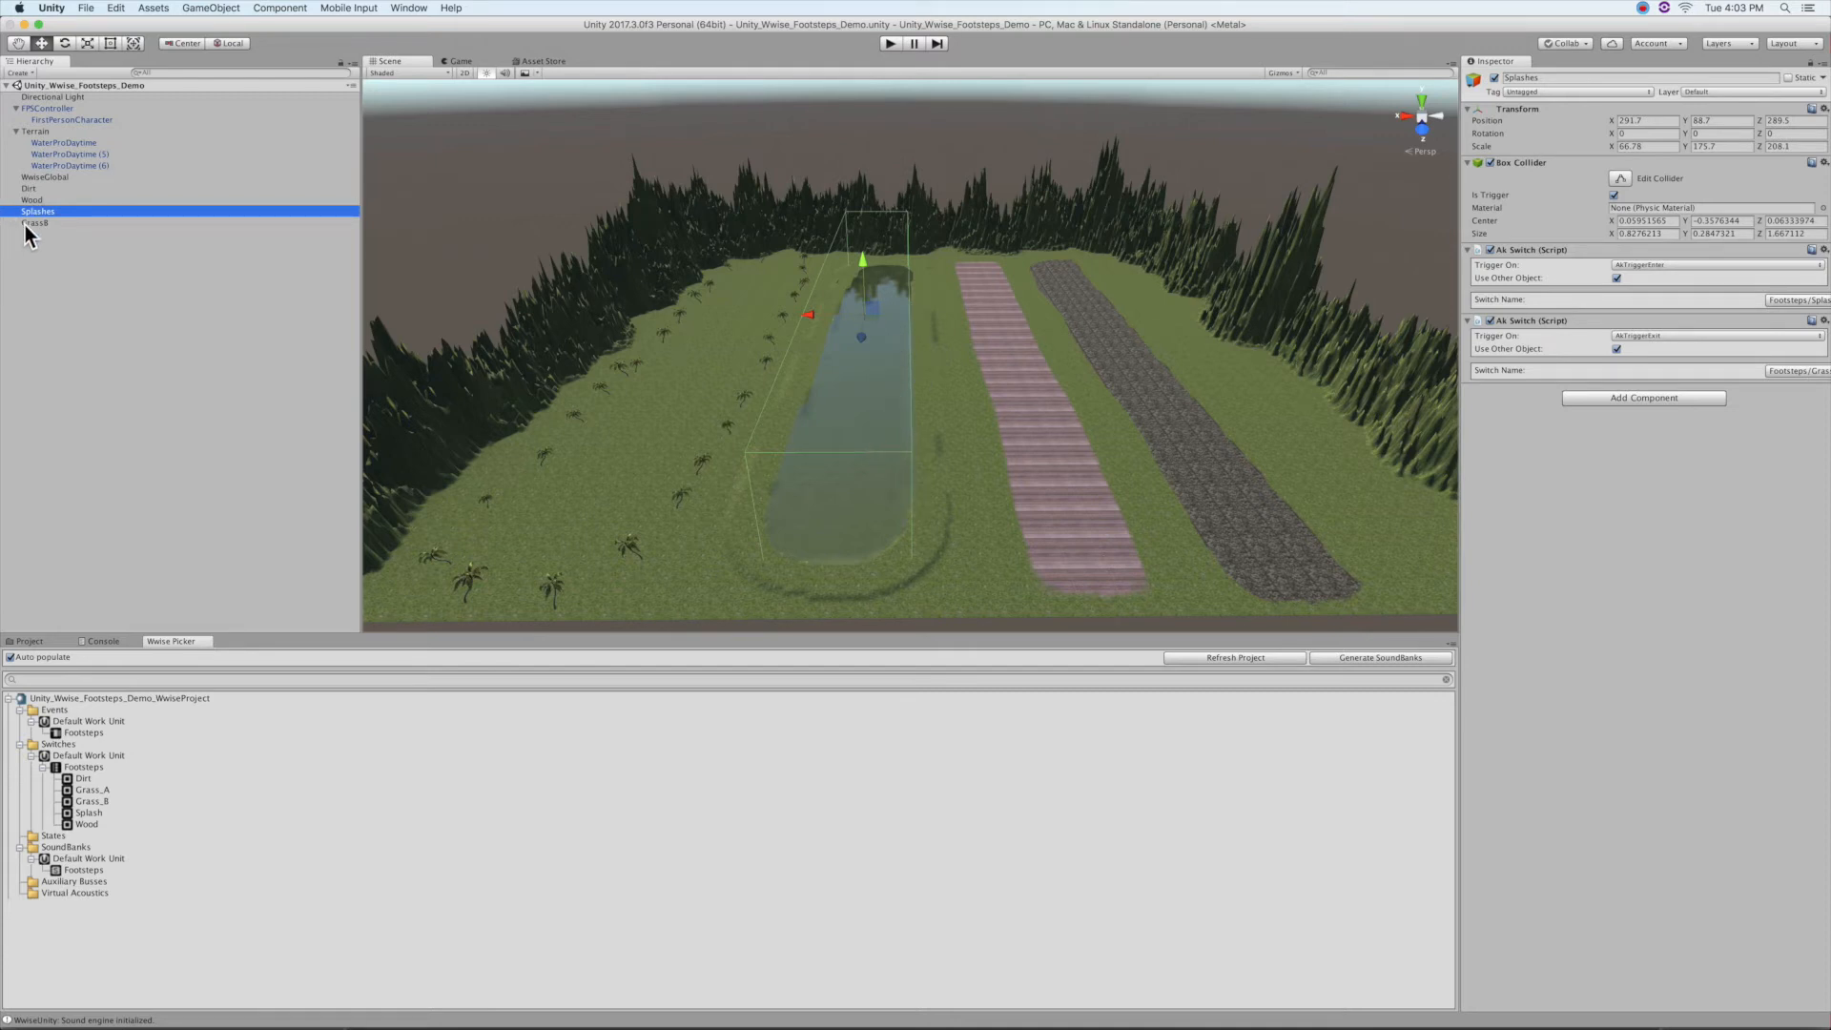
left_click(35, 223)
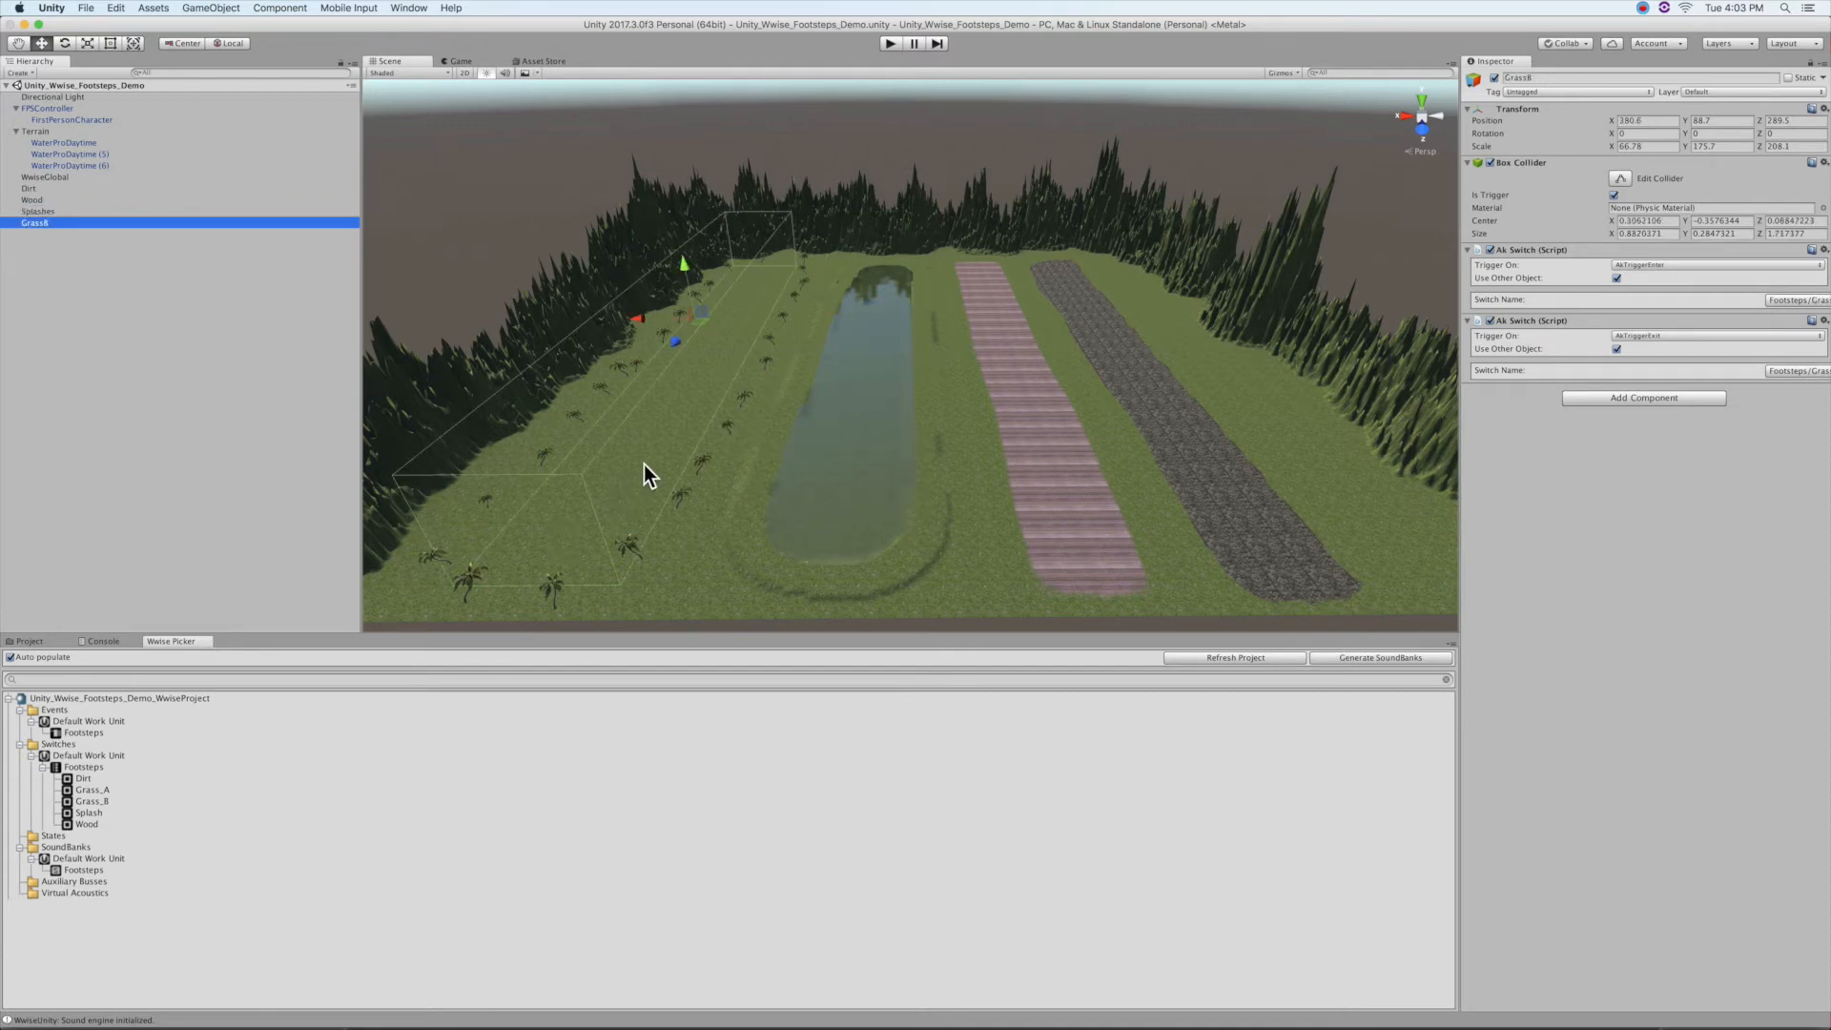
mouse_move(619, 535)
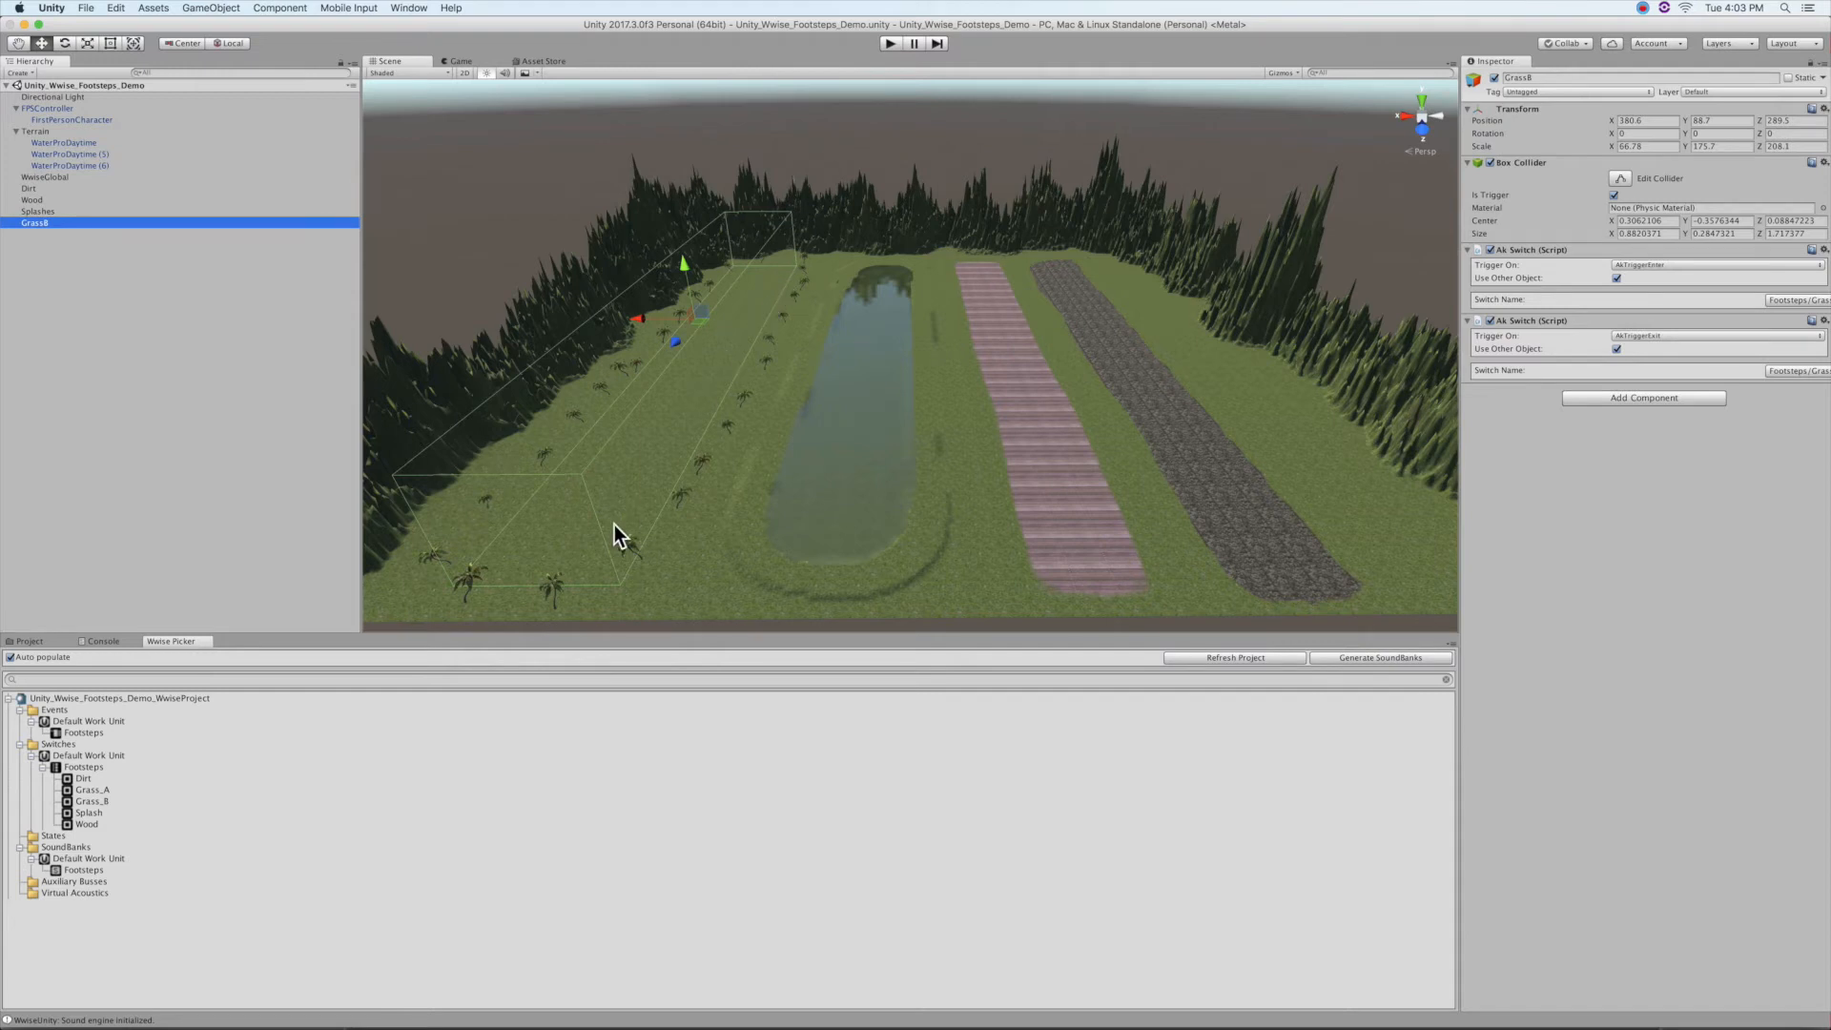
mouse_move(750, 930)
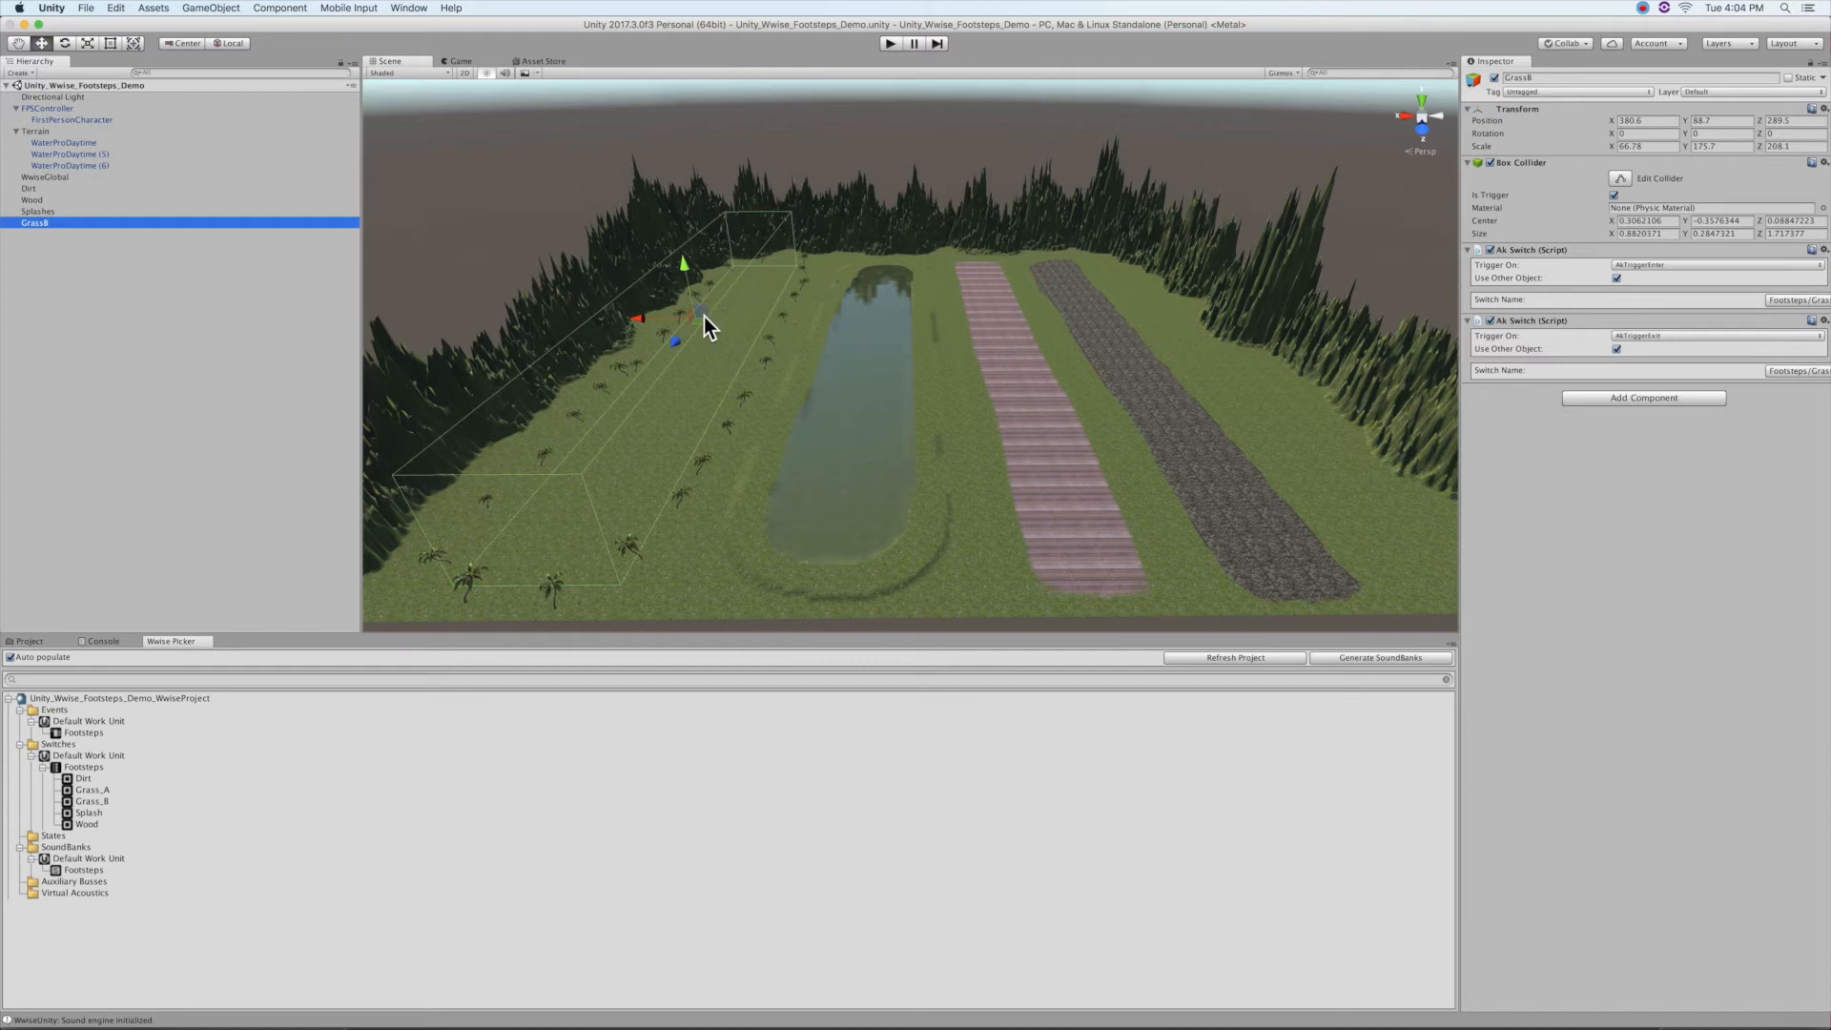
mouse_move(940, 590)
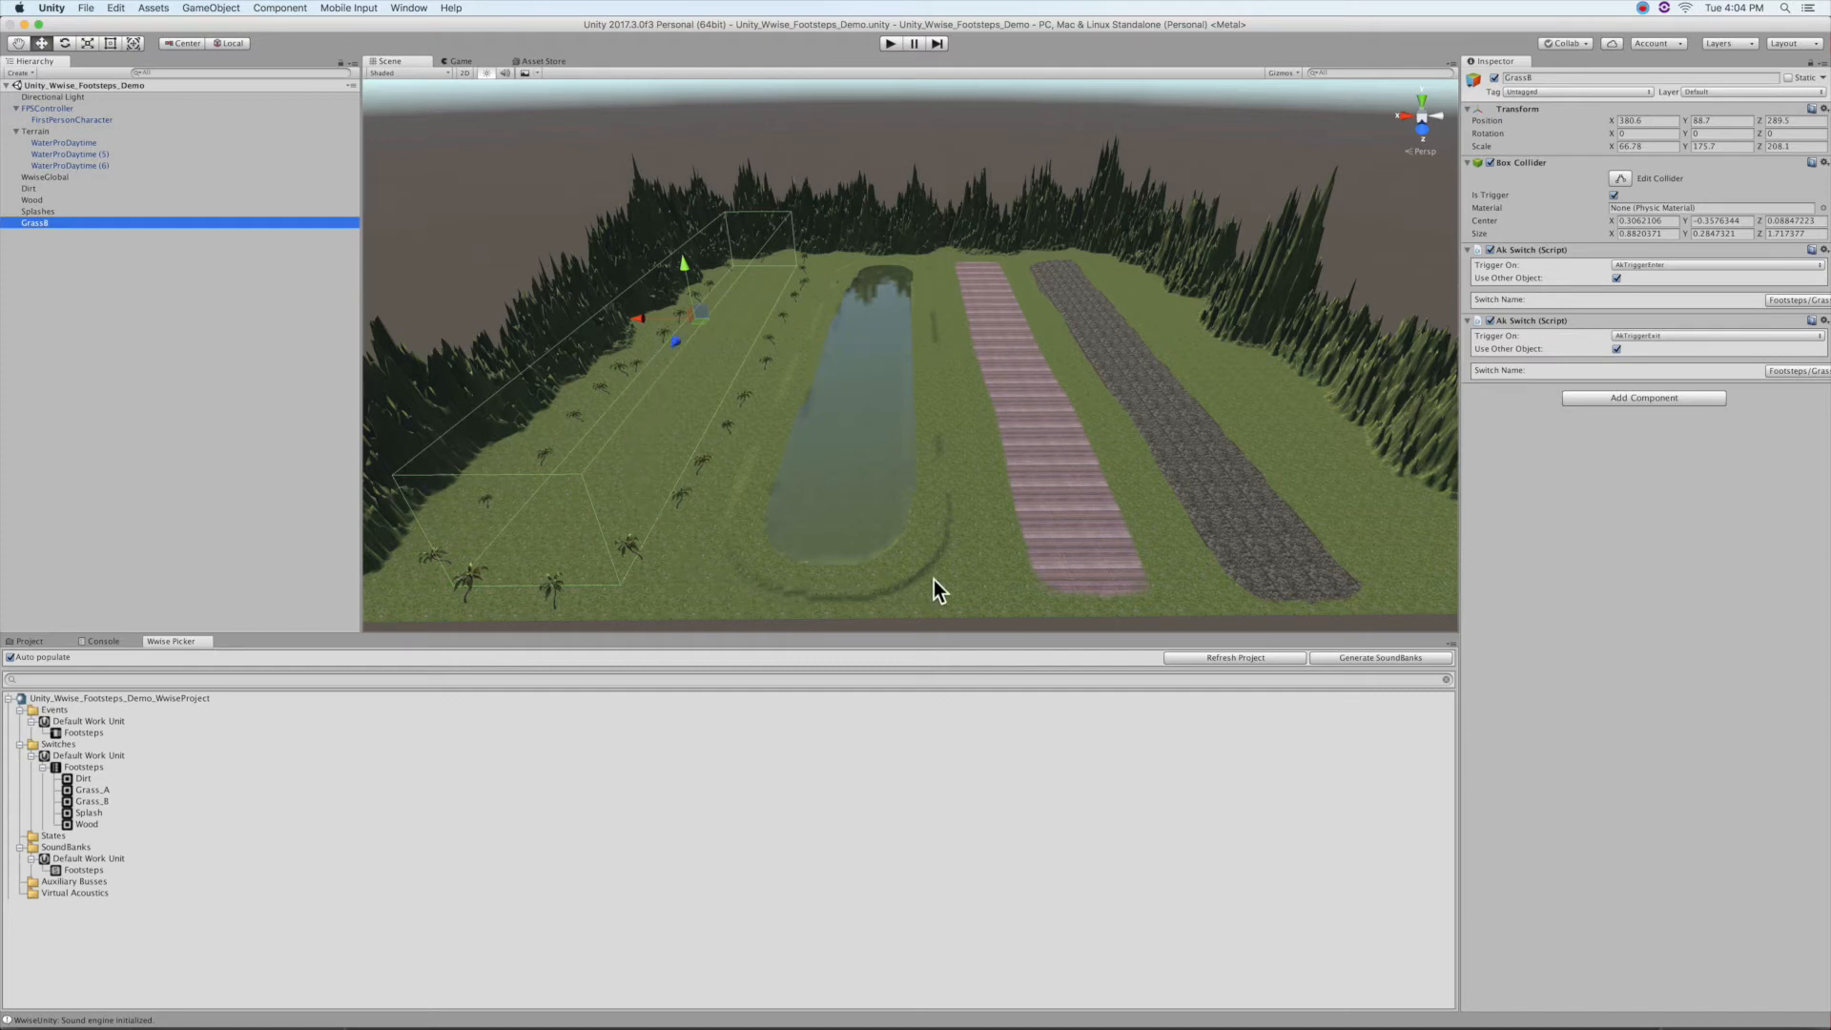
mouse_move(1148, 593)
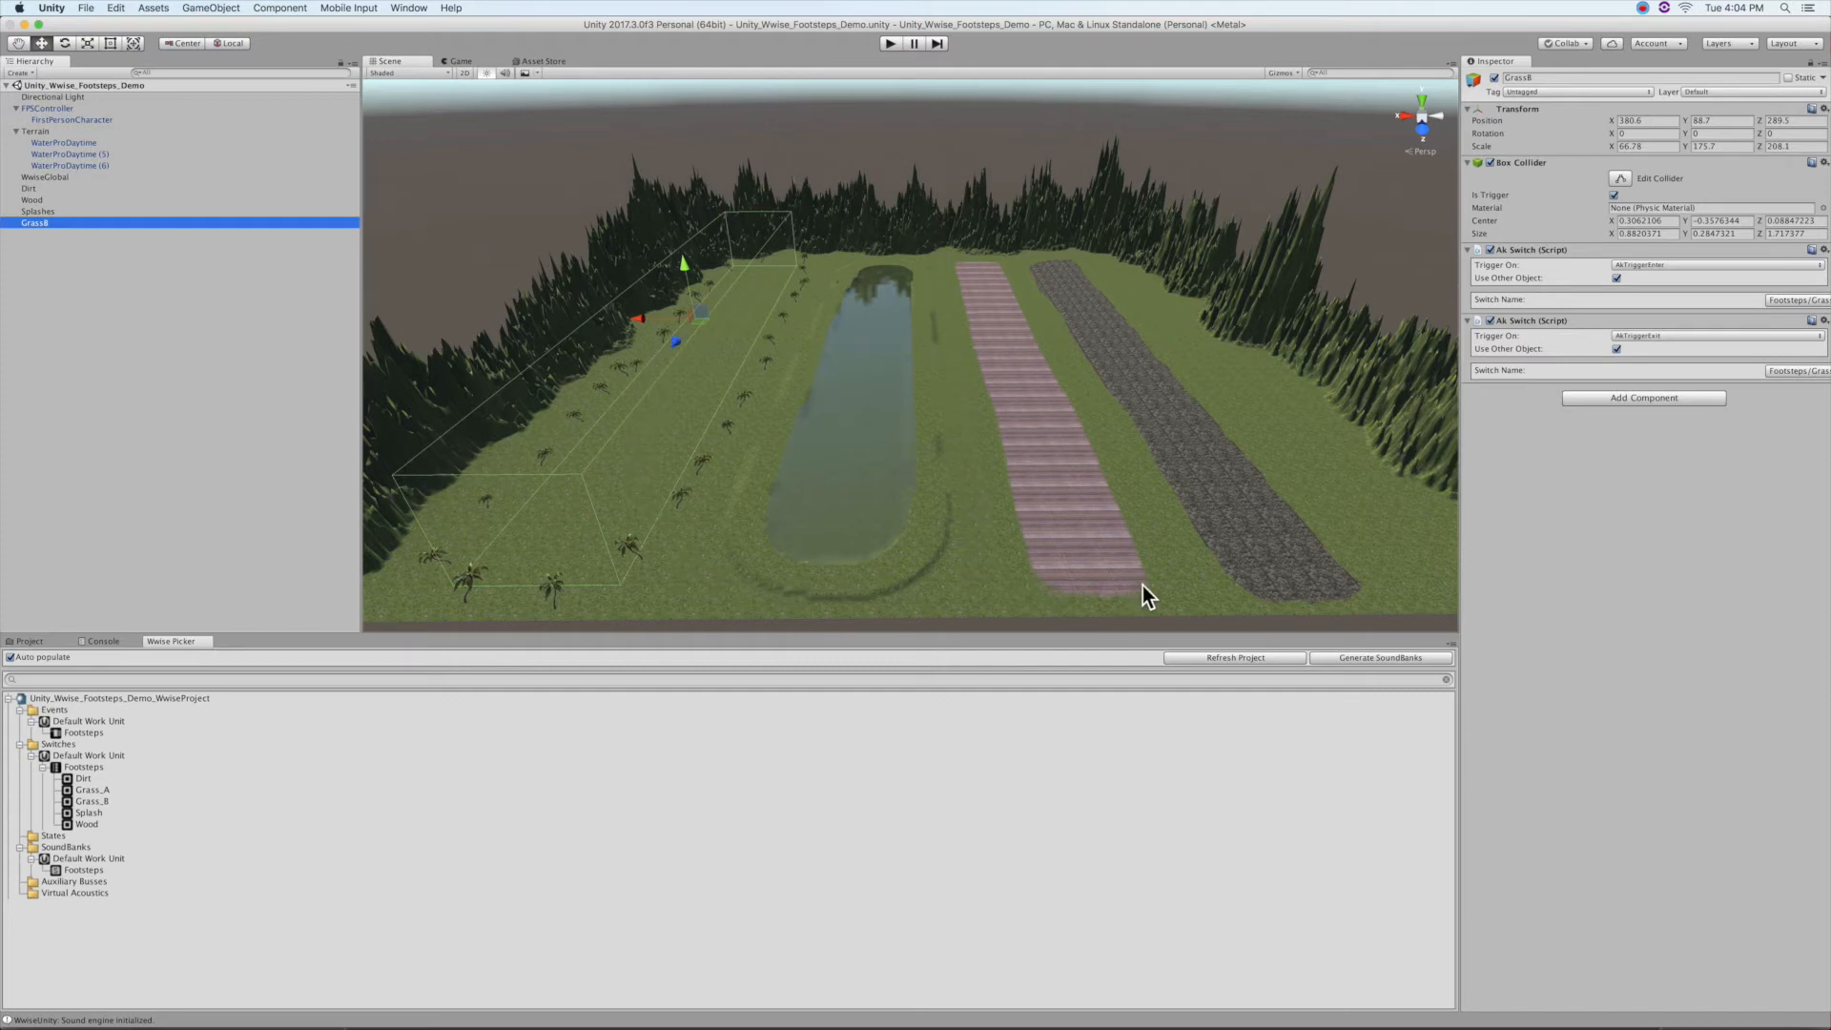
mouse_move(1159, 353)
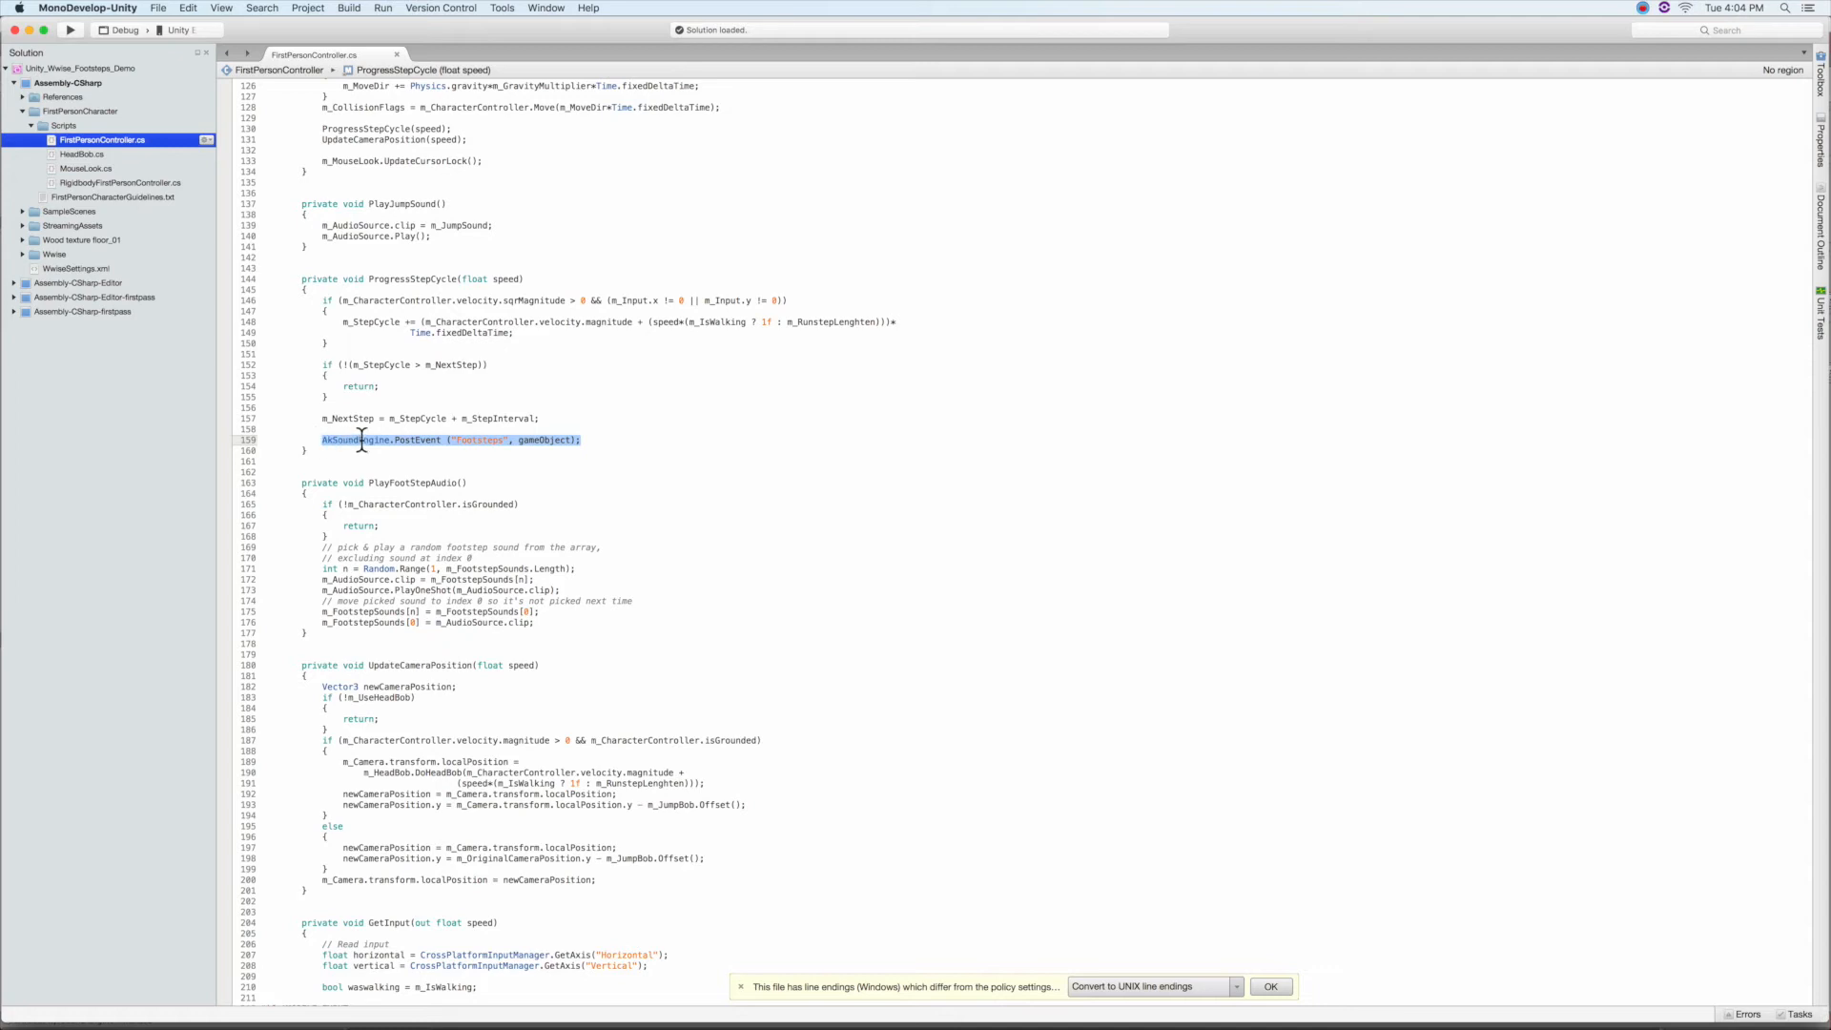
mouse_move(103, 204)
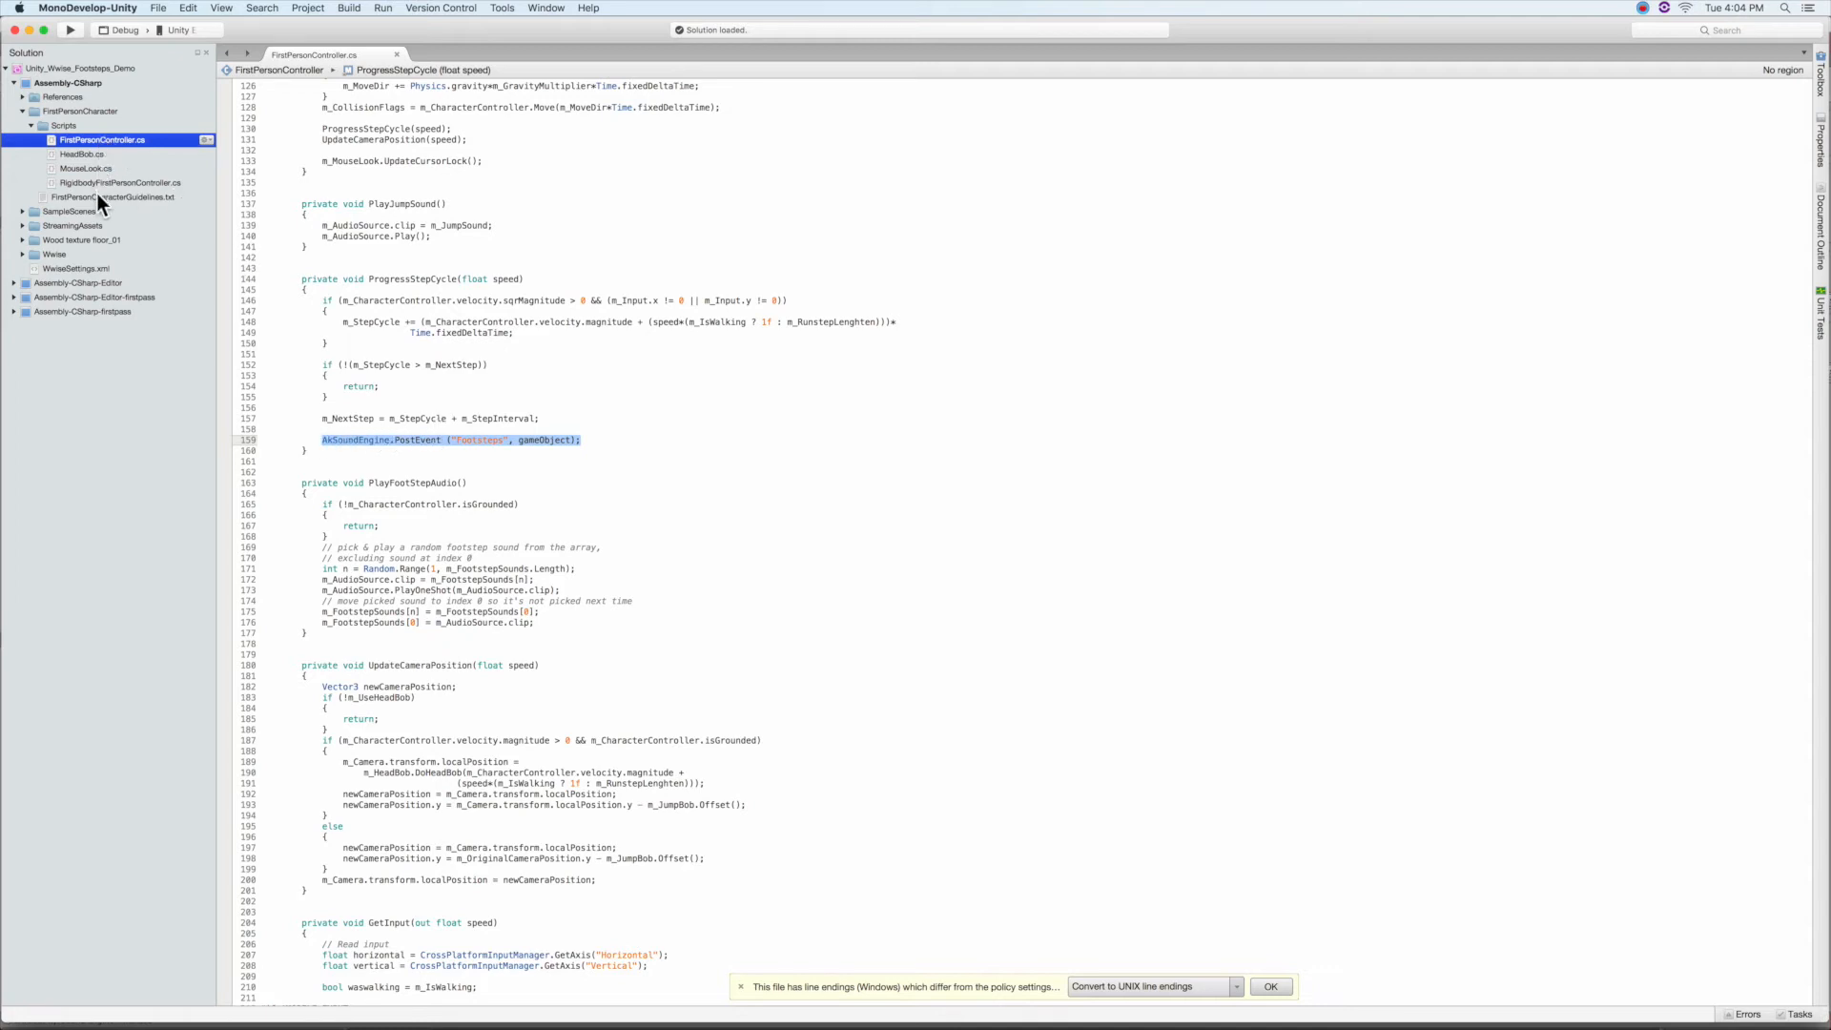
mouse_move(104, 224)
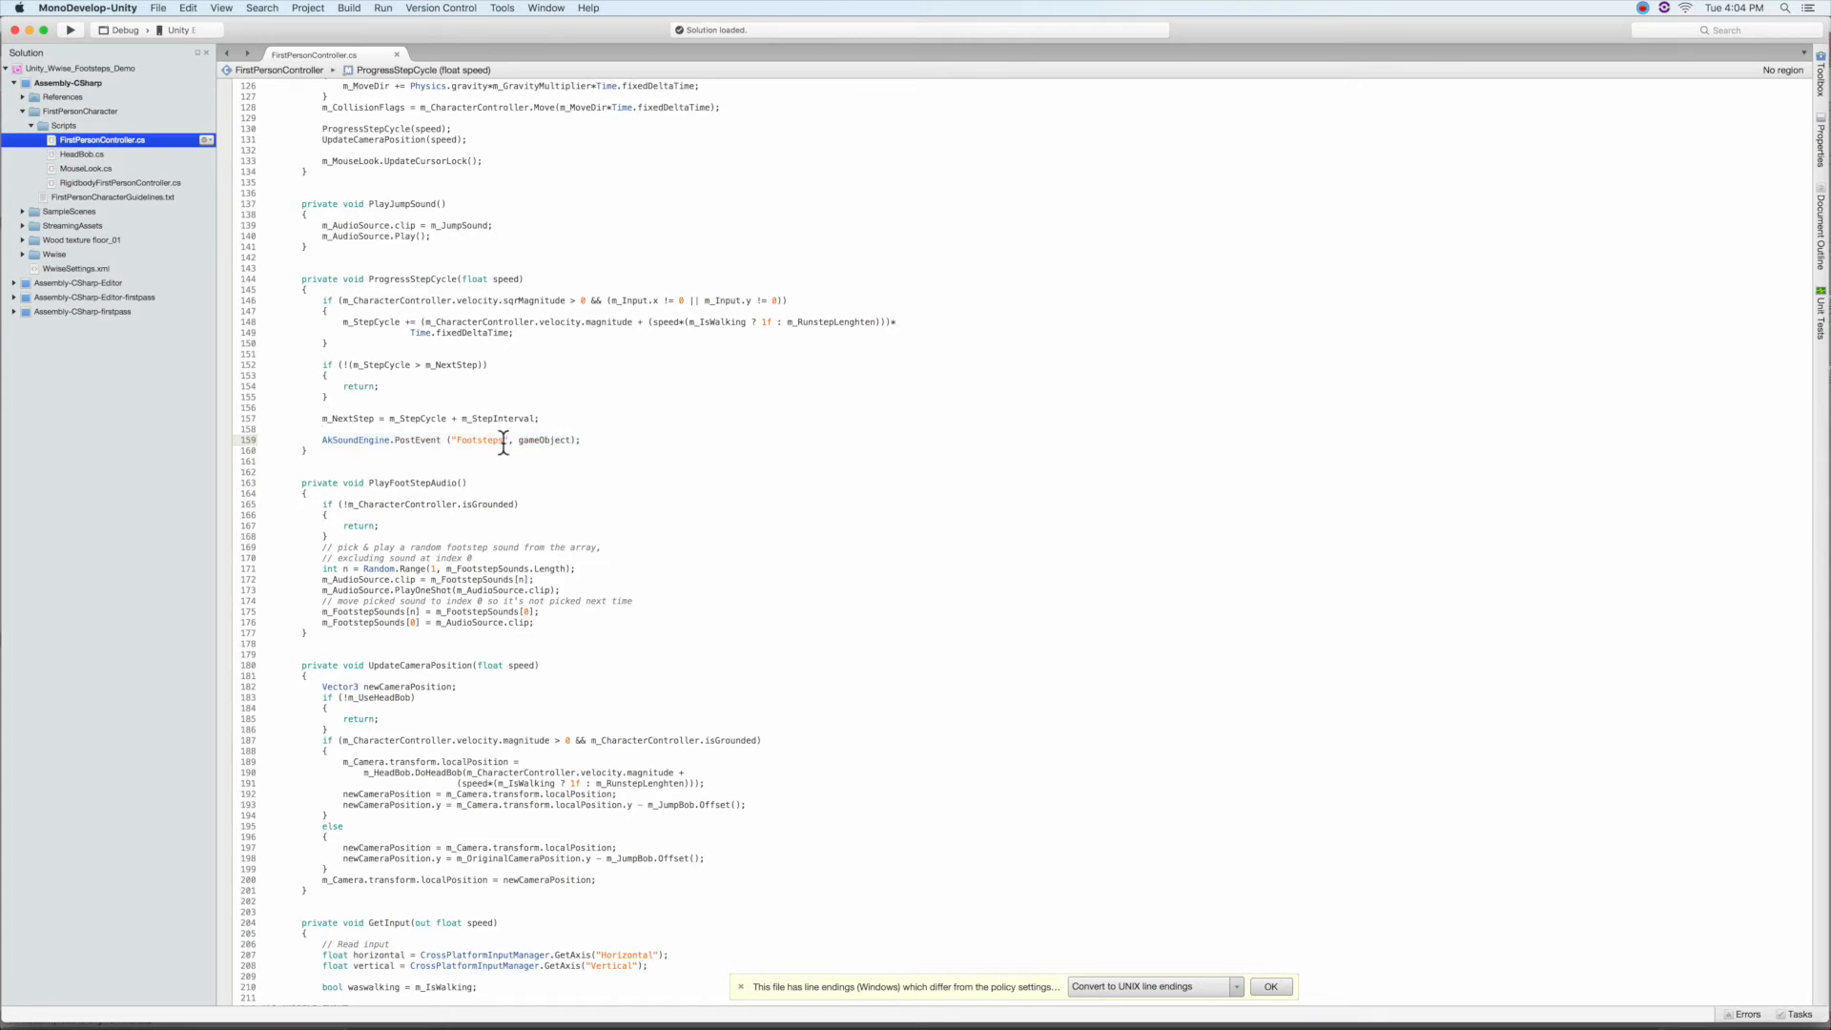
- Highlight the "Footsteps" event name in the AkSoundEngine.PostEvent call
double_click(475, 441)
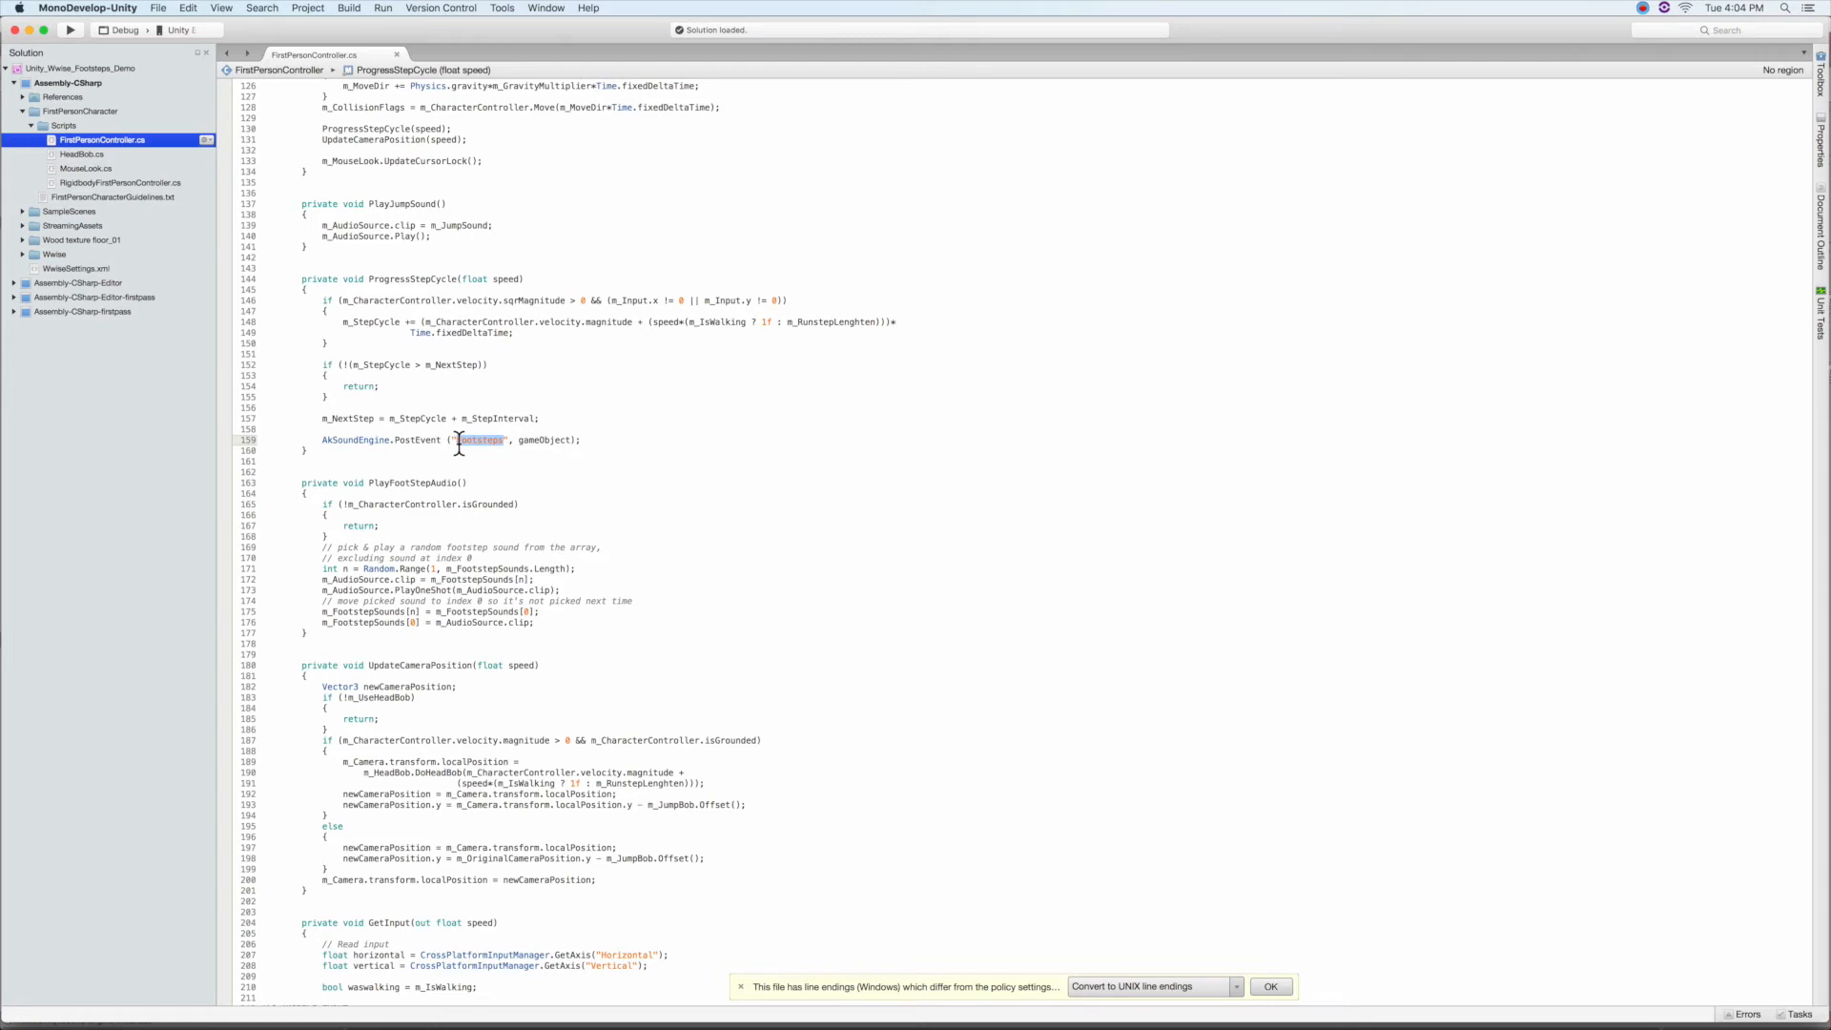
mouse_move(478, 397)
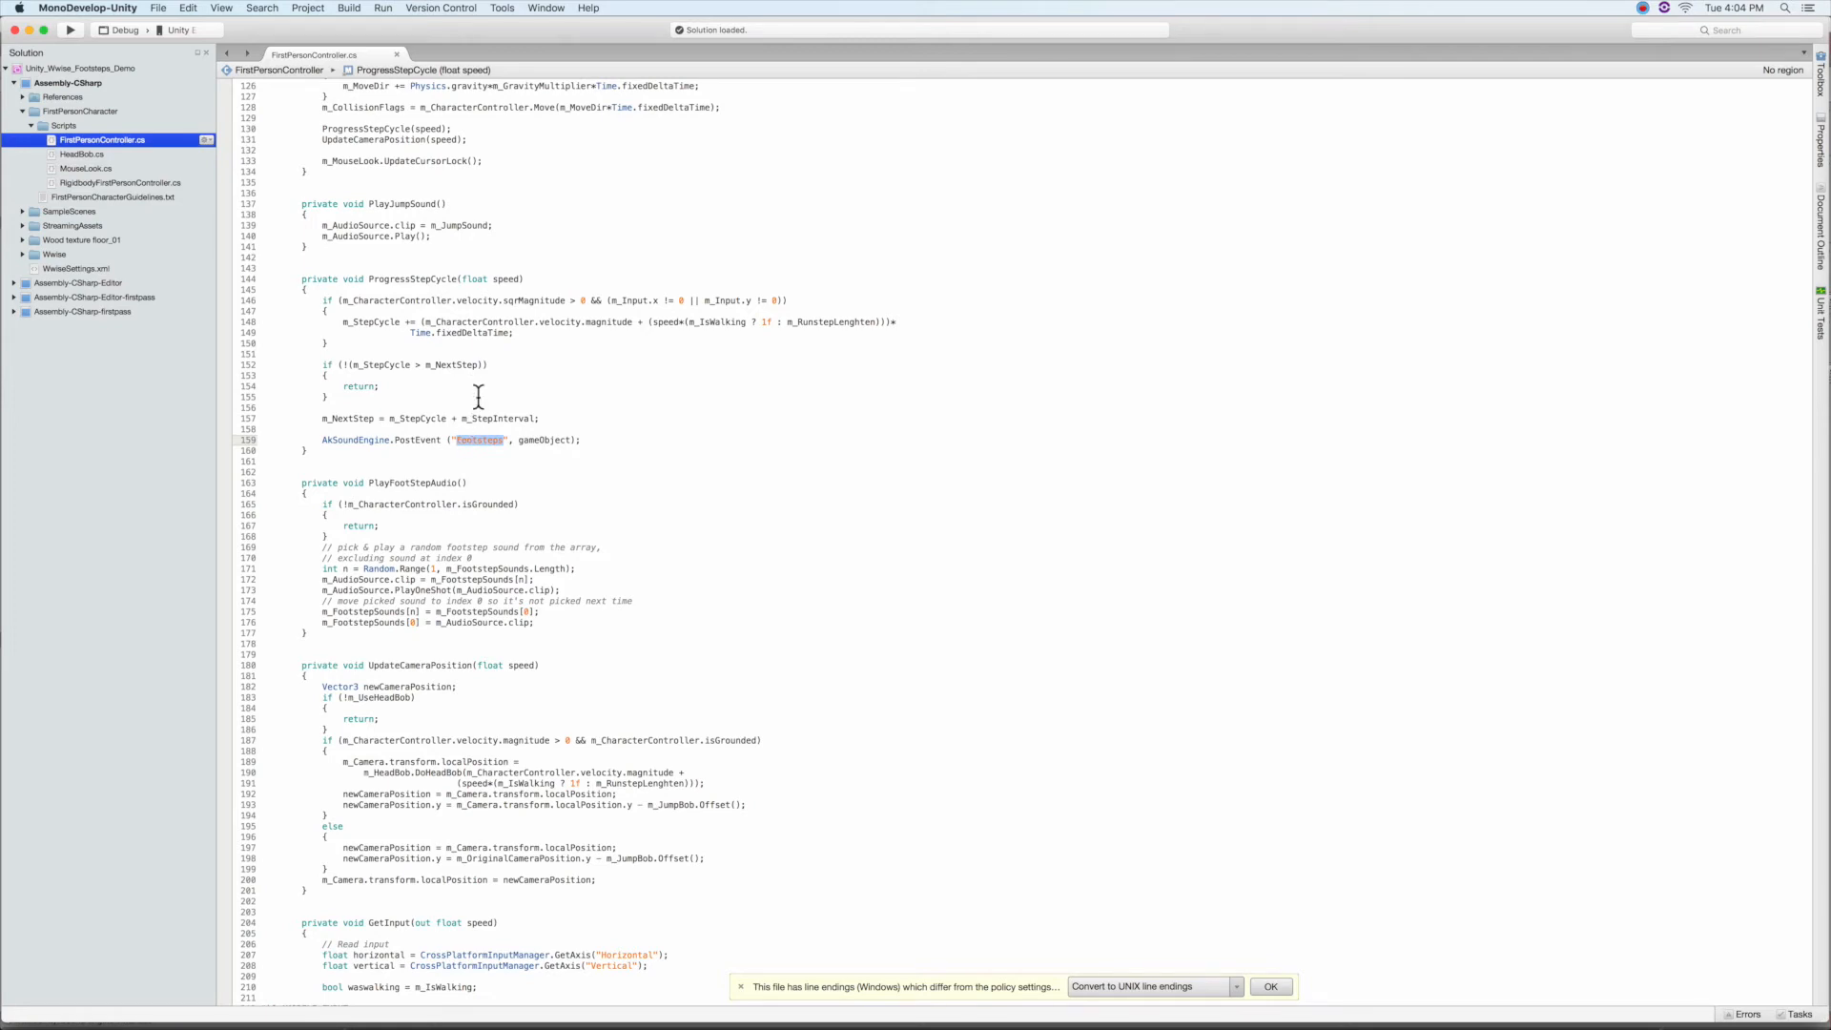
mouse_move(586, 422)
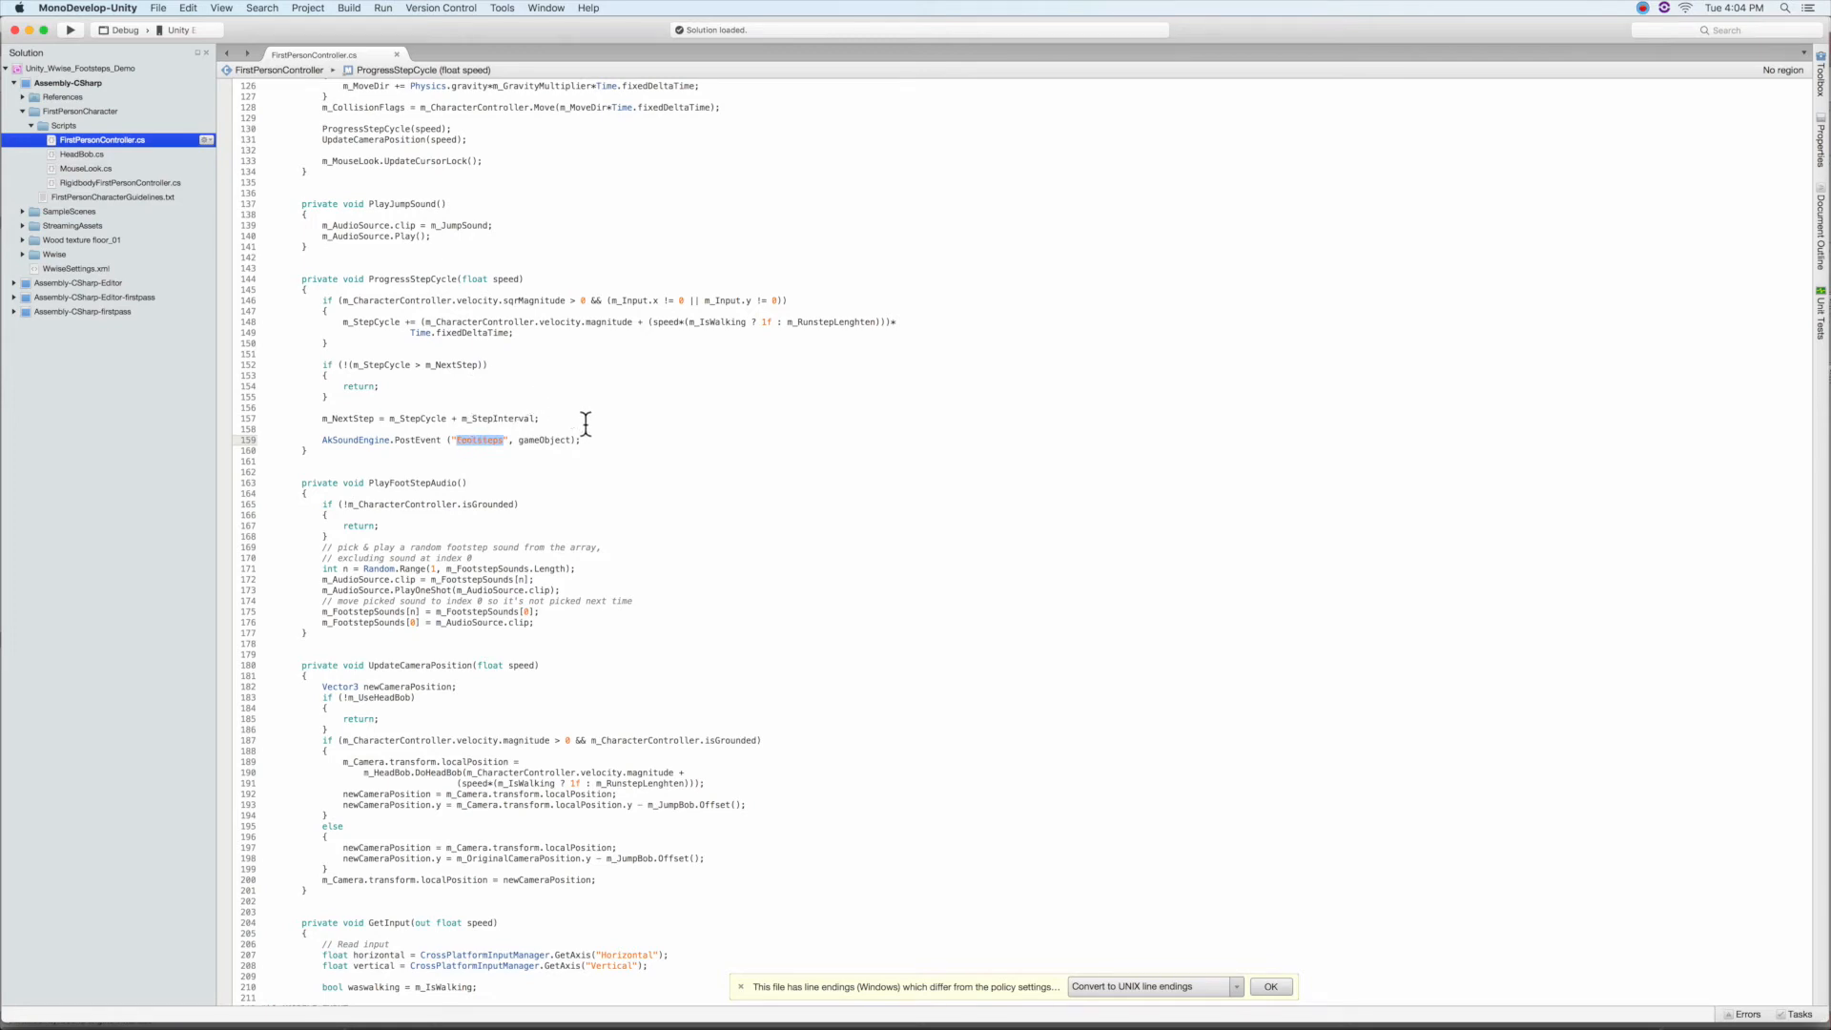
double_click(479, 441)
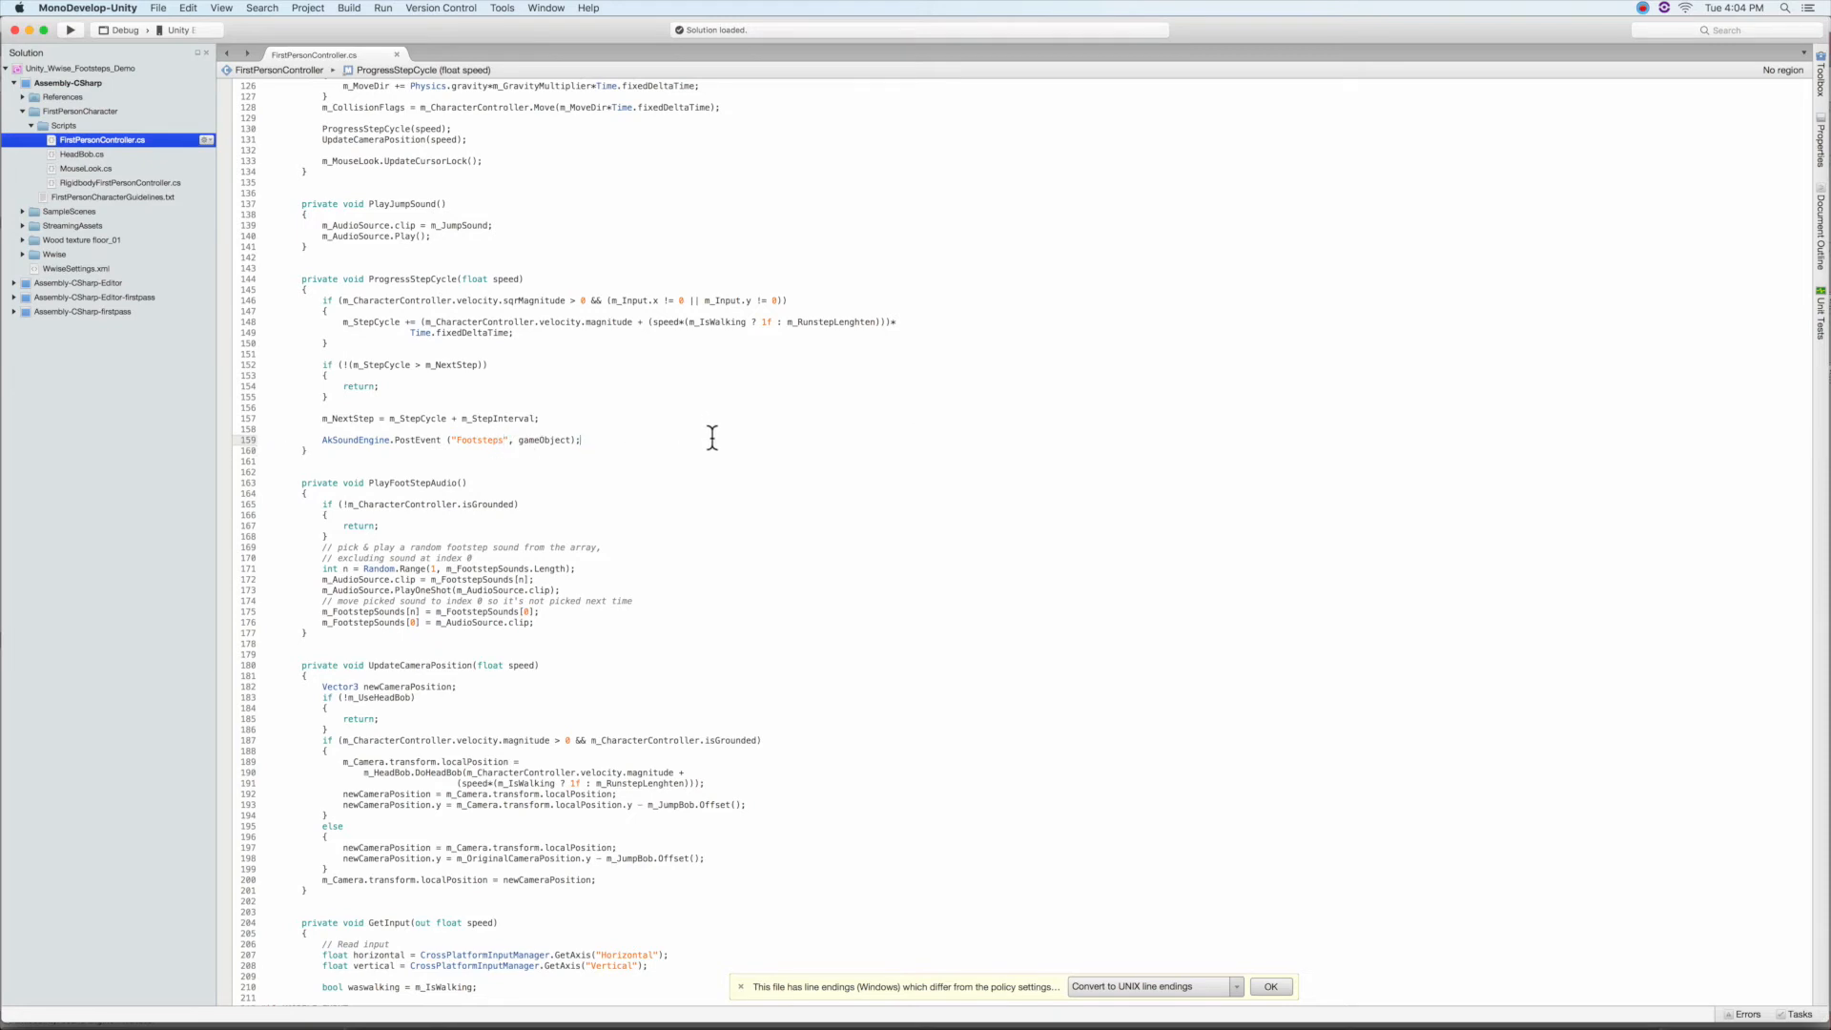
mouse_move(760, 583)
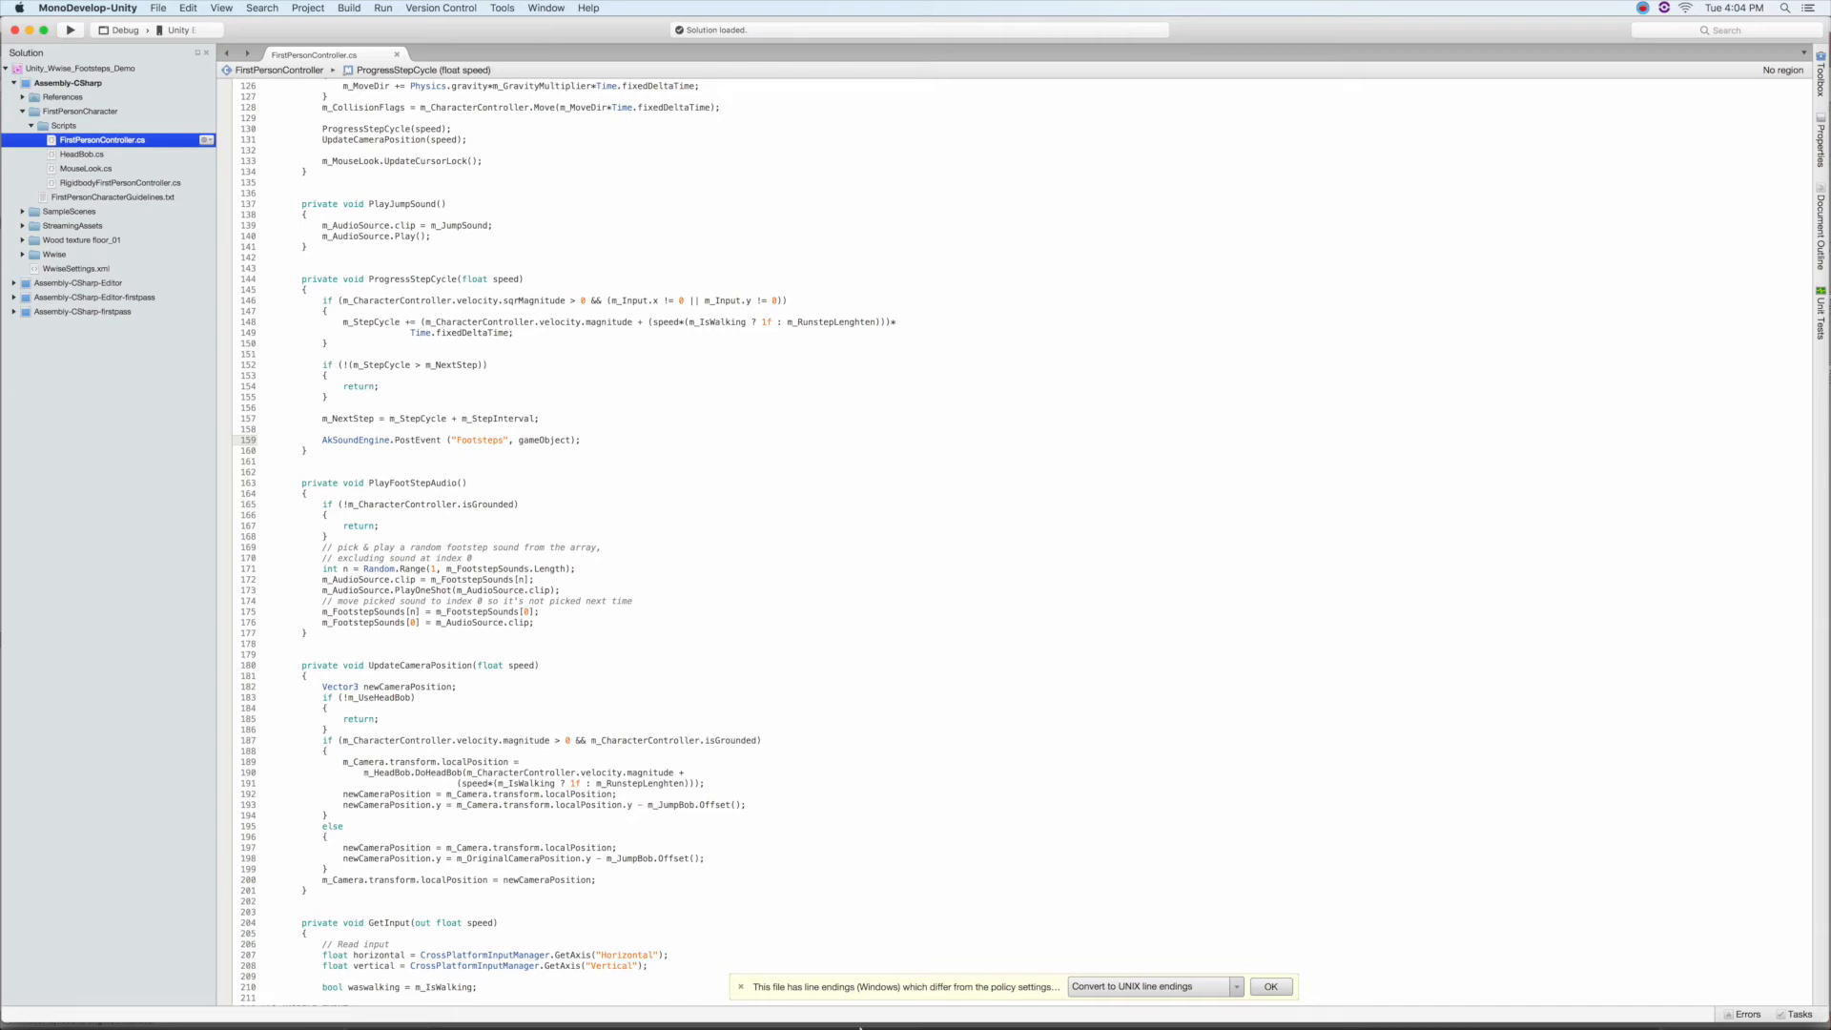
- Return to Unity and run the footsteps scene in play mode from first-person view
left_click(732, 998)
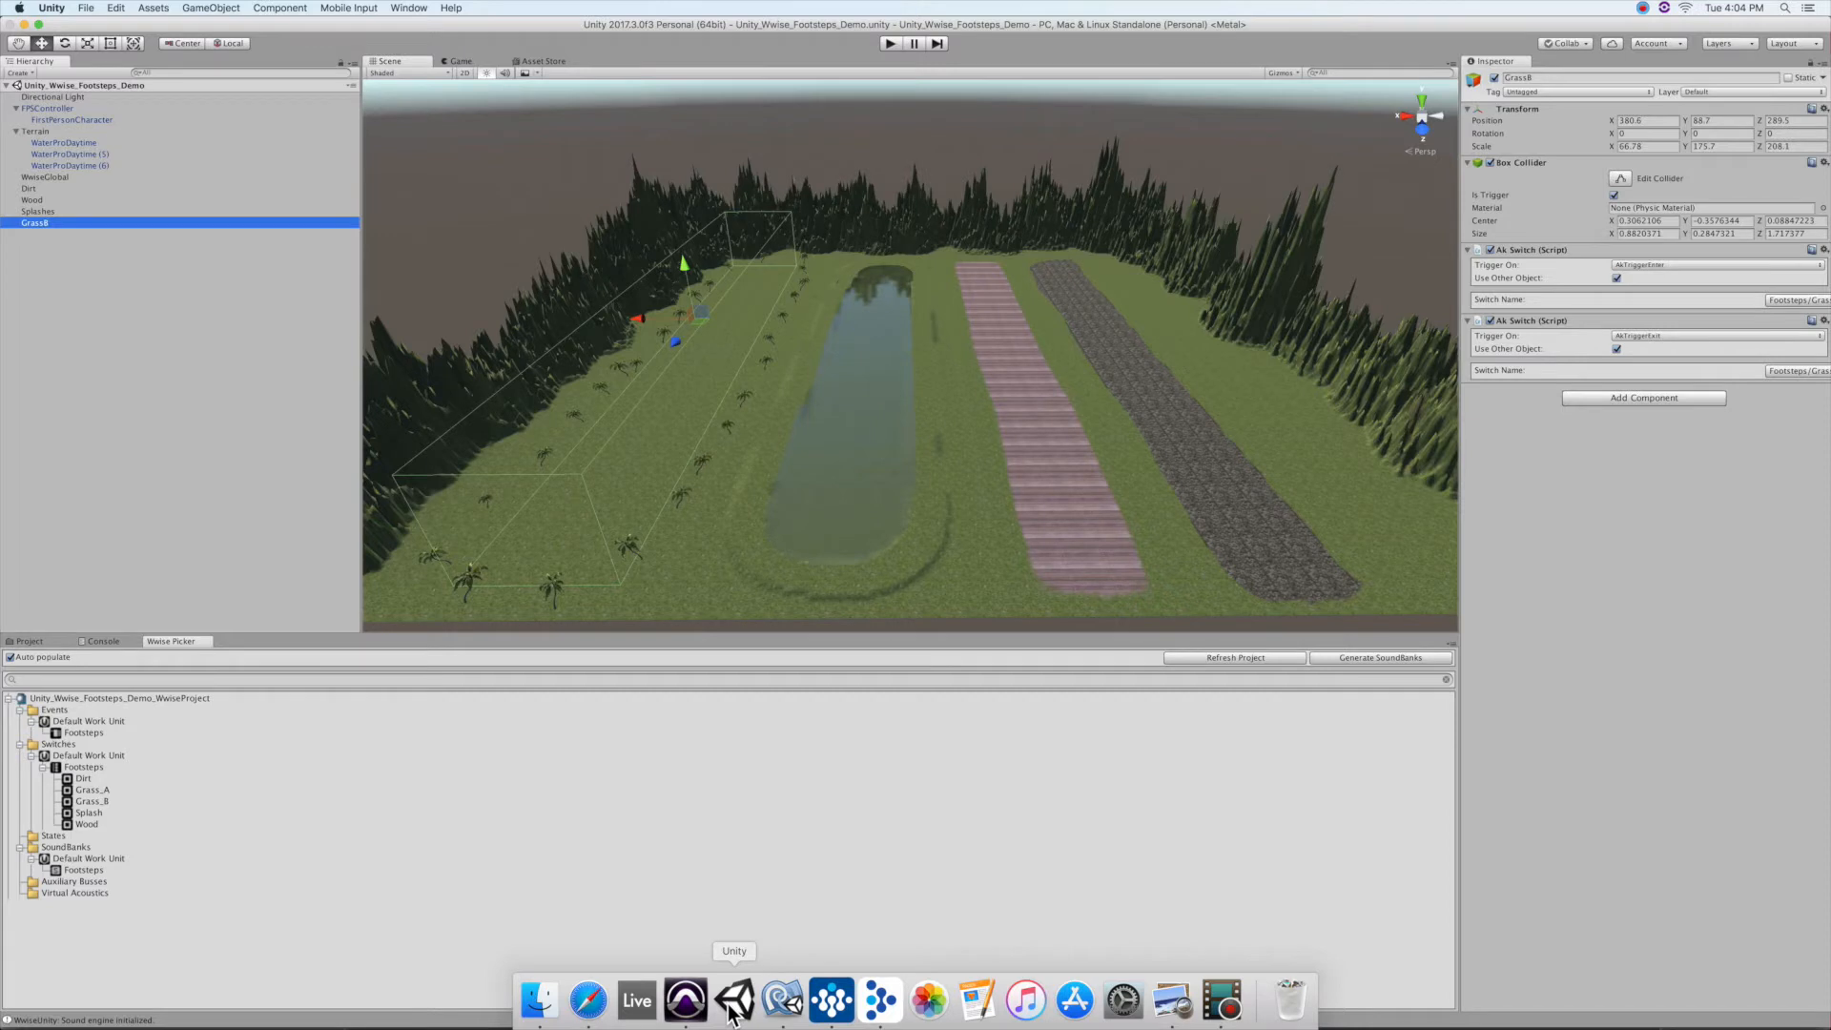
left_click(890, 43)
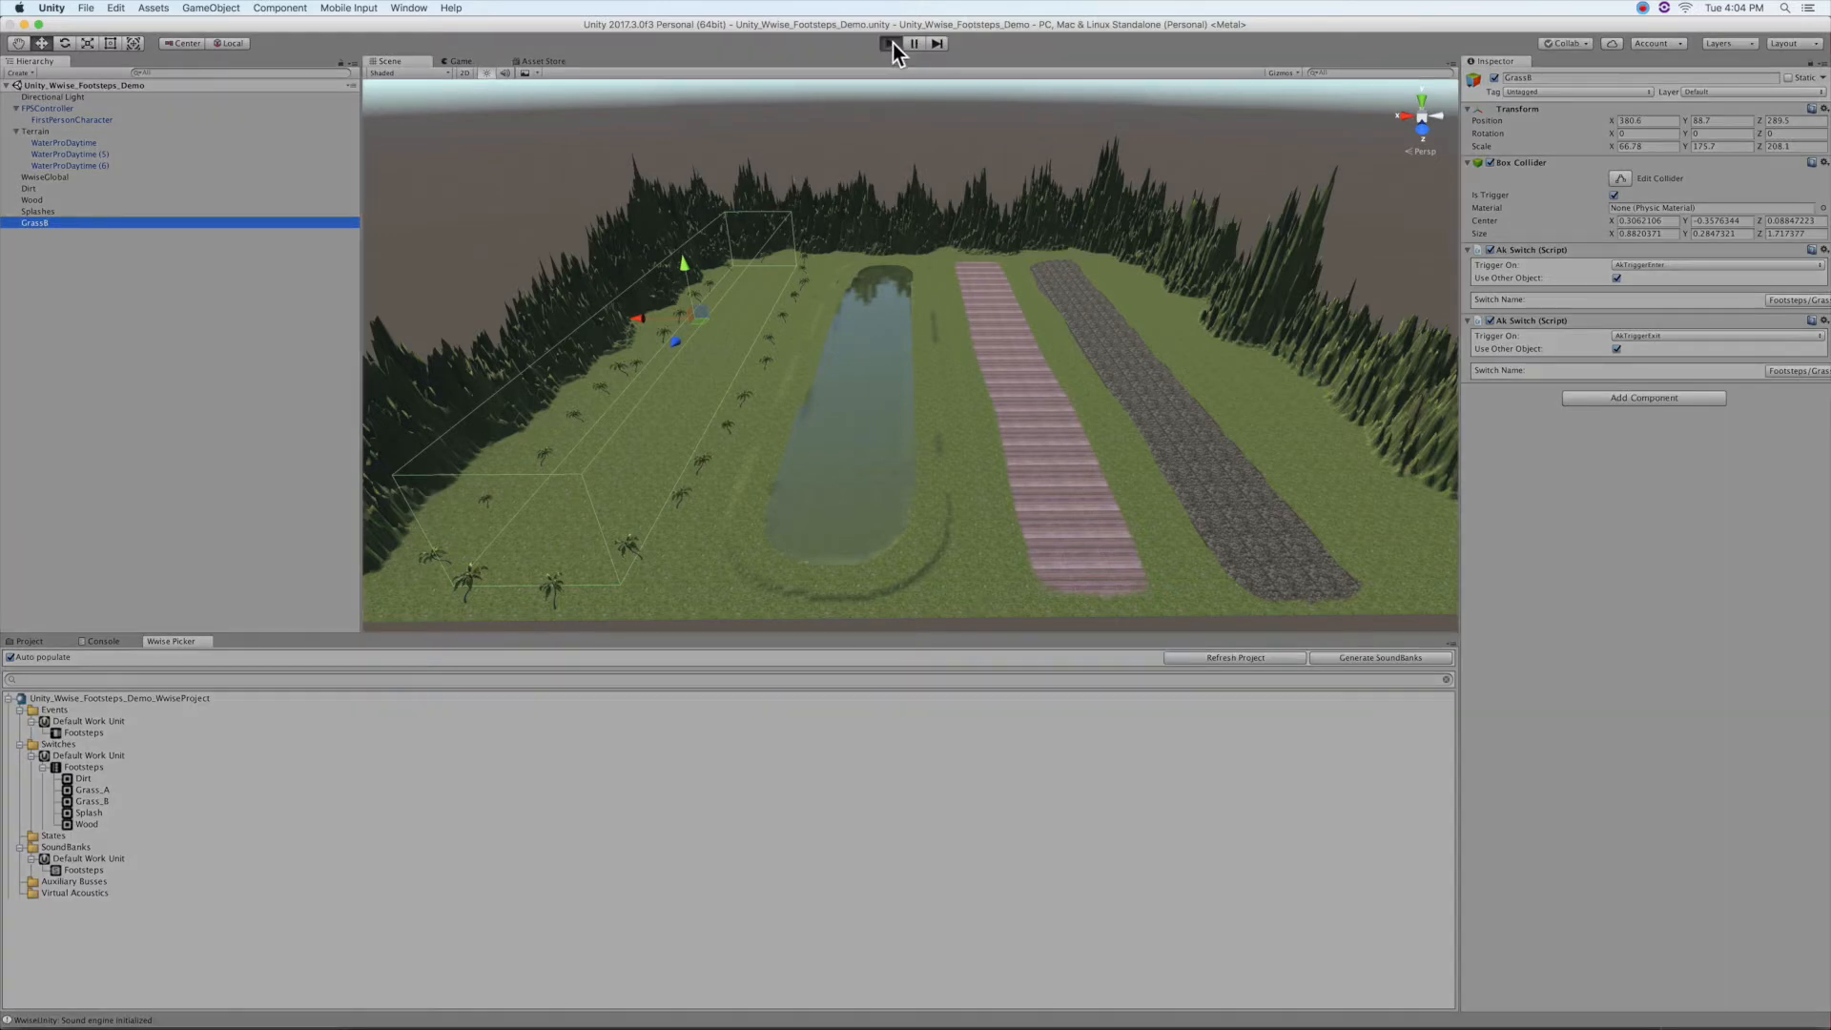
left_click(890, 45)
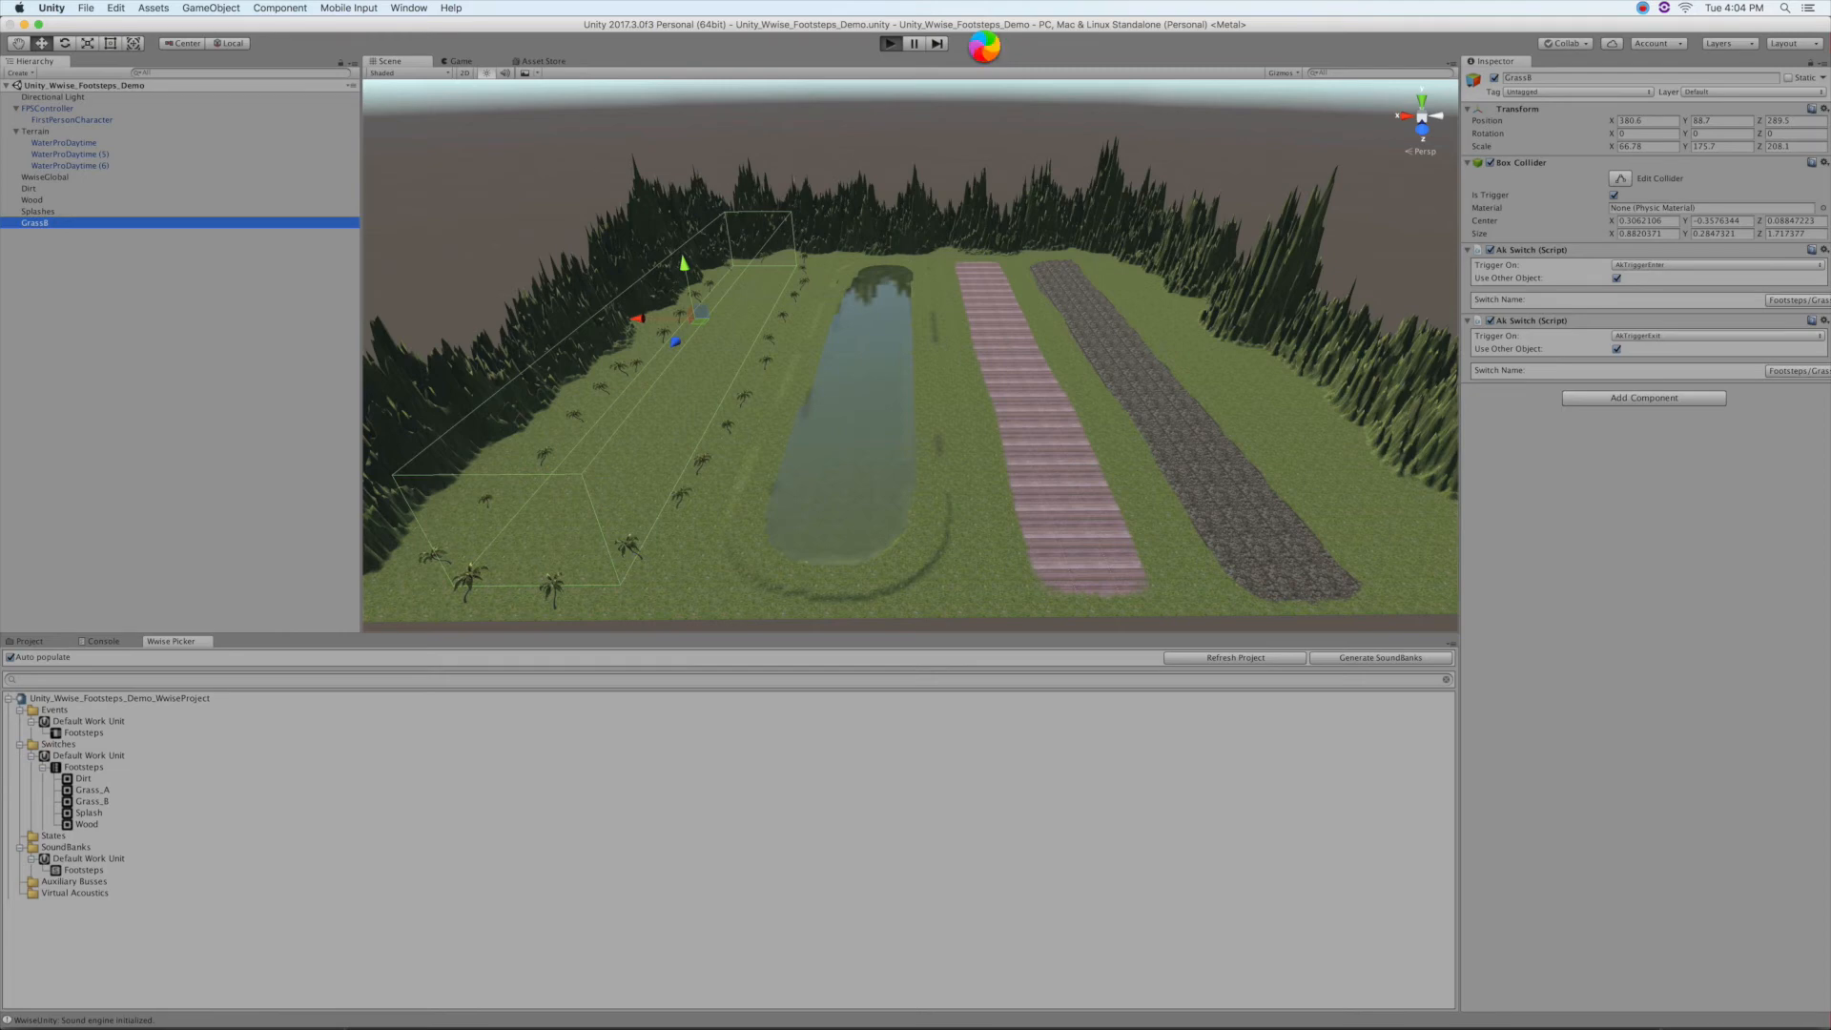
left_click(889, 43)
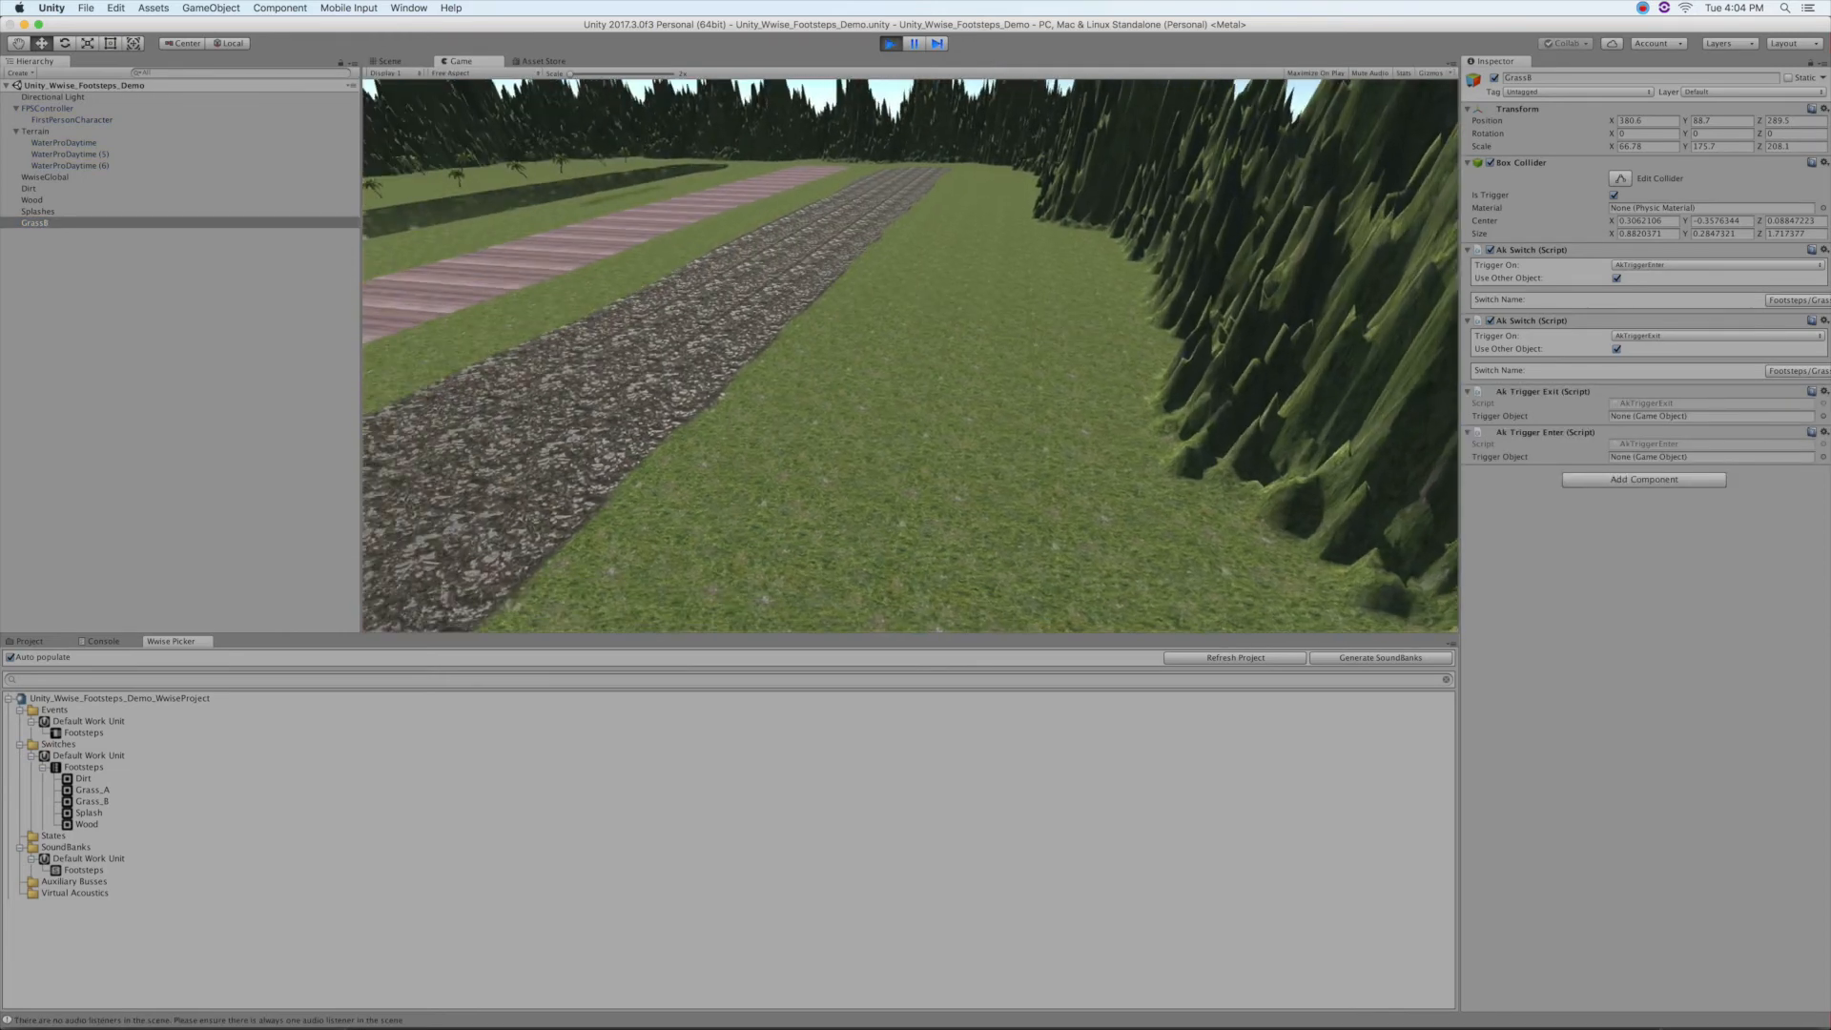